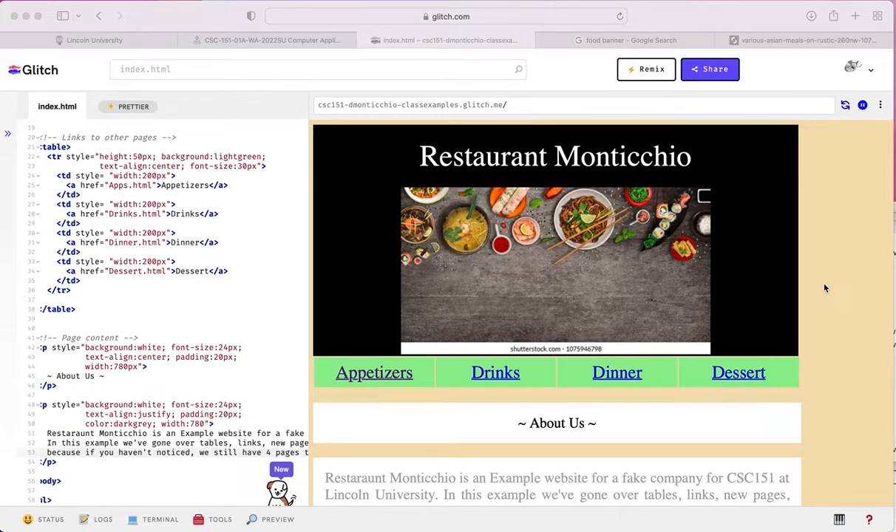
mouse_move(661, 263)
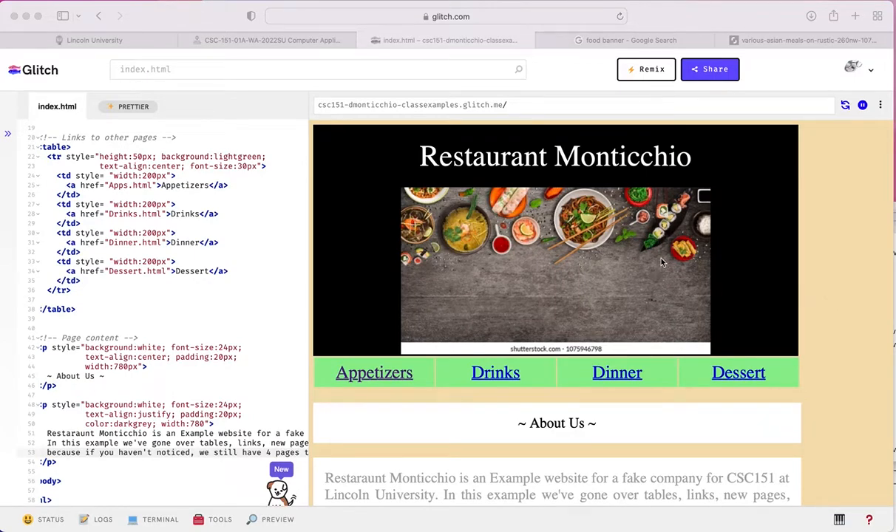
mouse_move(653, 257)
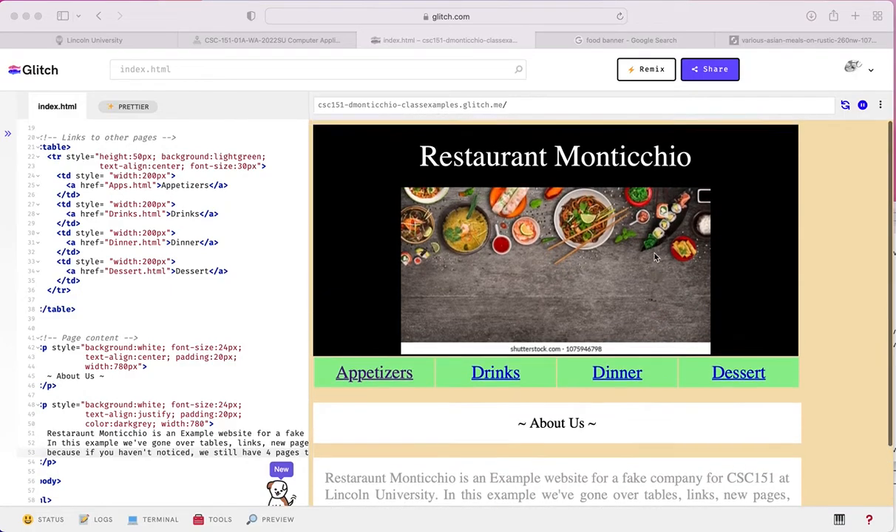
Step: Review the preview, then drag the editor/preview divider right so the link code reads in full
scroll(down, 3)
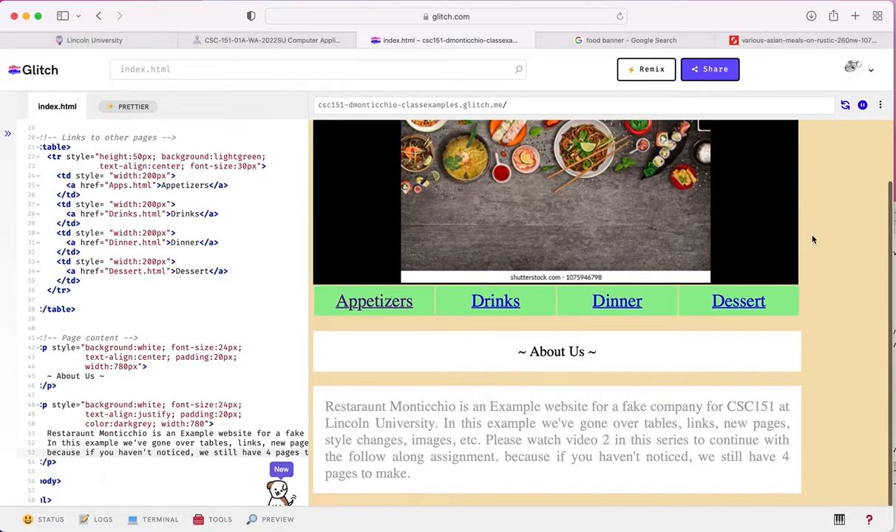
scroll(up, 3)
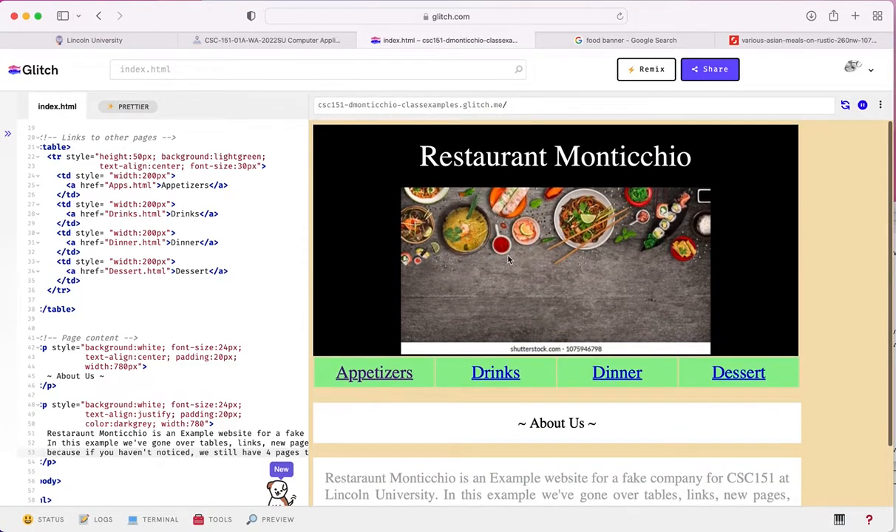
mouse_move(458, 217)
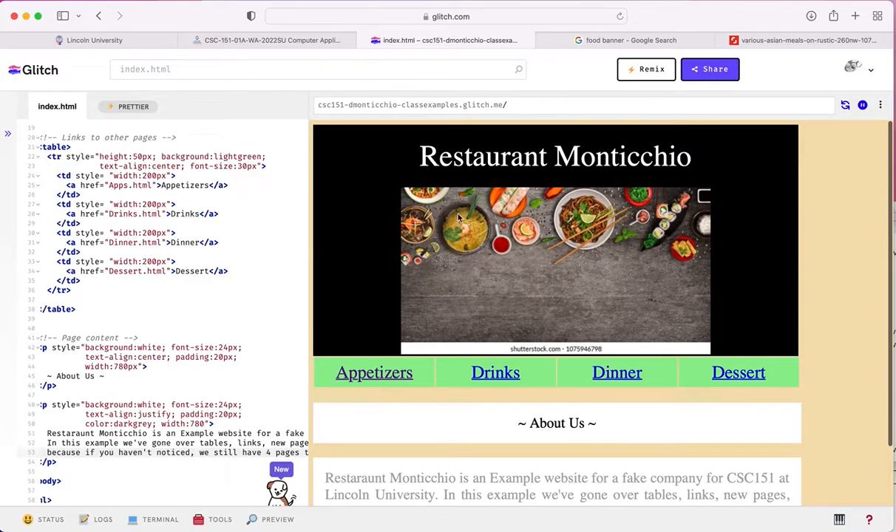
scroll(down, 3)
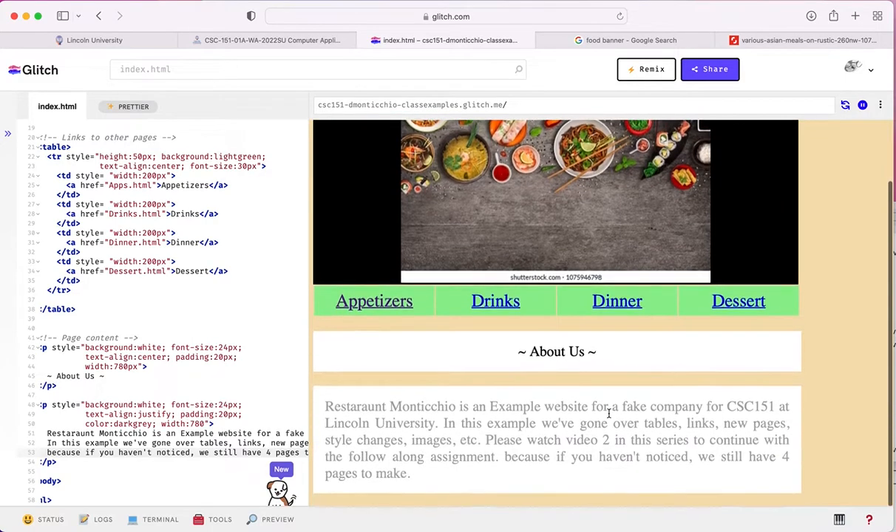
scroll(up, 3)
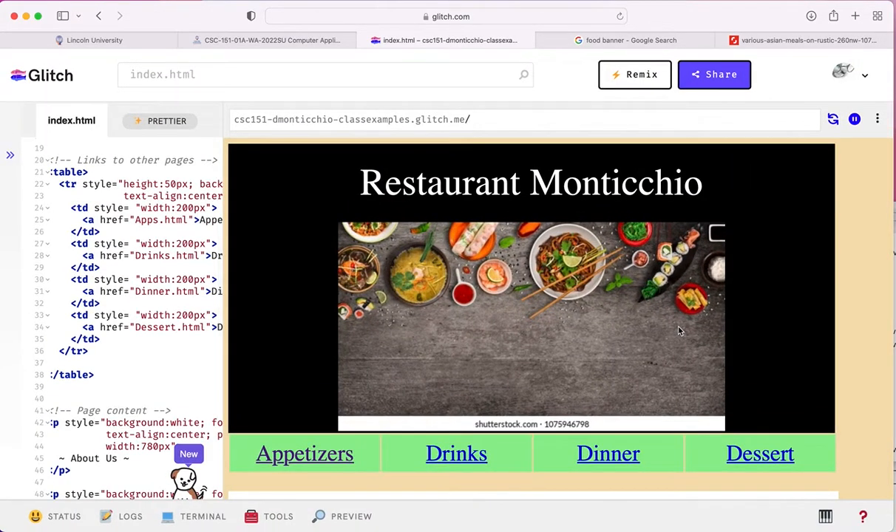
scroll(down, 3)
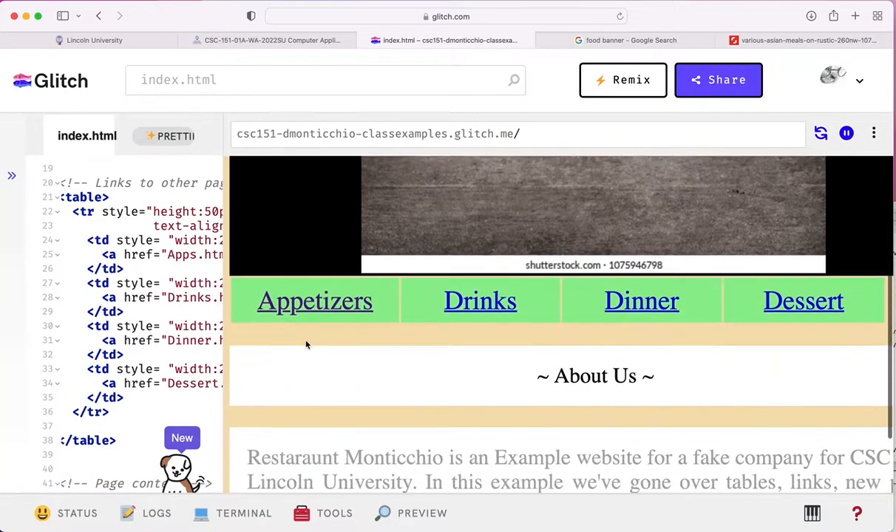
scroll(down, 3)
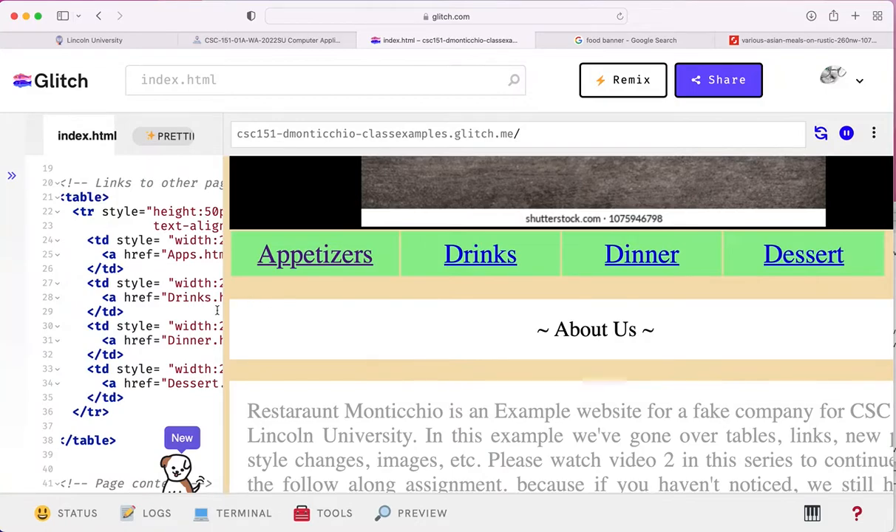
drag(230, 298, 462, 299)
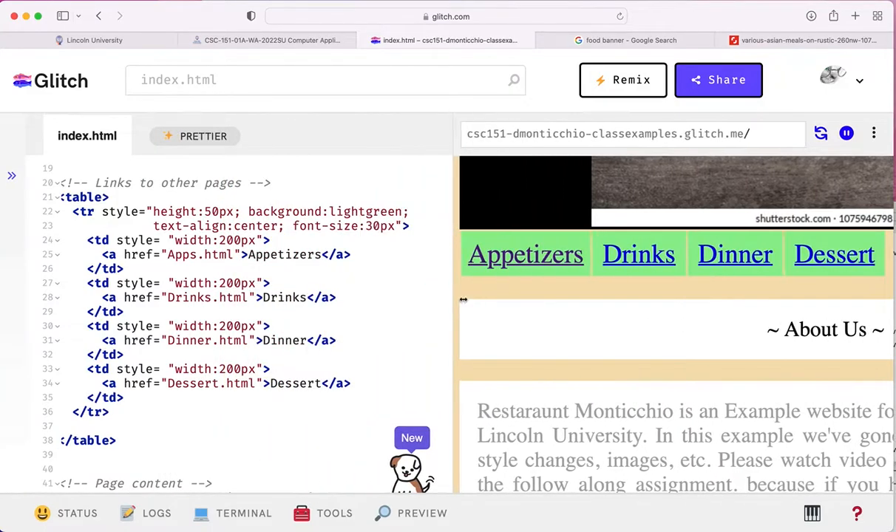
Step: Check that Apps.html is empty, then return to index.html and copy all of its code
click(11, 176)
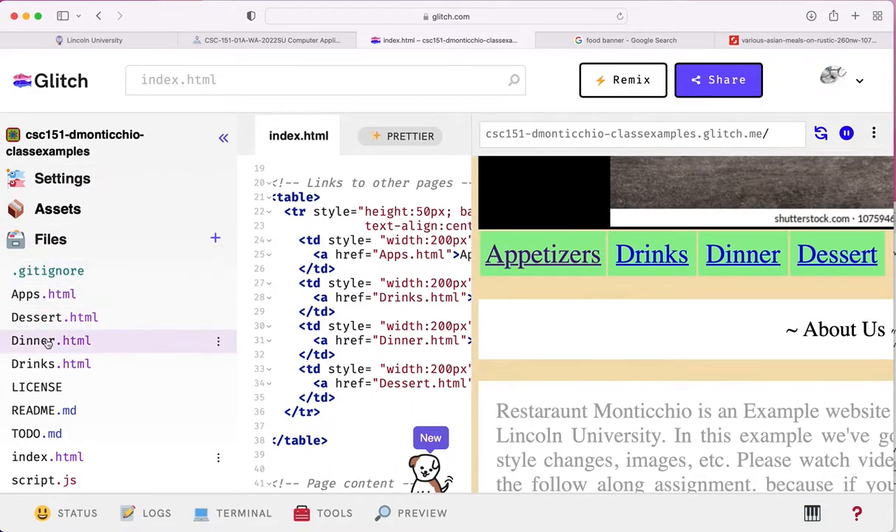
click(43, 292)
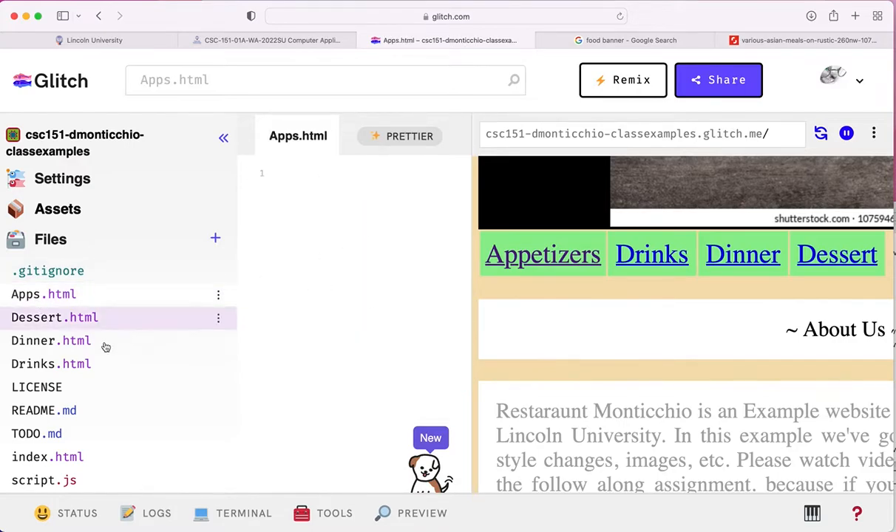
click(48, 456)
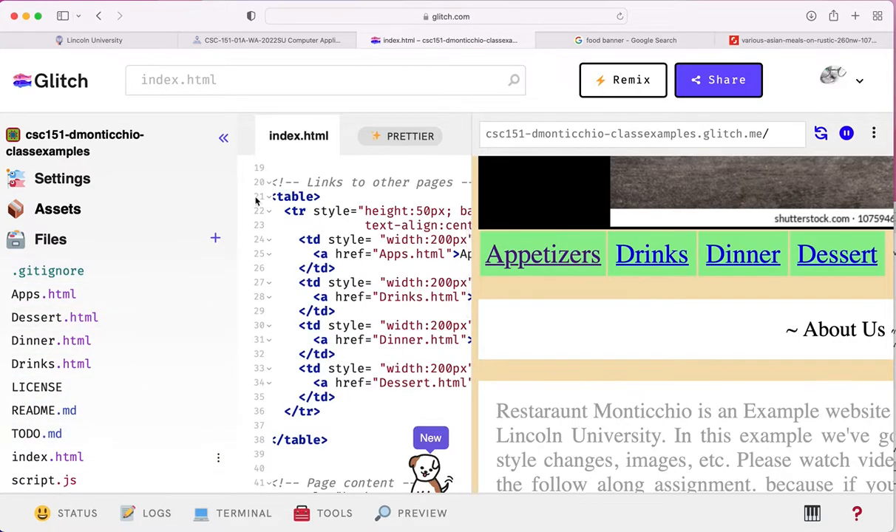
click(223, 138)
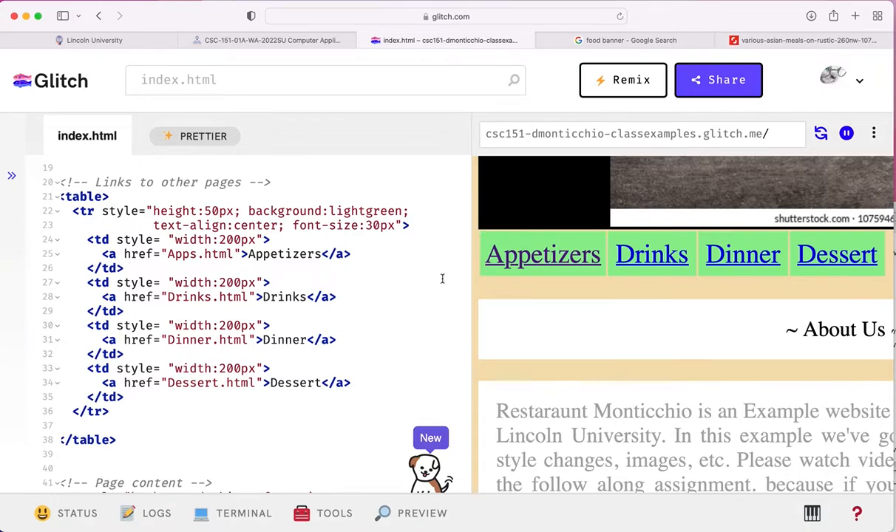
scroll(up, 3)
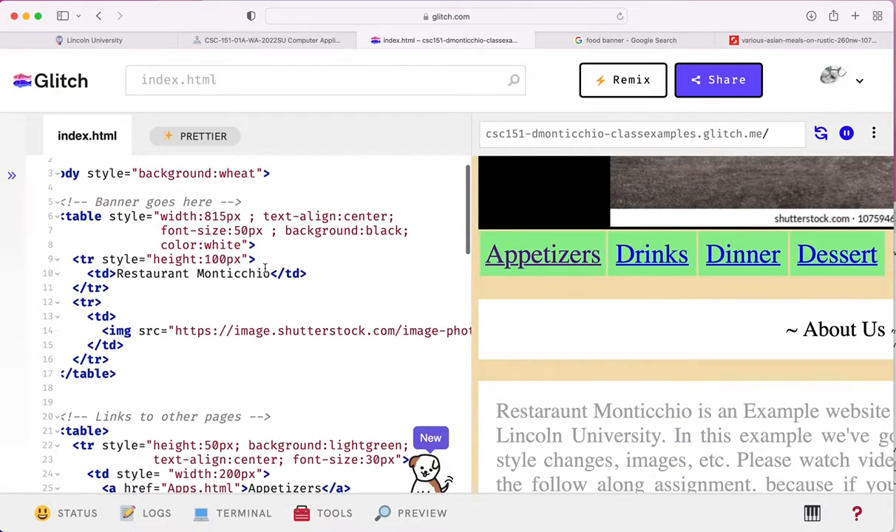
scroll(down, 3)
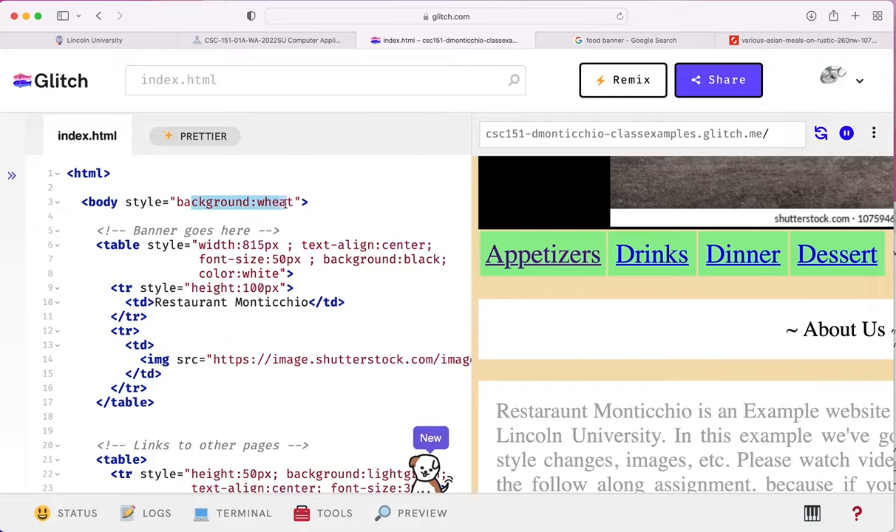
mouse_move(352, 232)
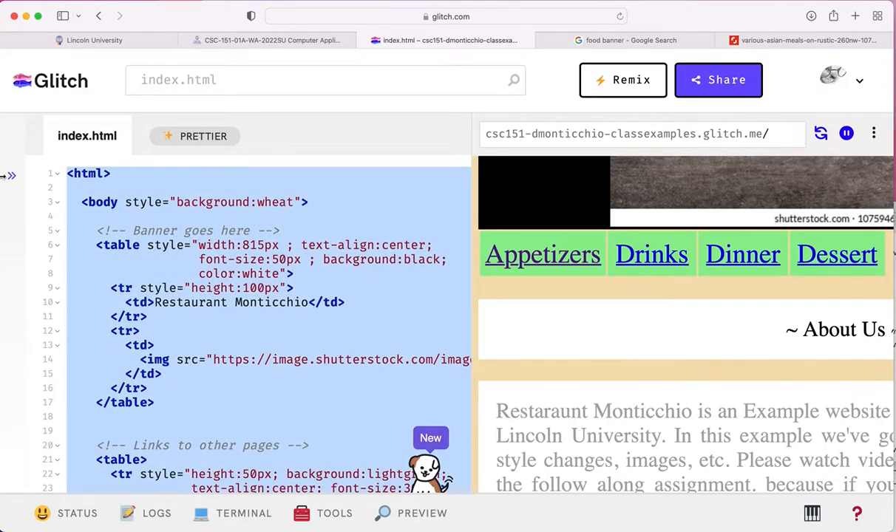
Step: Paste the copied index.html code into Apps.html and review it with the preview refreshed
click(11, 176)
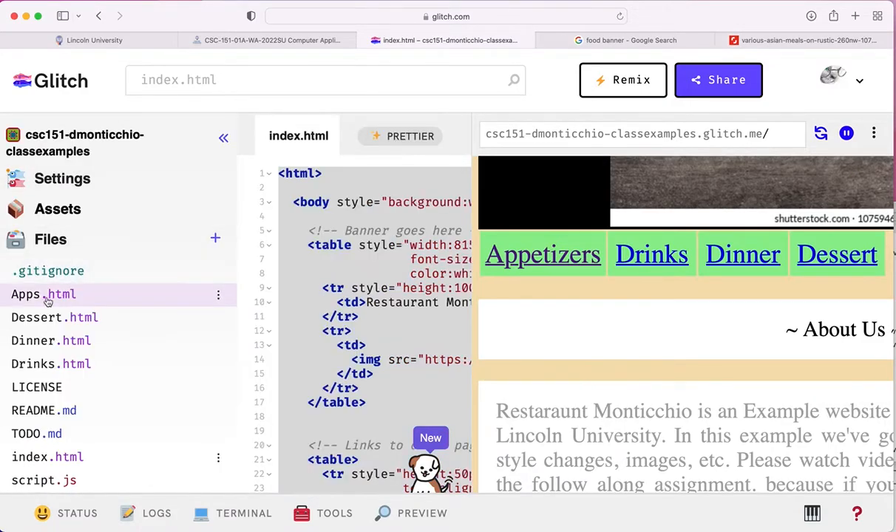
click(43, 294)
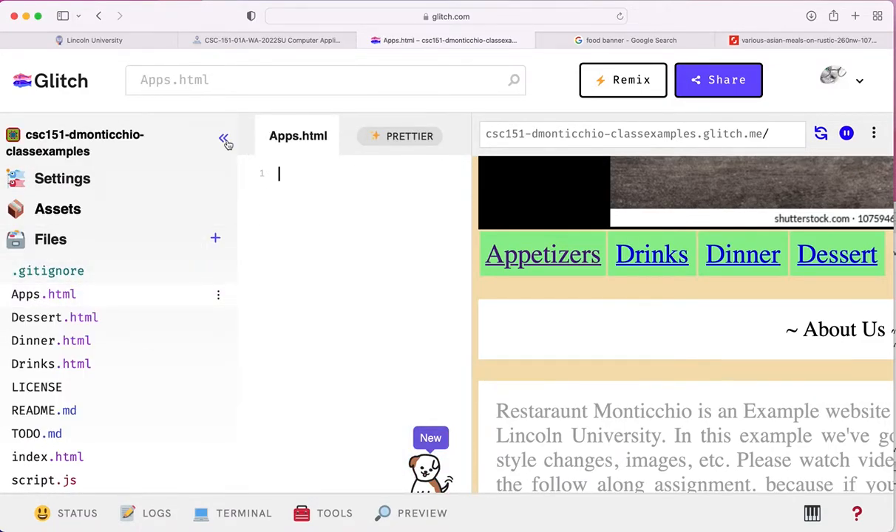
click(225, 142)
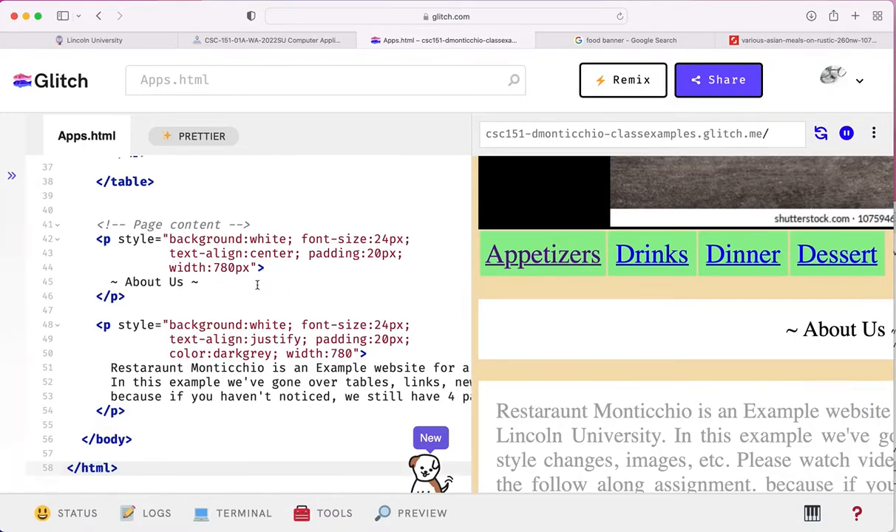
scroll(up, 3)
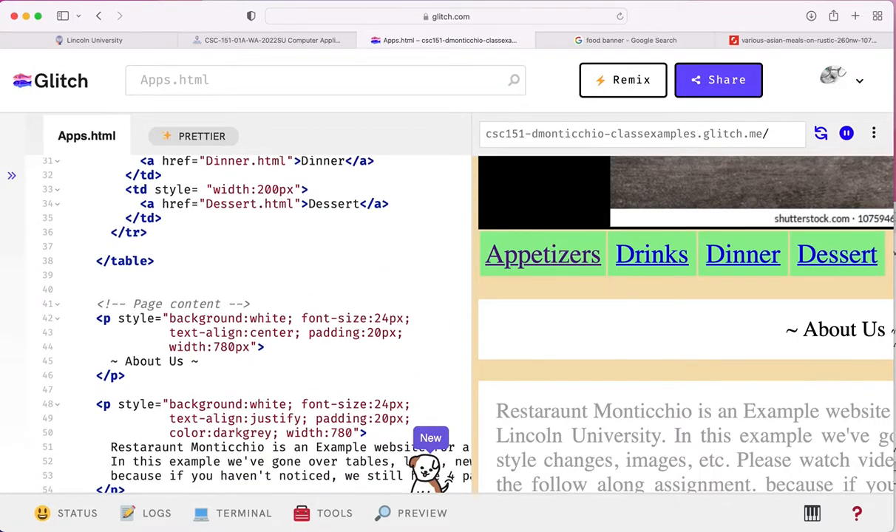
mouse_move(529, 288)
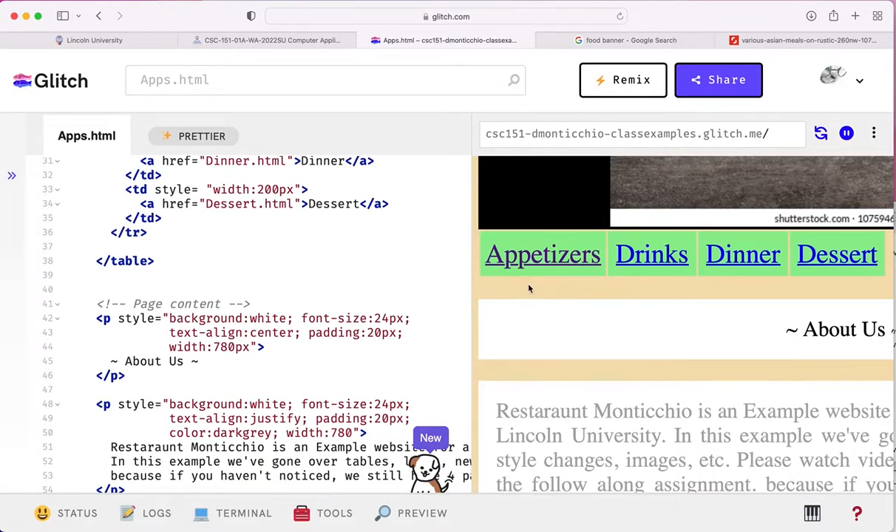
mouse_move(541, 263)
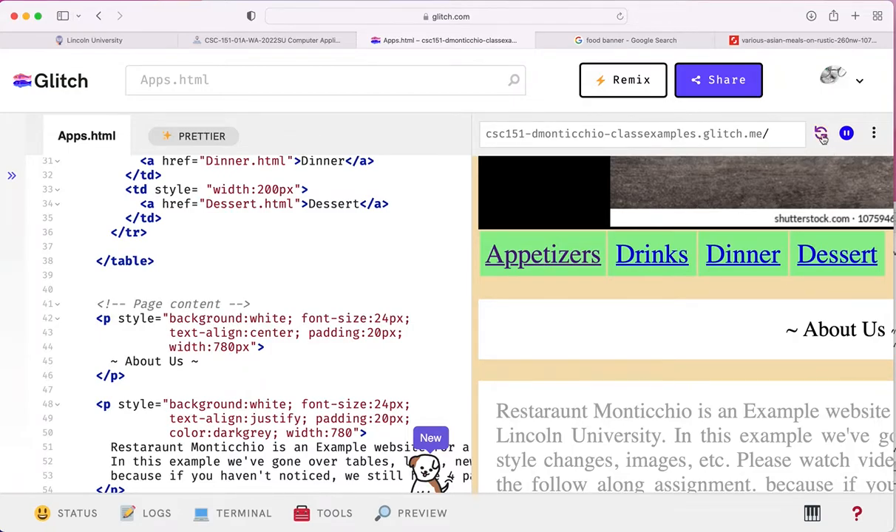
scroll(down, 3)
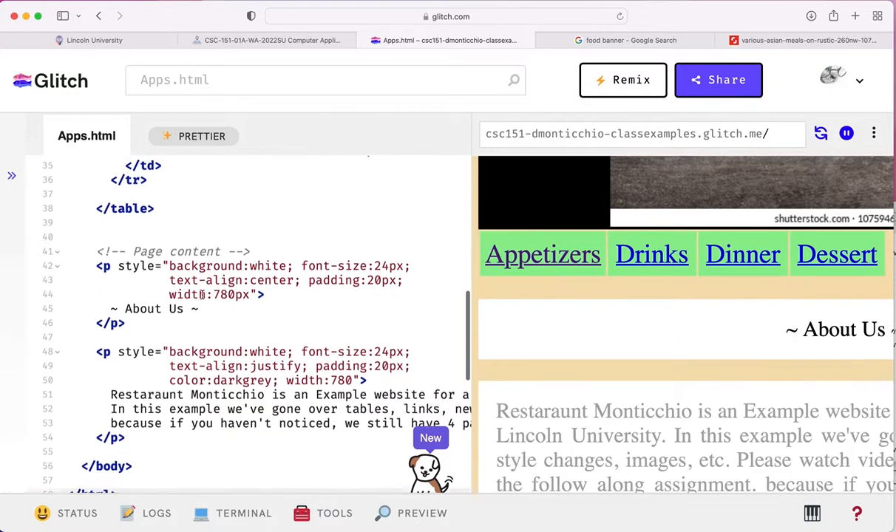
scroll(up, 3)
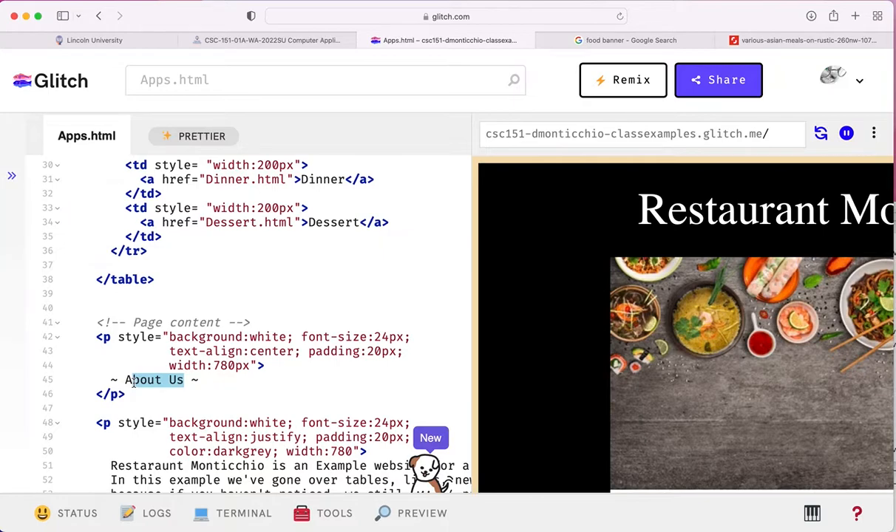
text(APPetizers)
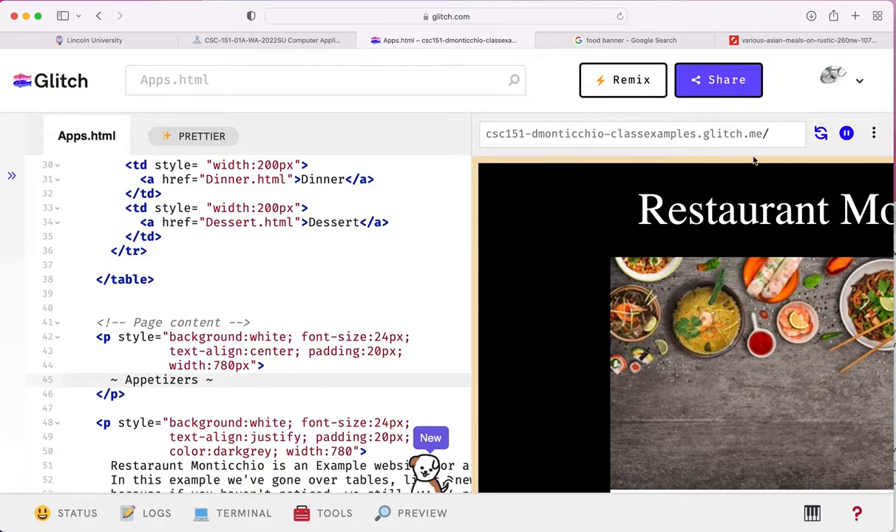
scroll(down, 3)
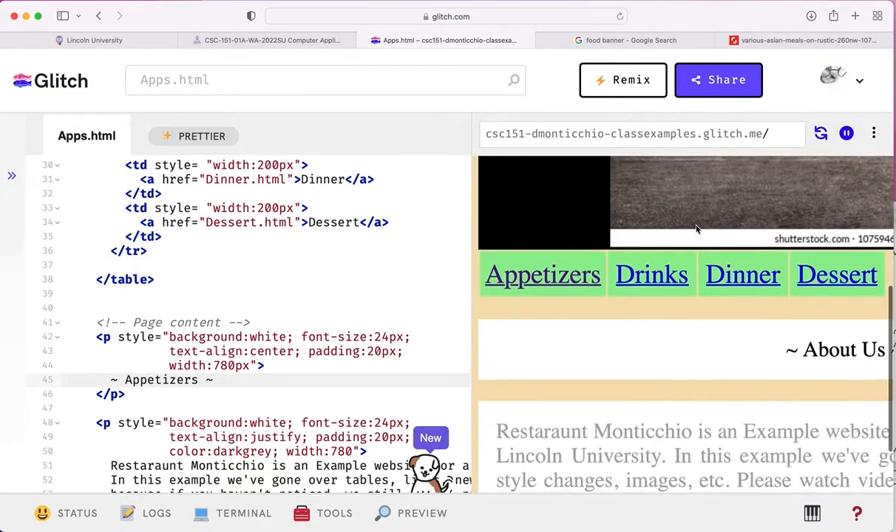
scroll(up, 3)
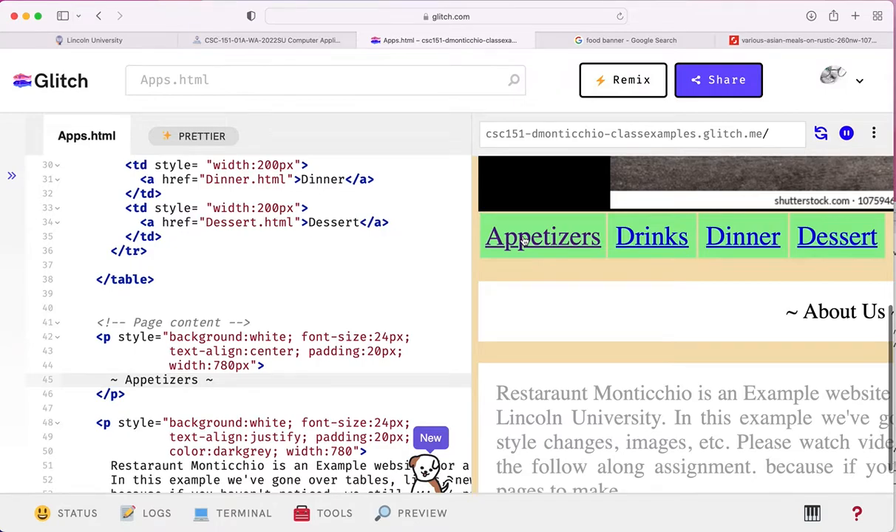
scroll(down, 3)
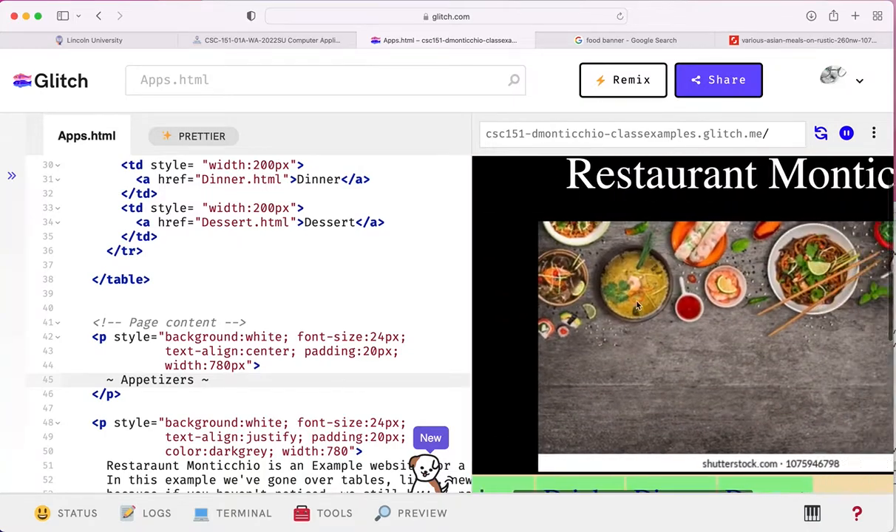
scroll(down, 3)
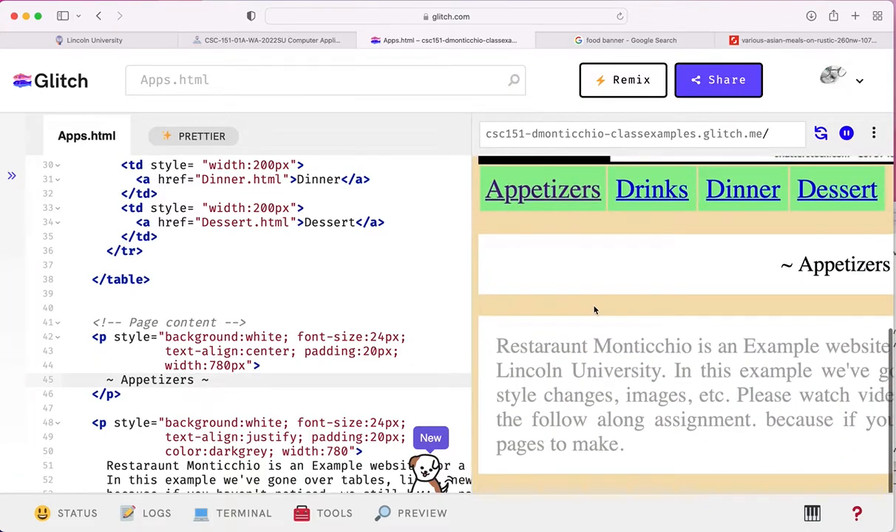
scroll(down, 3)
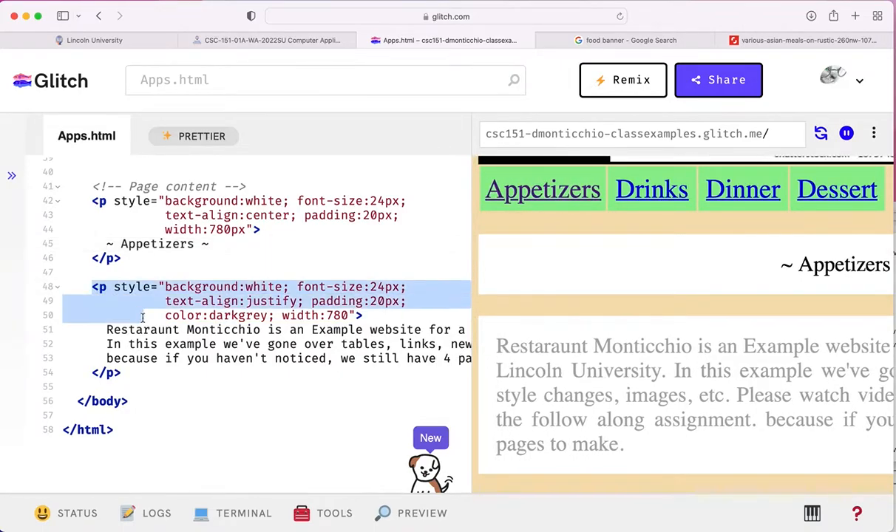
Step: Swap the Appetizers intro paragraph for an empty styled table 820px wide with a blank line inside
click(101, 287)
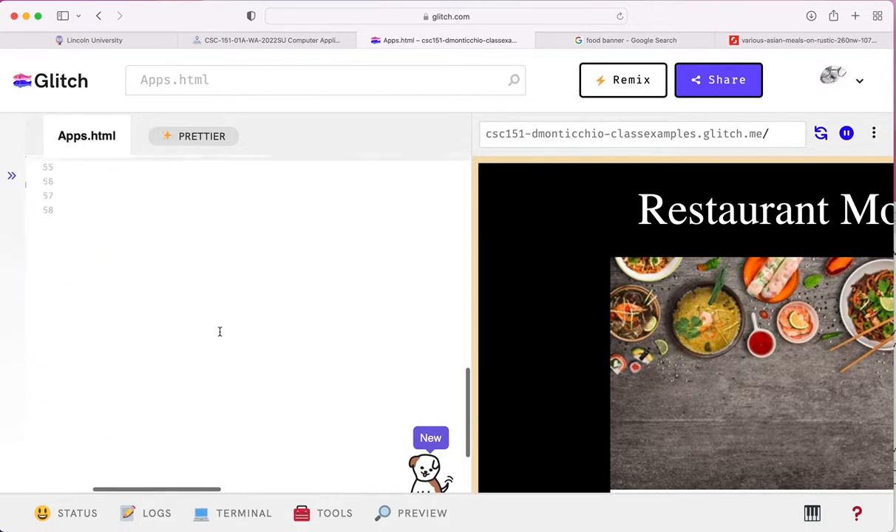
scroll(up, 3)
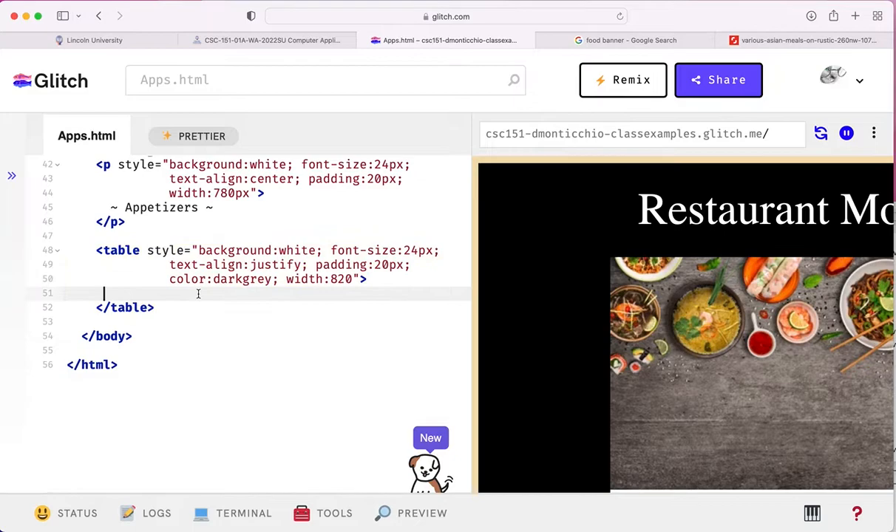
key(Return)
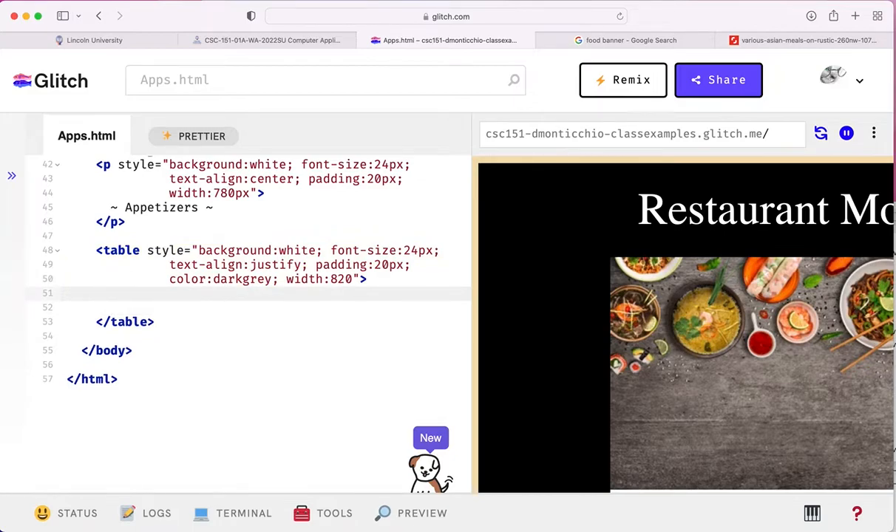
Step: Start a table row with an 800px-wide cell holding the item name Salad
text(<tr>)
text(</tr>)
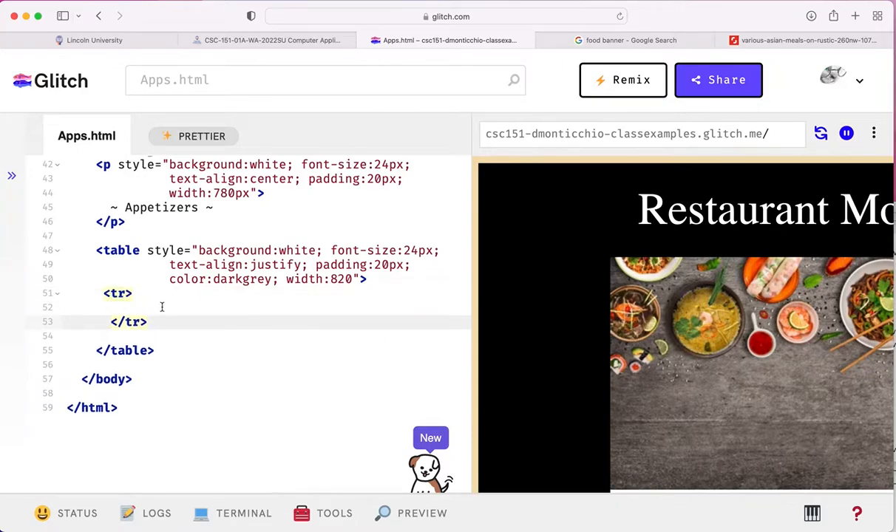
text(<td)
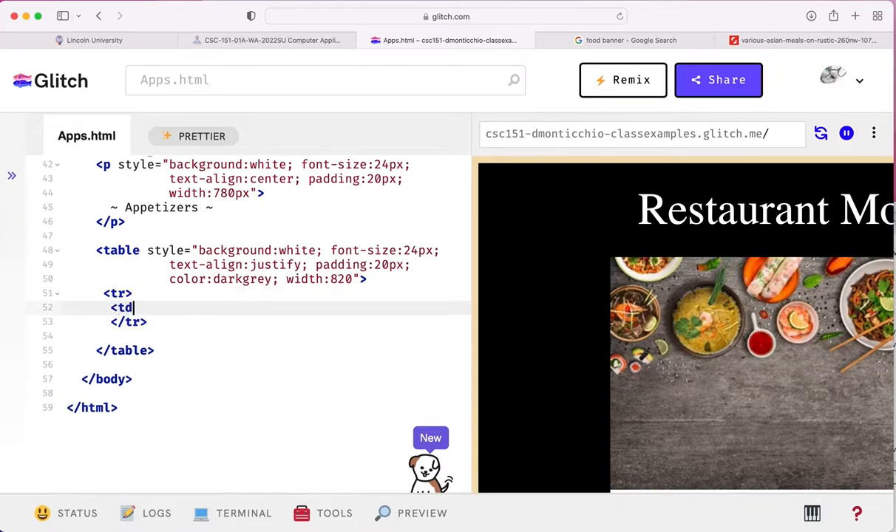
text(></td>)
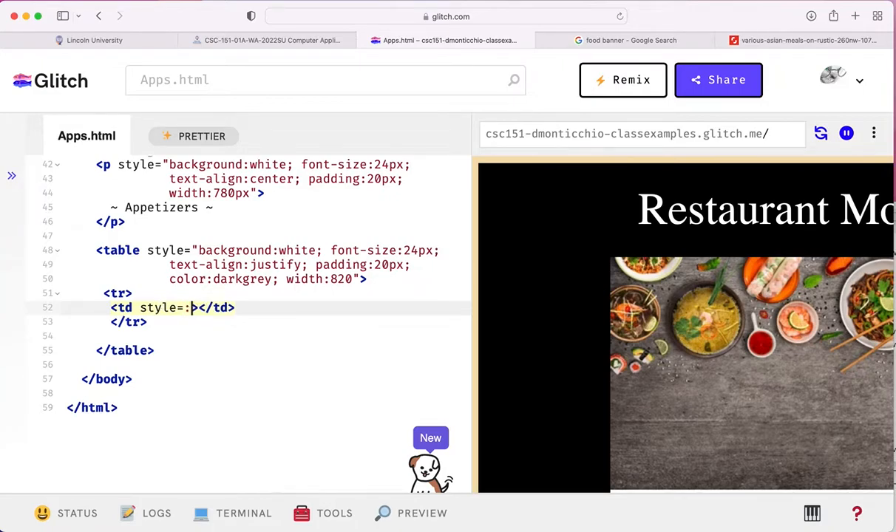
text(w")
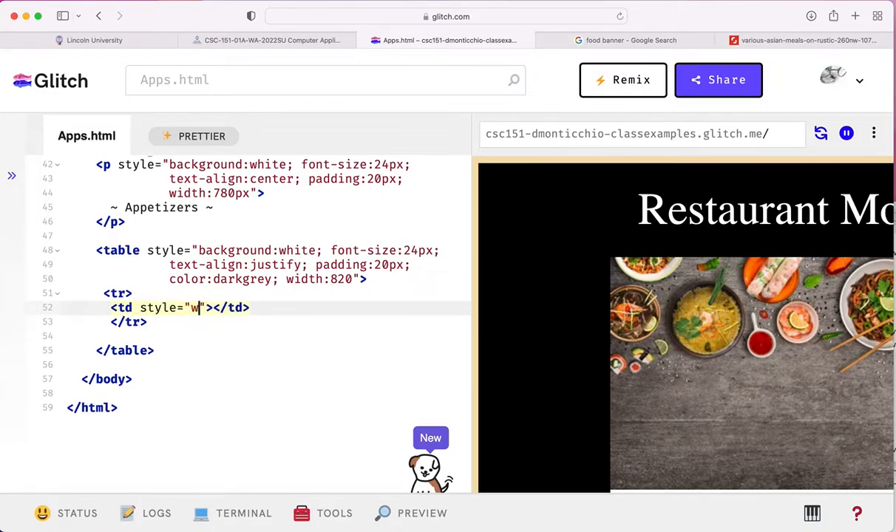
text(idth)
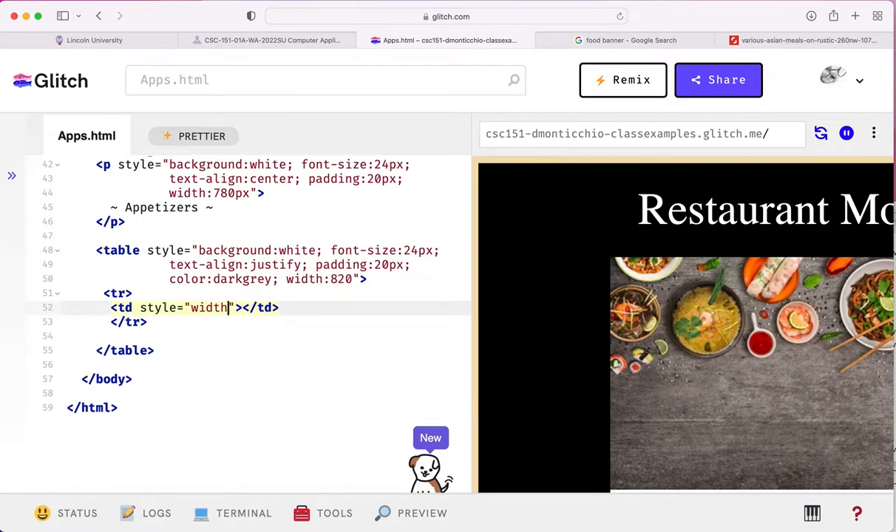
text(:800)
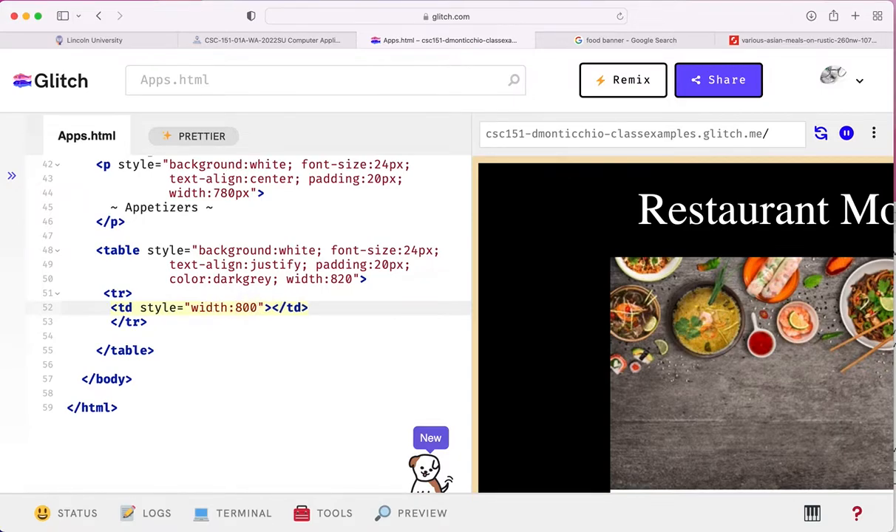
click(258, 307)
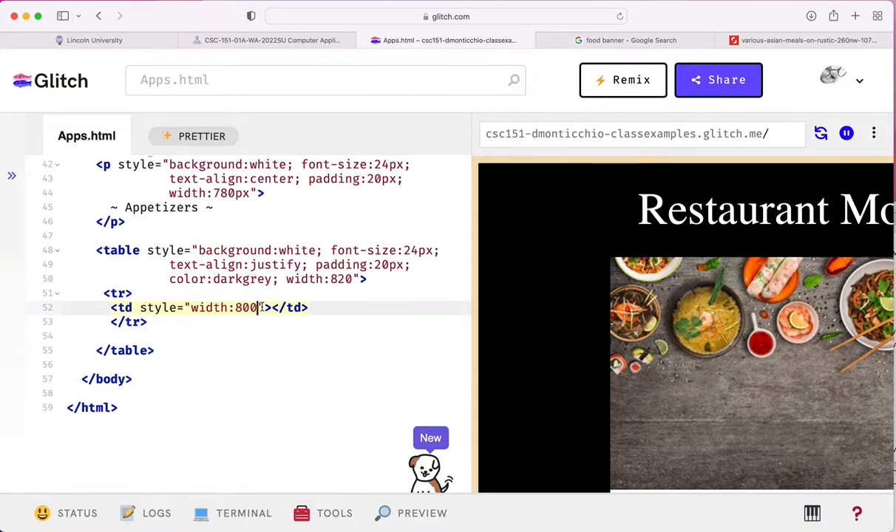
text(px)
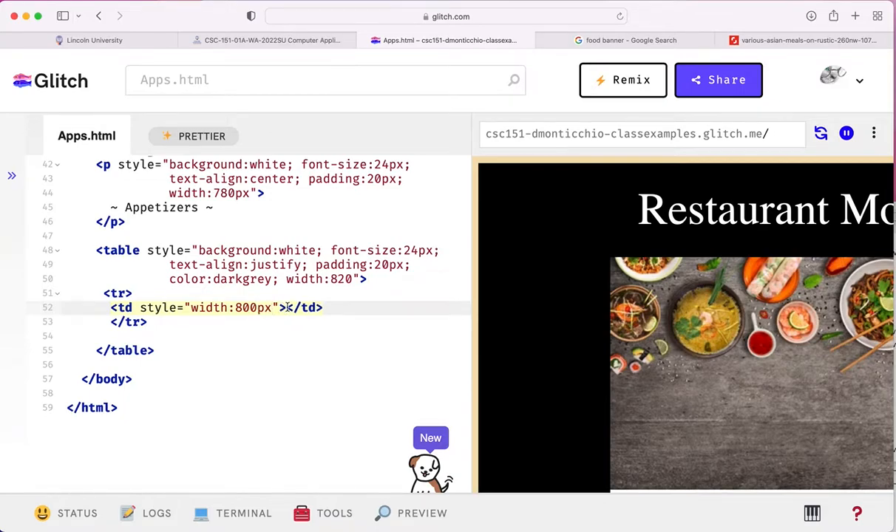
text(Salad)
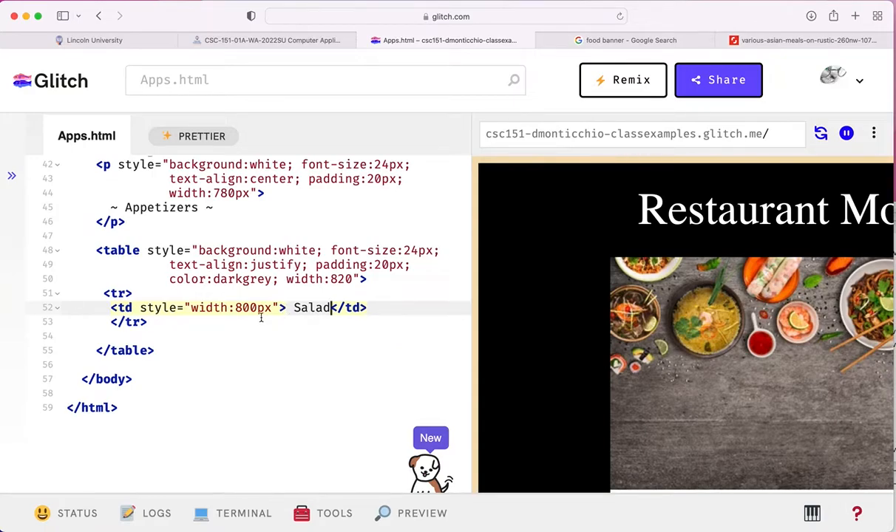
Step: Add a second cell with text-align:right holding the price $5
key(Return)
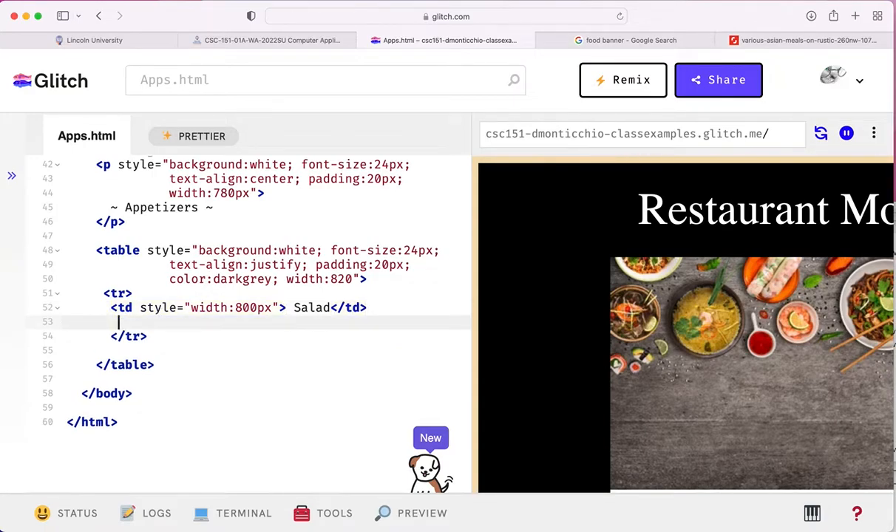
text(<td></td>)
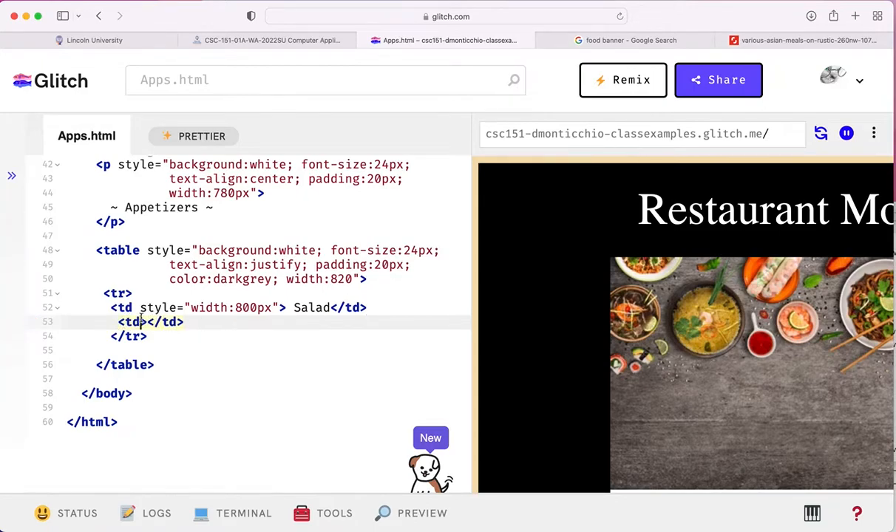
text(style=")
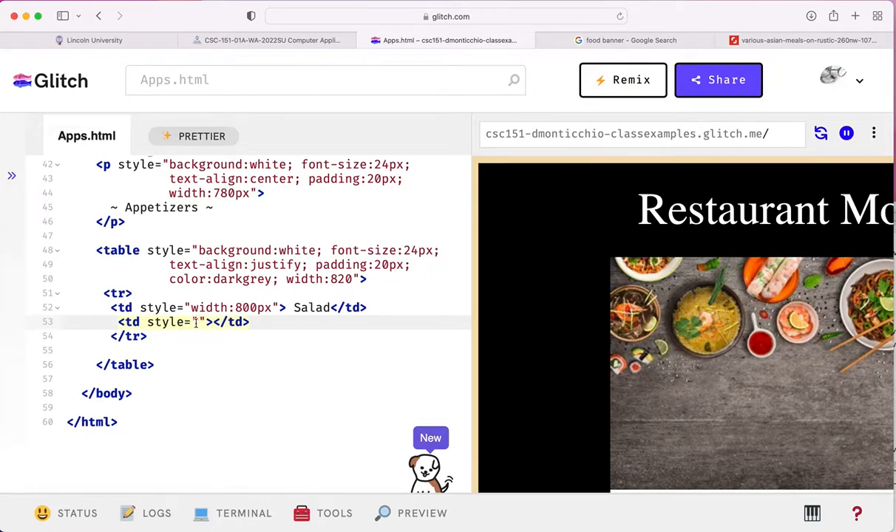
text(text-al)
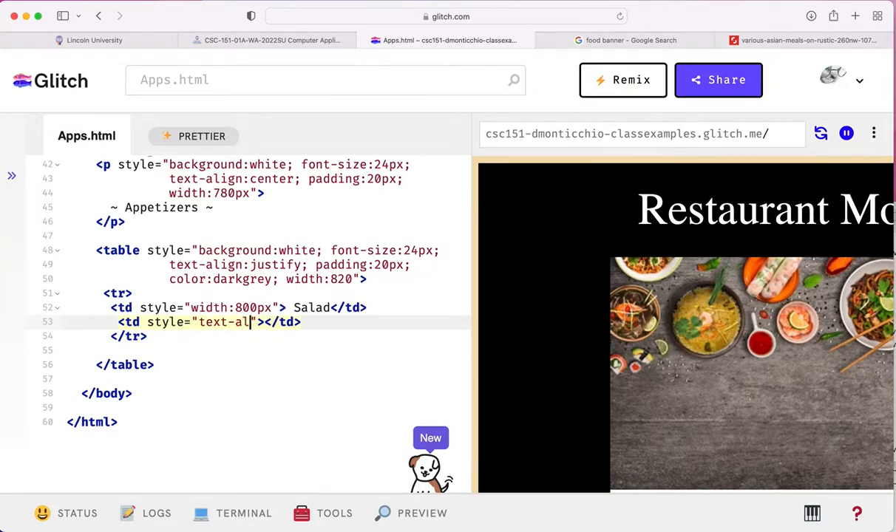
text(ign:righ)
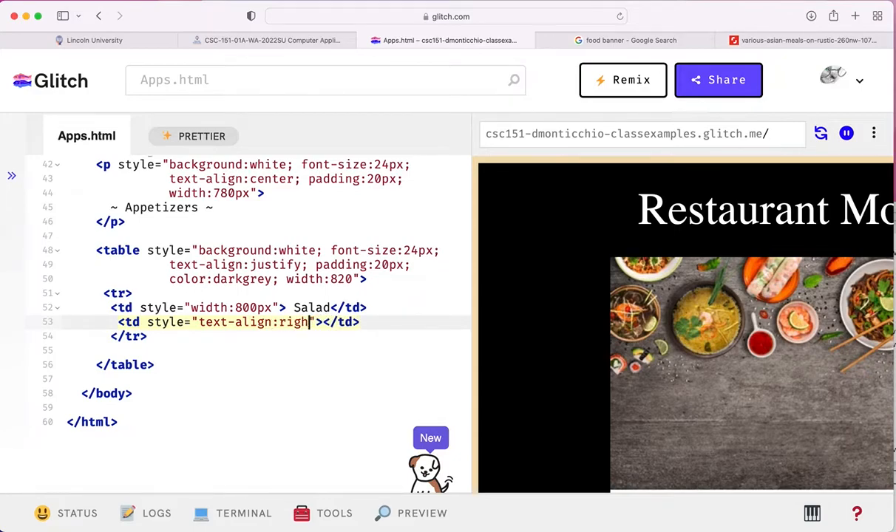
text(t)
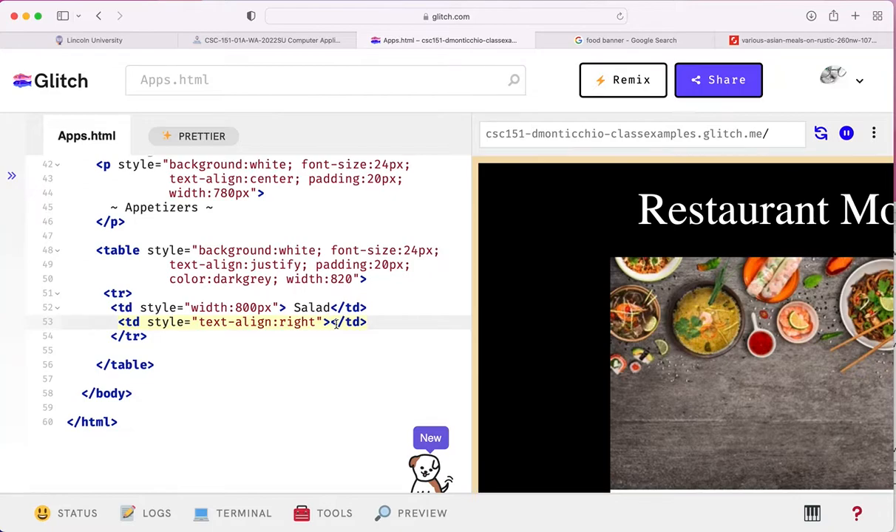
text($5)
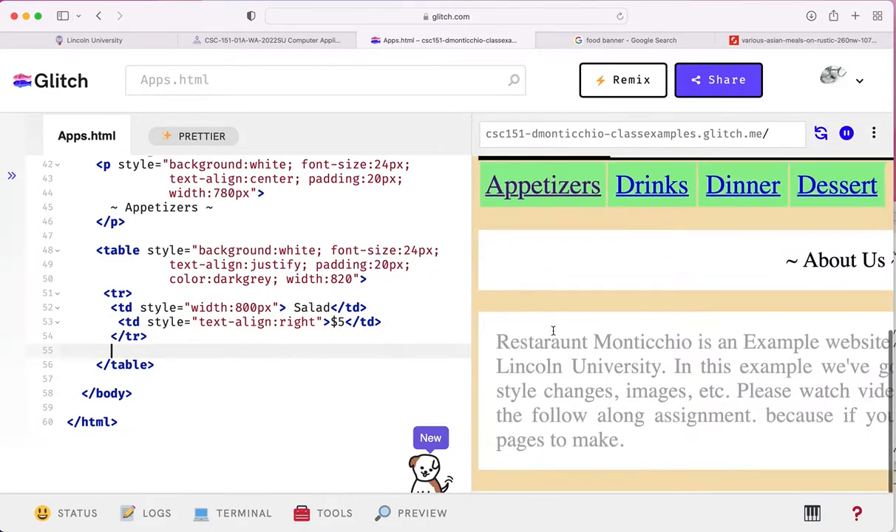
Step: Check the Salad $5 row in the refreshed preview and scroll back up to the links
scroll(up, 3)
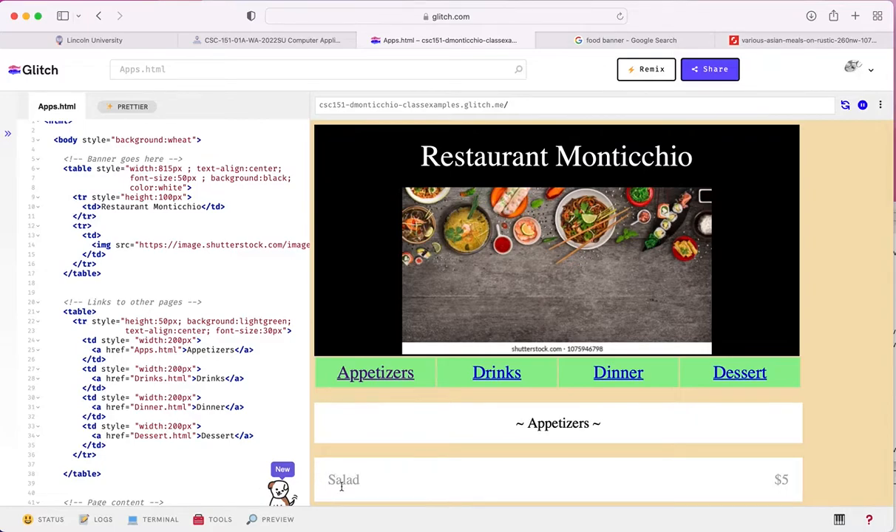
mouse_move(329, 464)
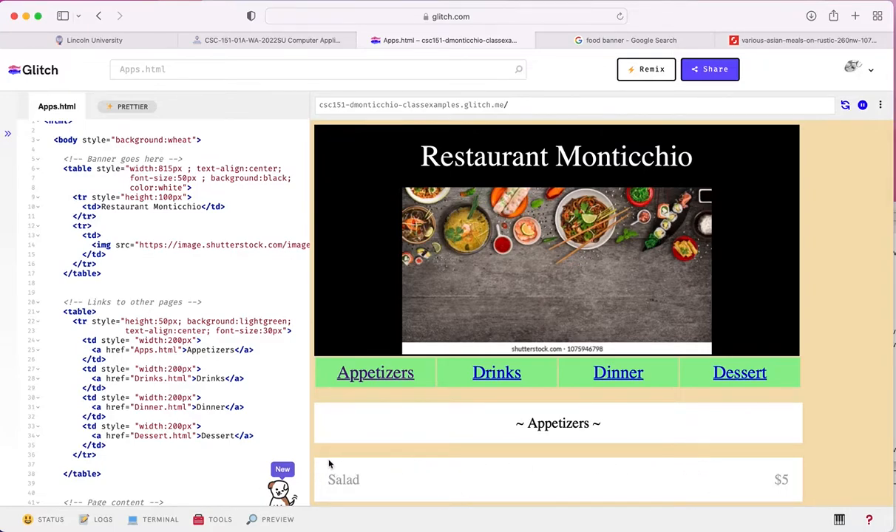
mouse_move(810, 476)
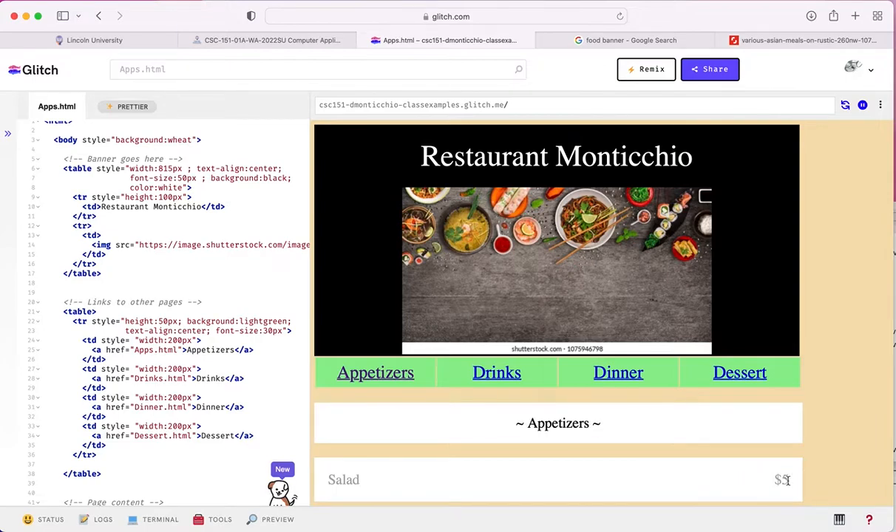
mouse_move(490, 271)
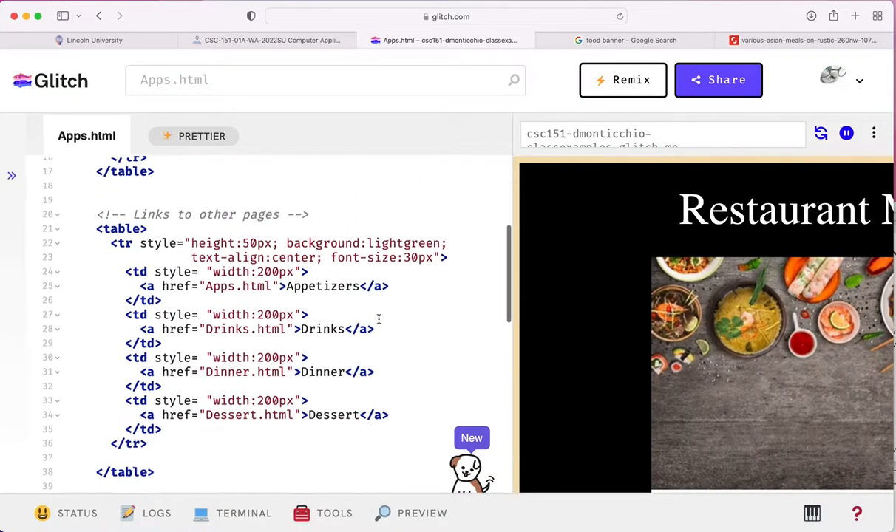
Step: Duplicate the Salad $5 row several times to fill the Appetizers table
scroll(down, 3)
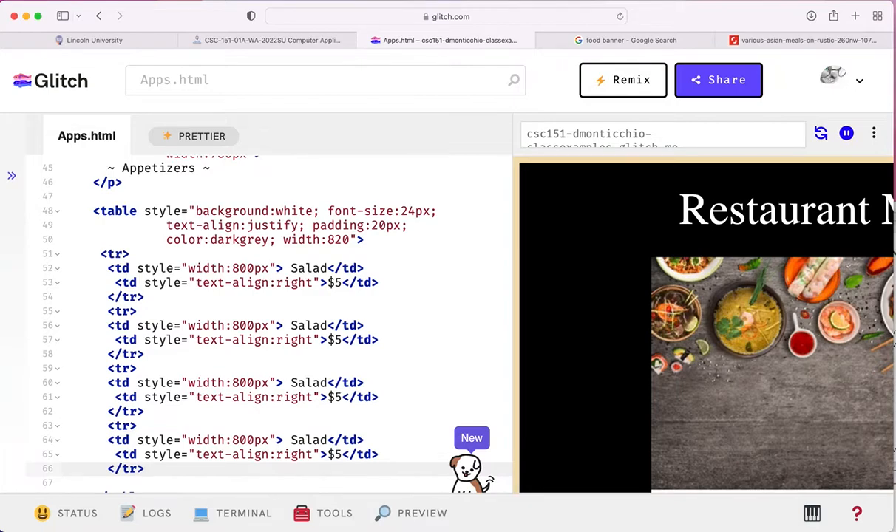
scroll(down, 3)
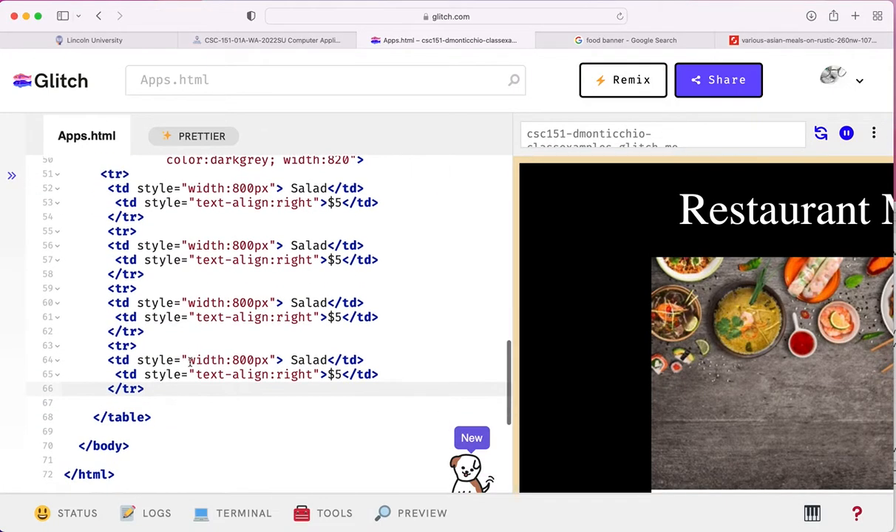
scroll(down, 3)
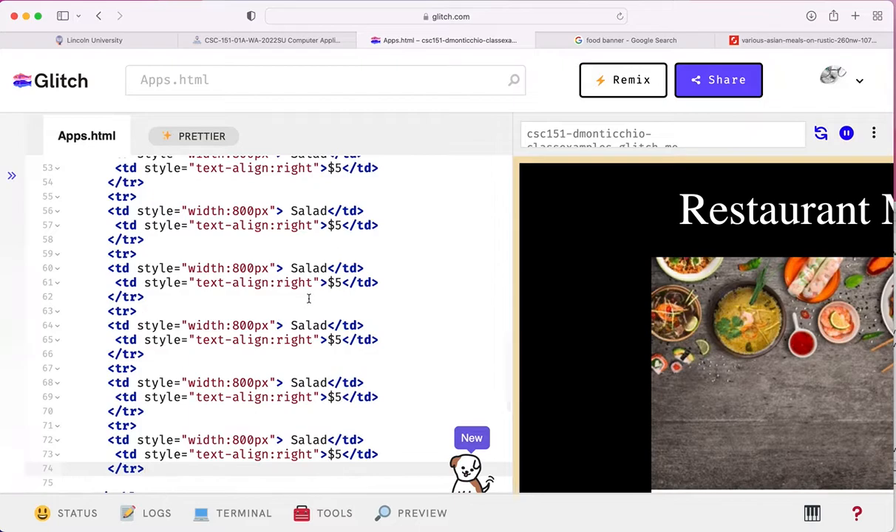
scroll(up, 3)
text(o)
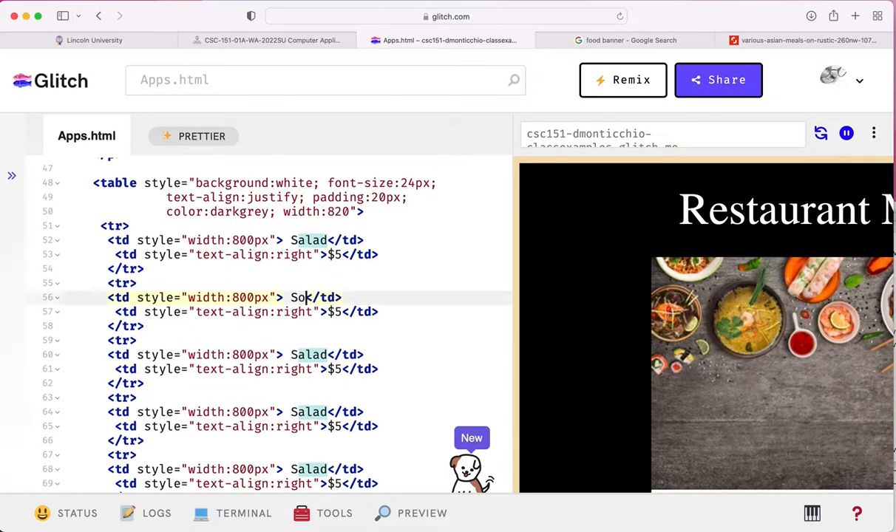
Step: Rename the duplicate rows to Soup $4, Breadsticks $3, Cheese Platter $7, Boneless Wings $6 and Nachos $4
text(up)
click(247, 311)
text(4)
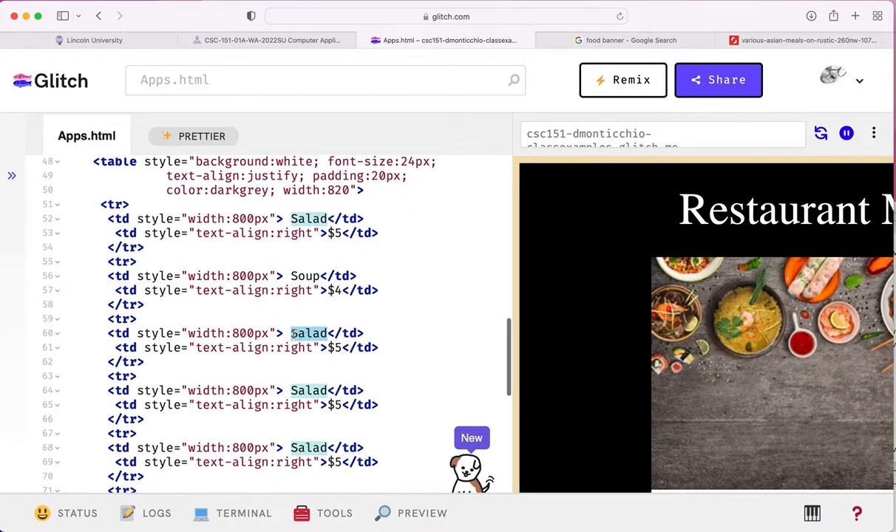
text(Breadstick)
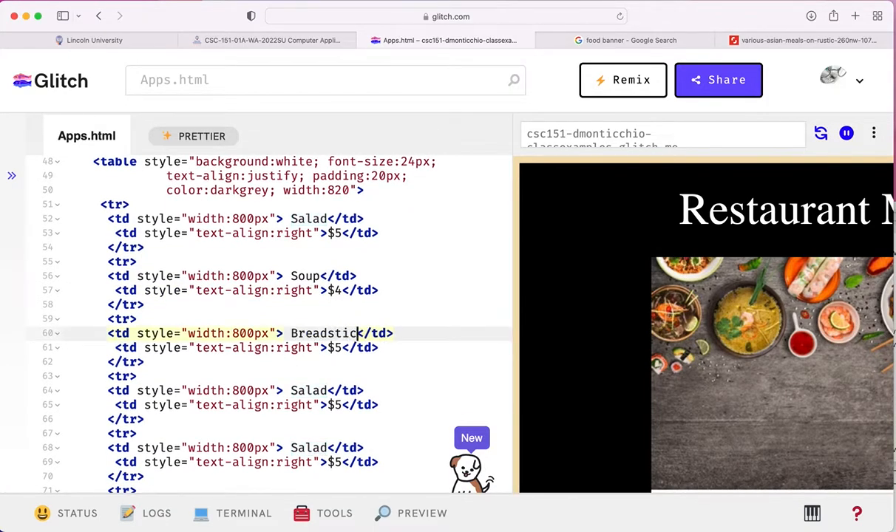
text(s)
click(307, 348)
text(3)
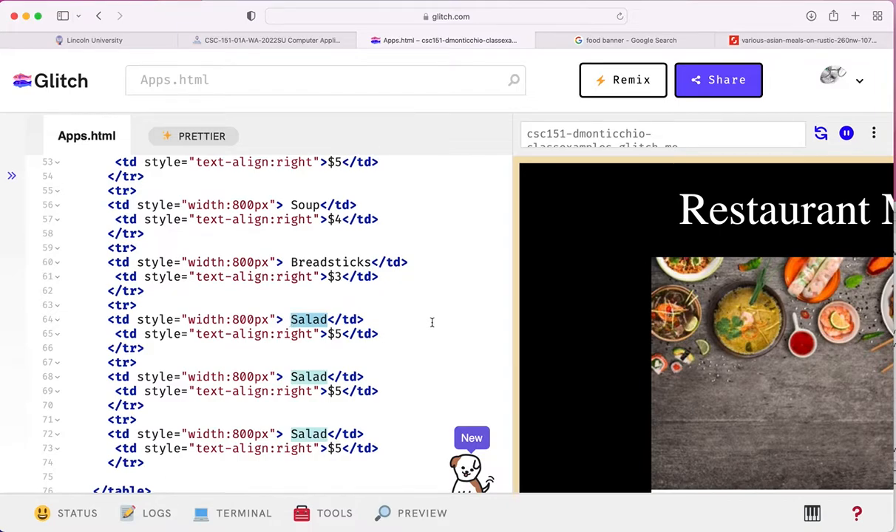
text(Cheese P)
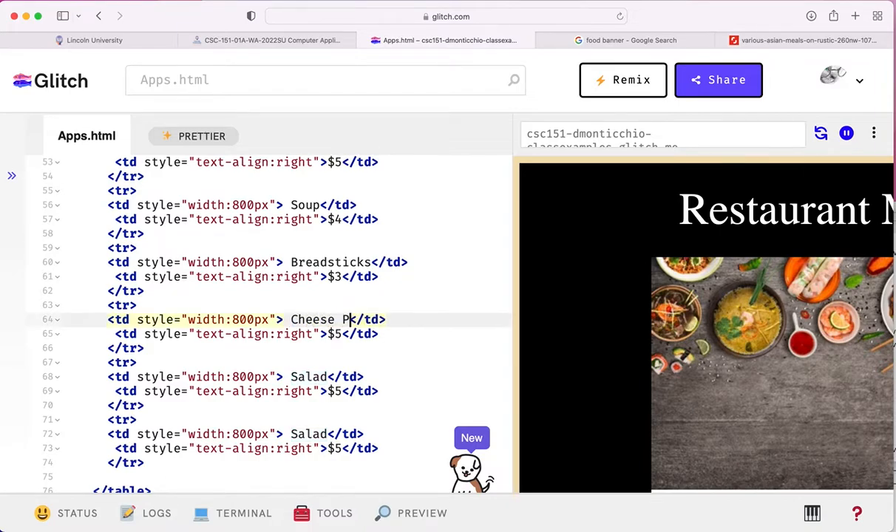
text(latter)
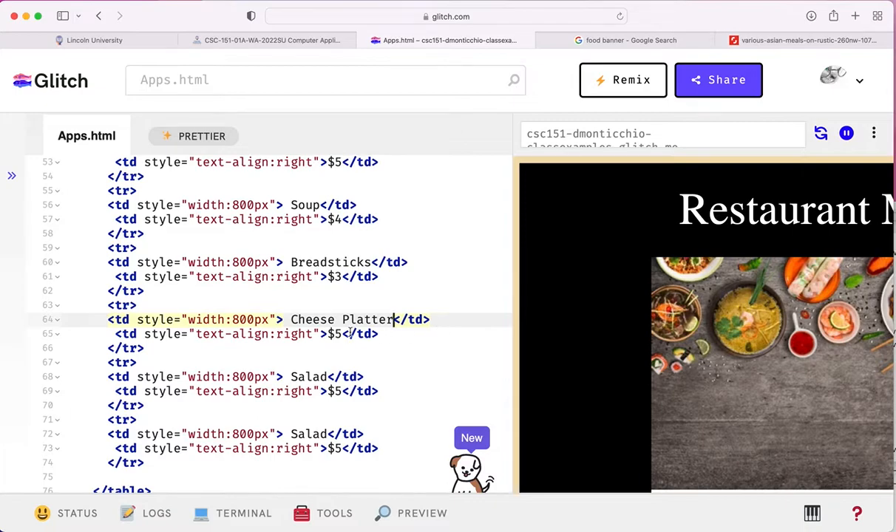
text(7)
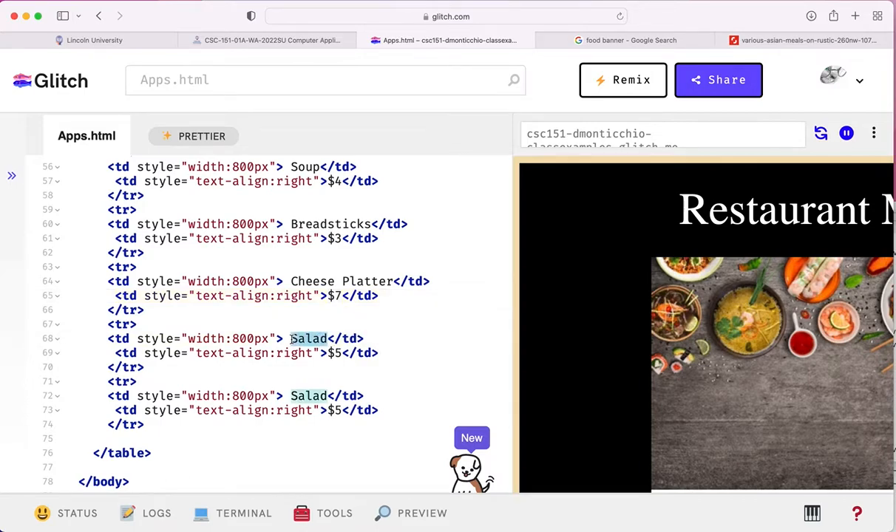
text(B)
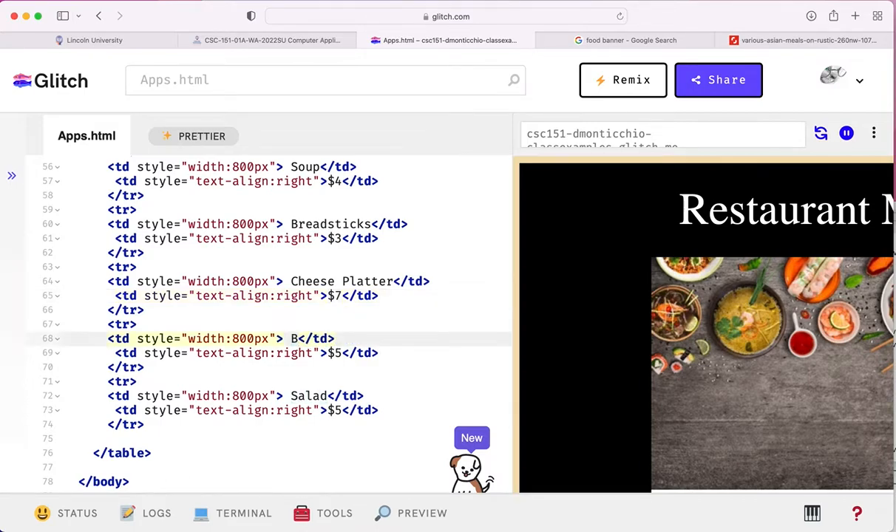
text(oneless)
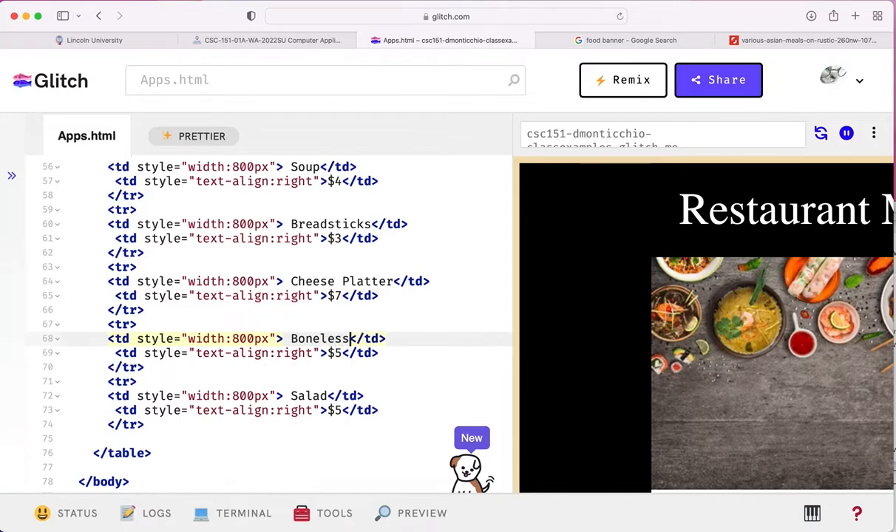
text(Wings)
click(307, 354)
text(6)
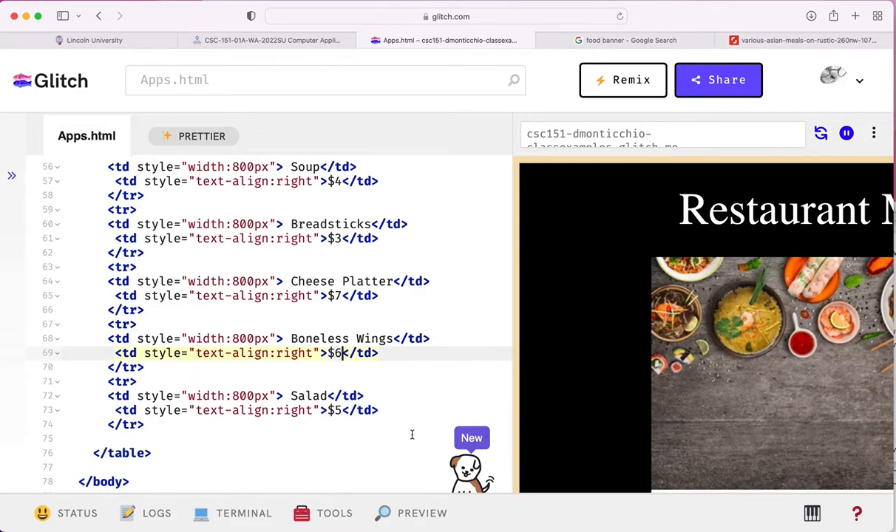
double_click(307, 396)
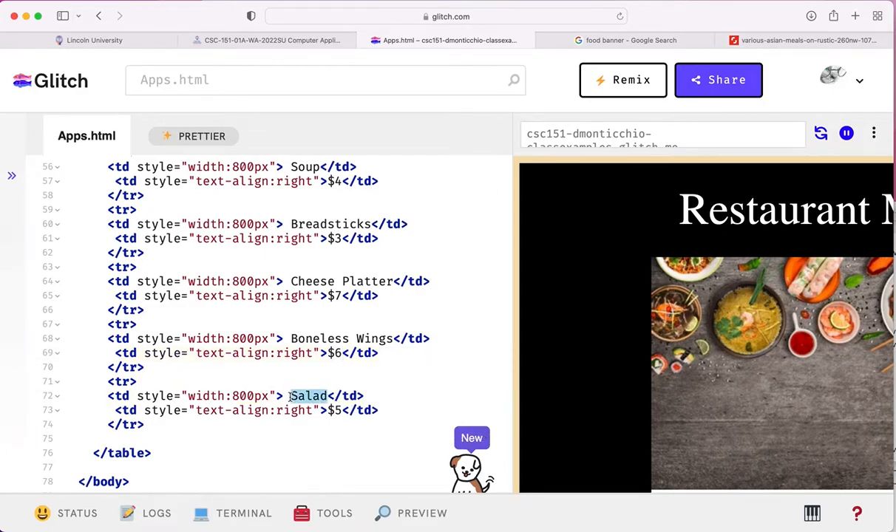
text(Nachos)
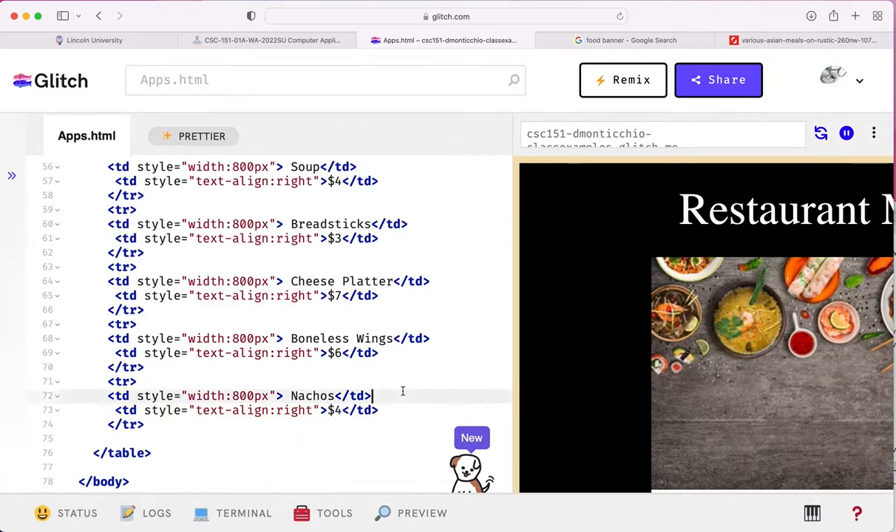
scroll(down, 3)
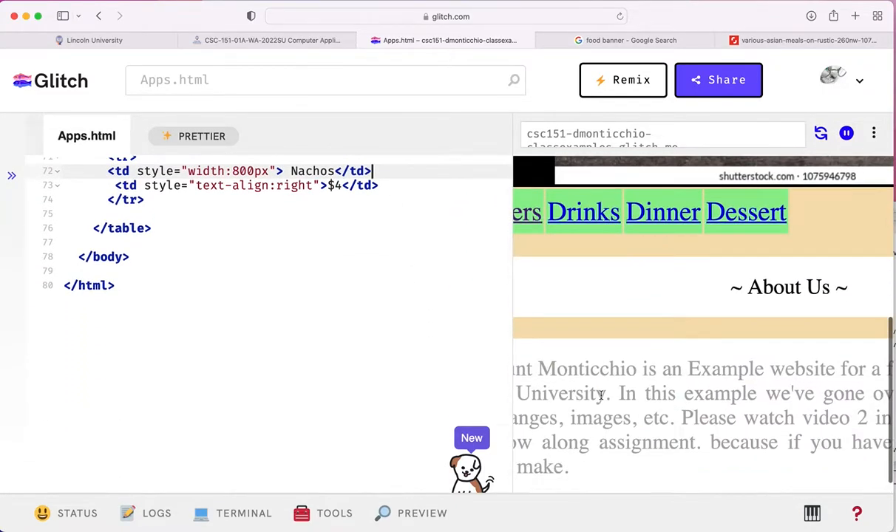
scroll(up, 3)
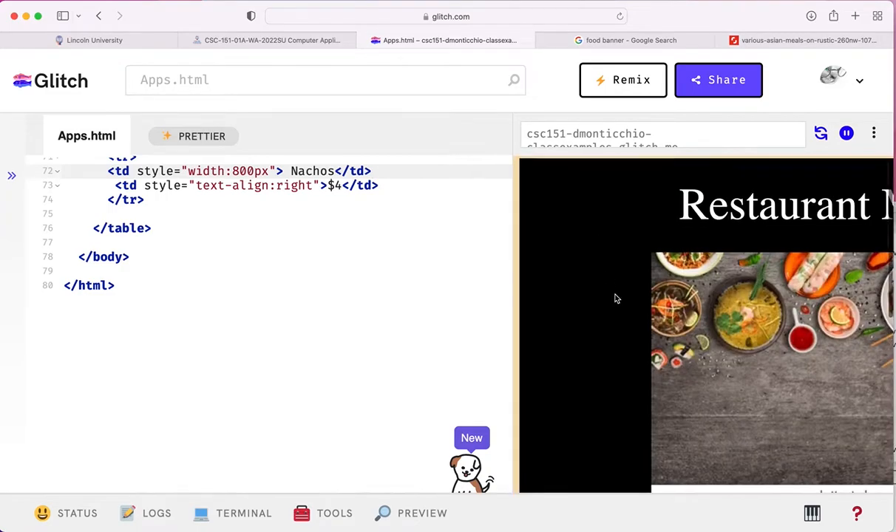
scroll(down, 3)
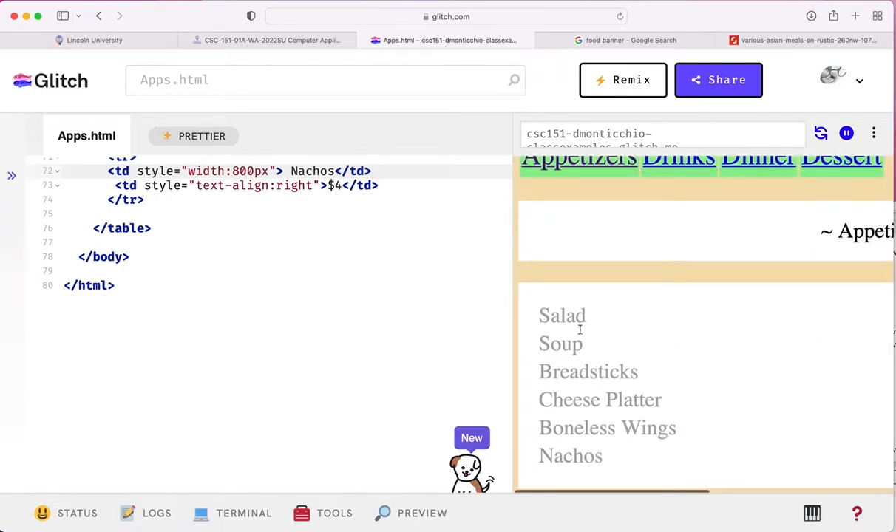
scroll(right, 3)
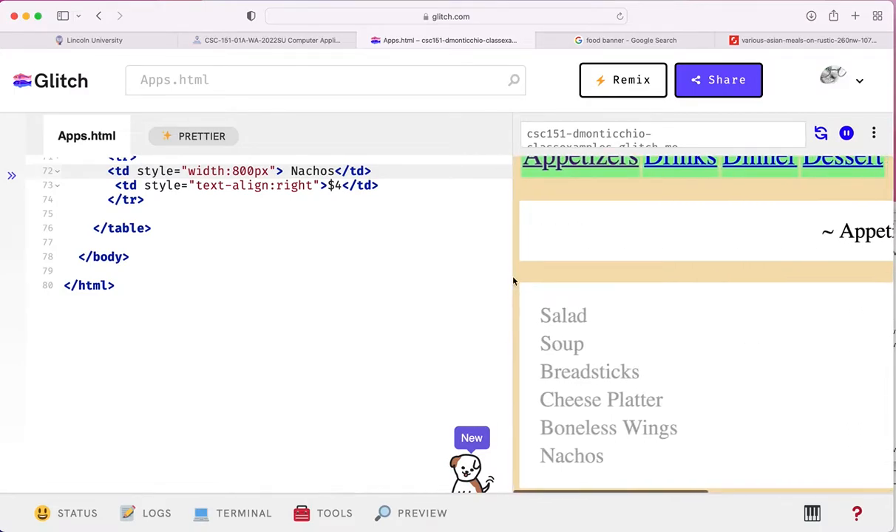
scroll(up, 3)
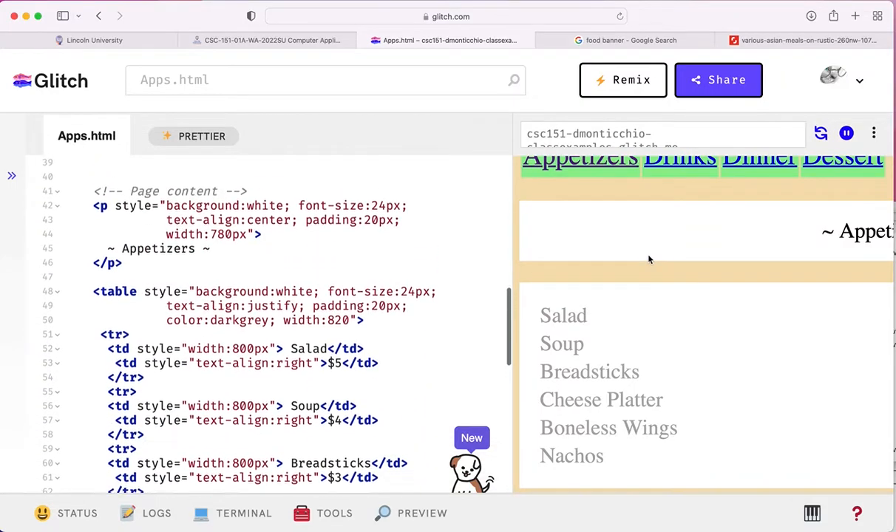
scroll(up, 3)
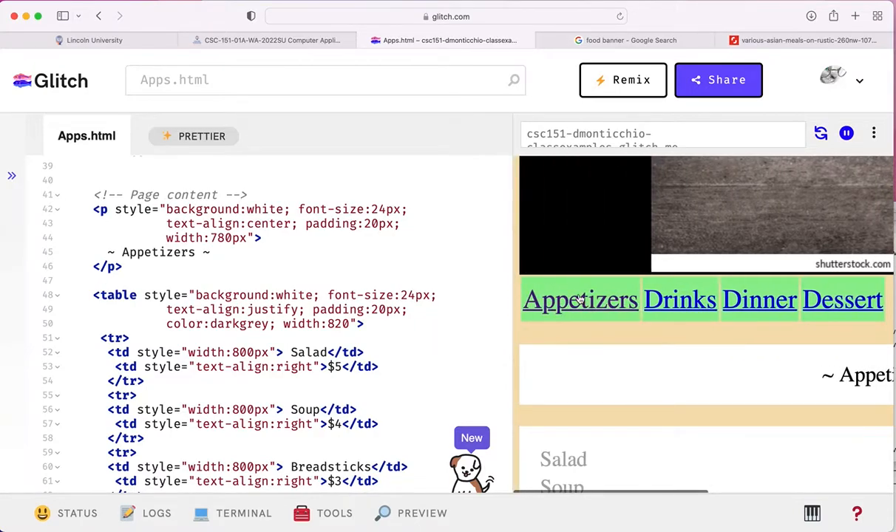
scroll(up, 3)
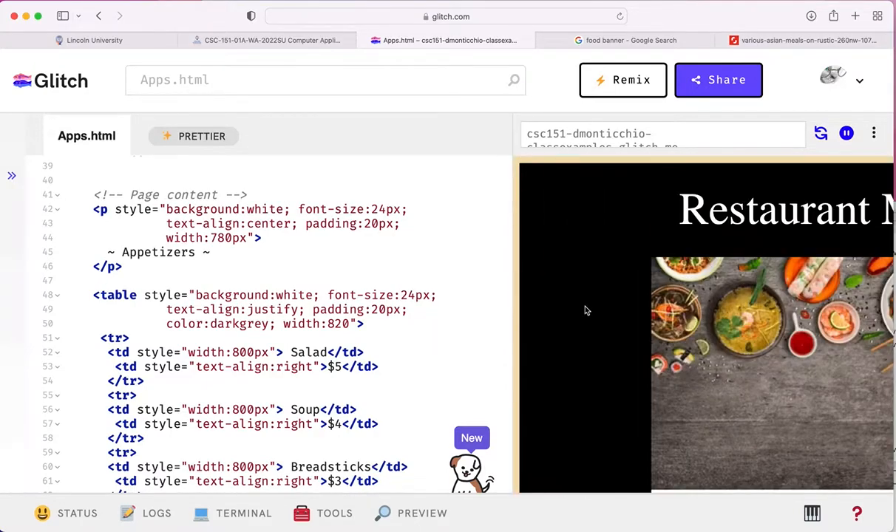
Step: Point the first navigation link at index.html so it reads Home
scroll(up, 3)
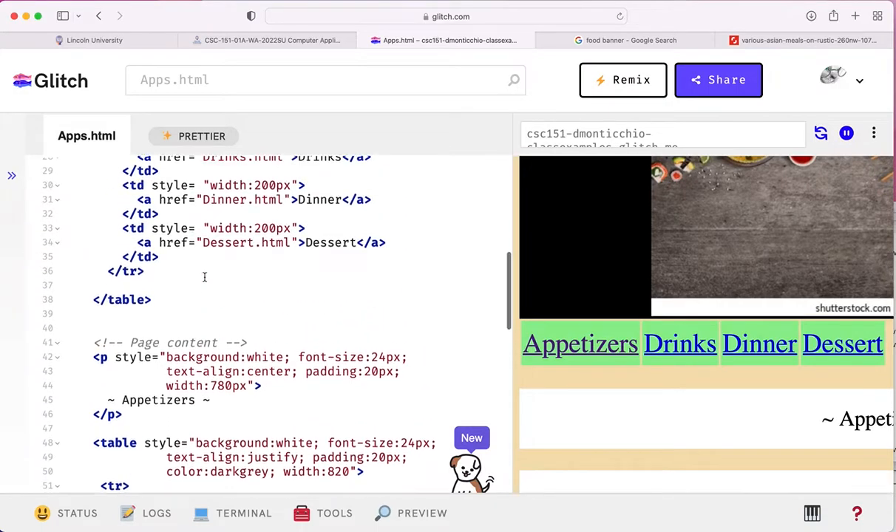
scroll(up, 3)
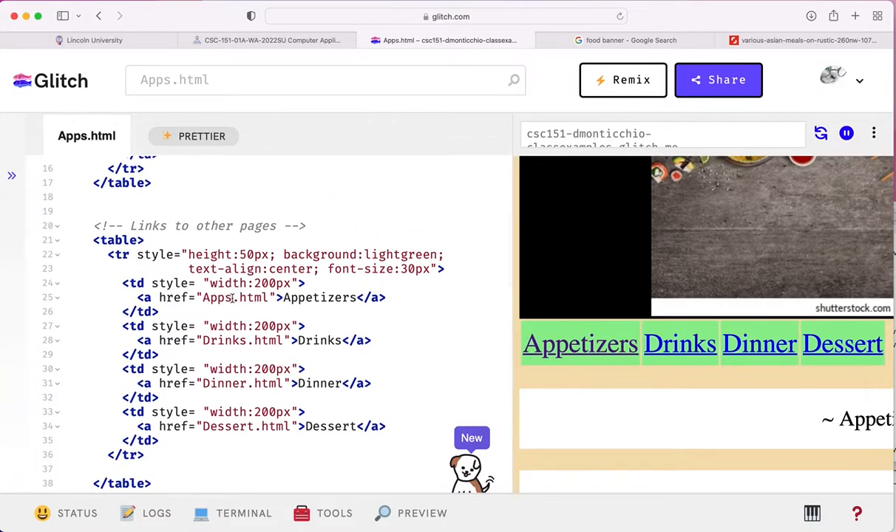
double_click(217, 297)
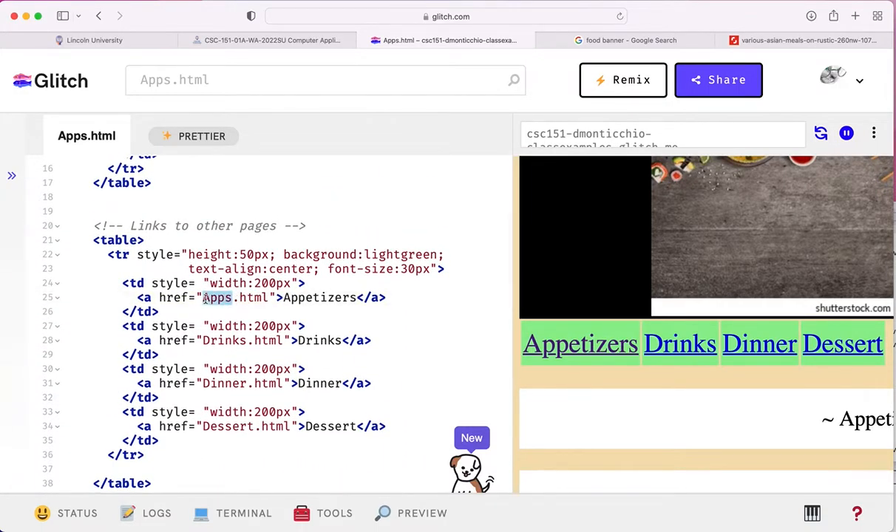
text(index)
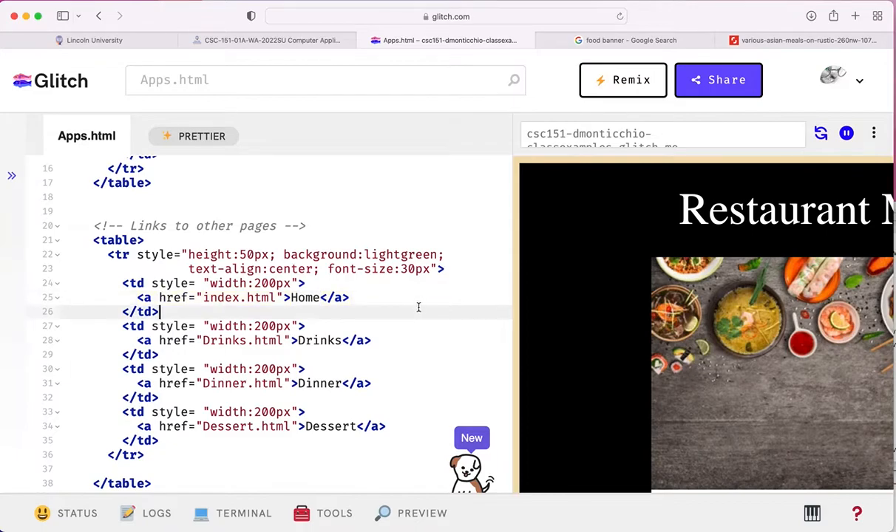
Step: Follow the new Home link in the preview to confirm it works
scroll(down, 3)
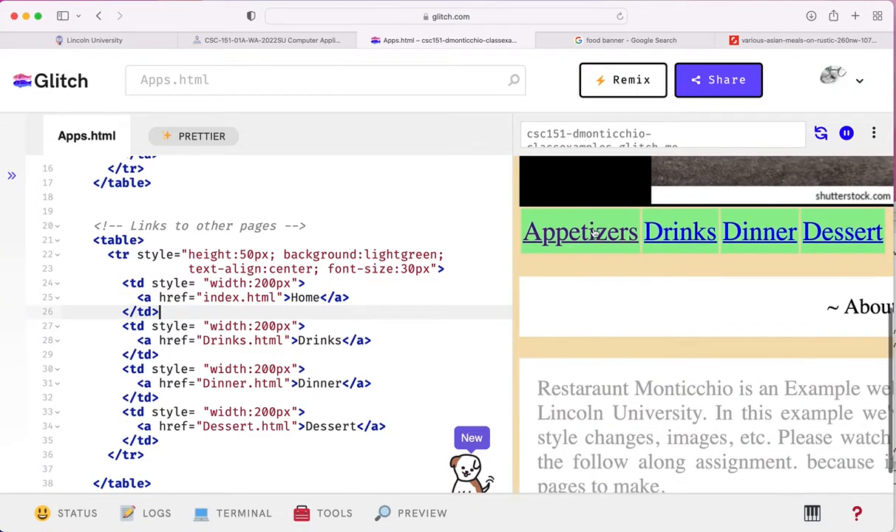
click(579, 231)
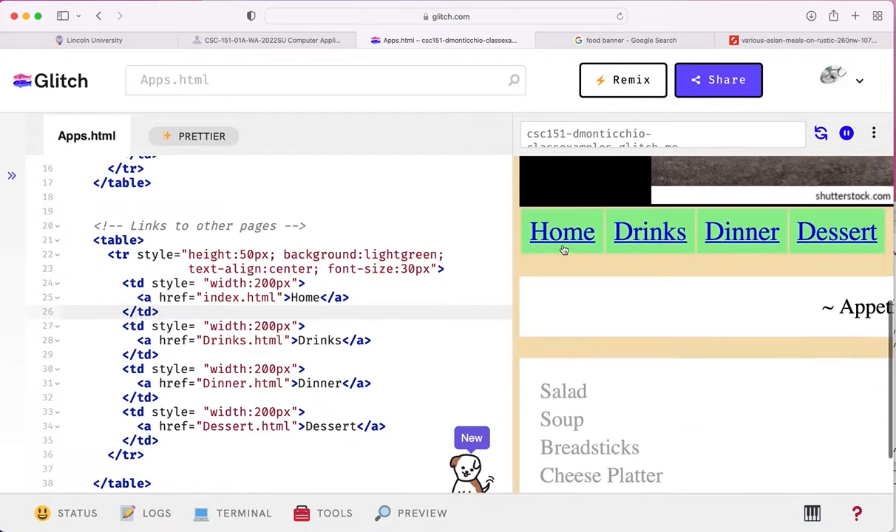
scroll(down, 3)
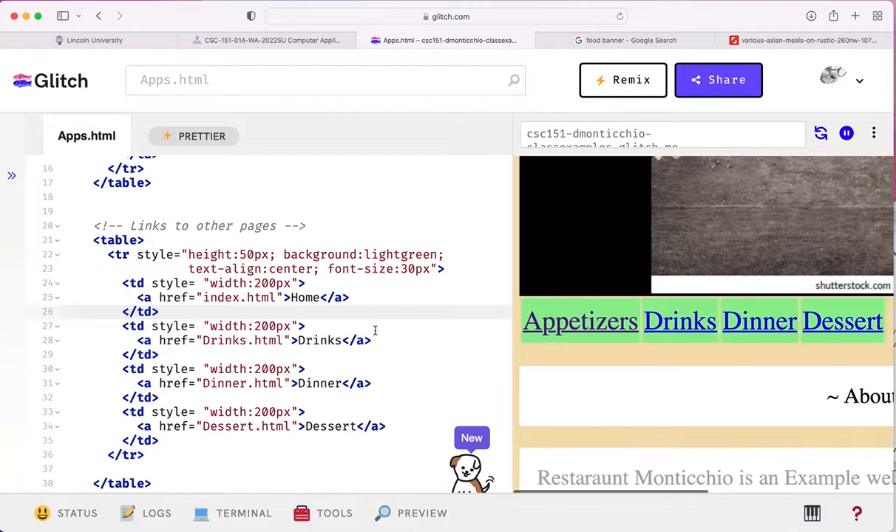
scroll(up, 3)
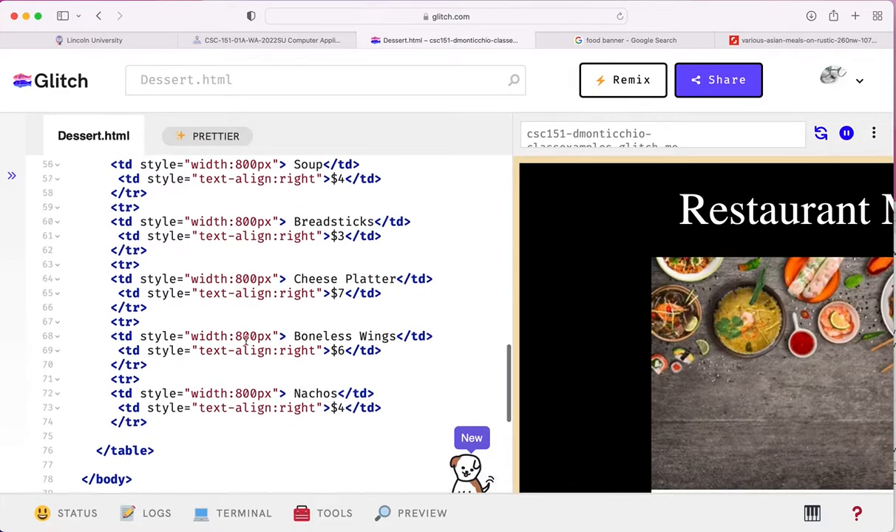
Step: Change the Dessert page heading from Appetizers to Desserts
scroll(up, 3)
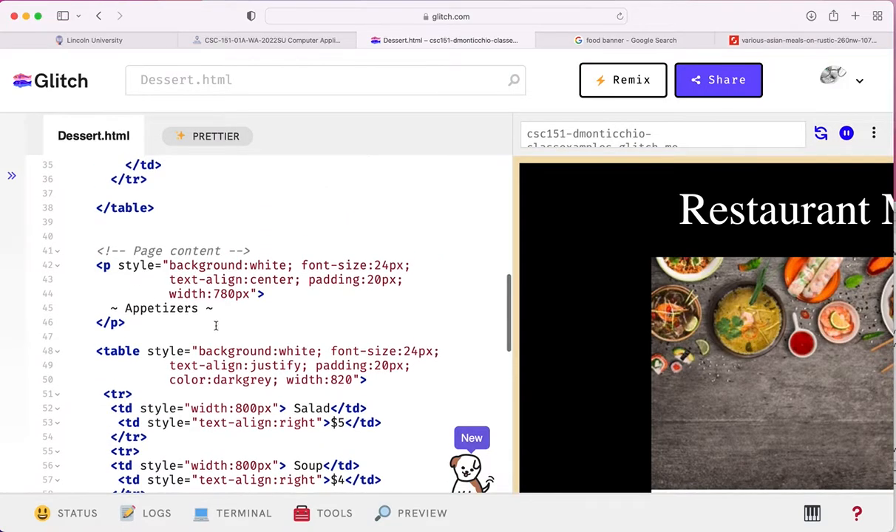
double_click(161, 309)
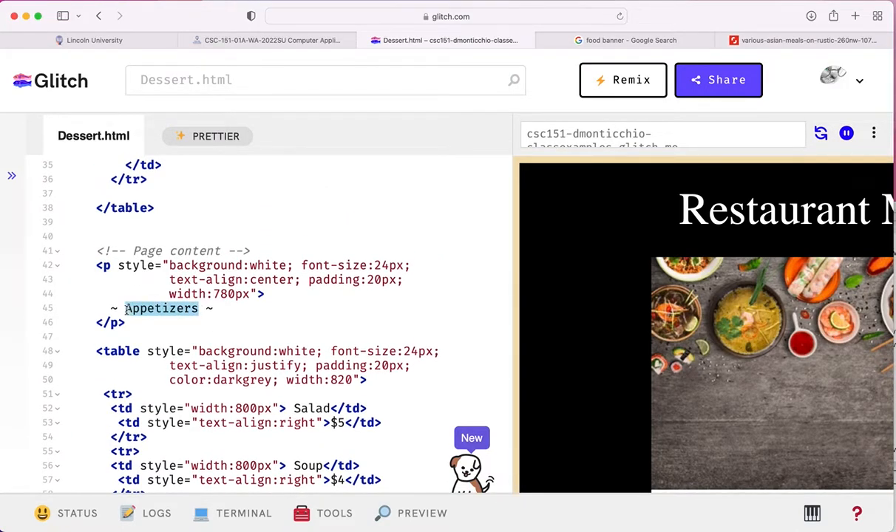
text(Des ~)
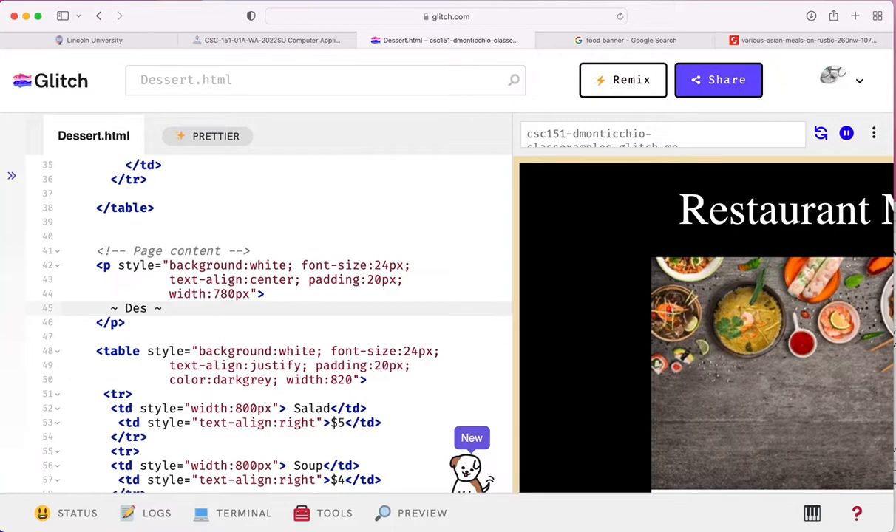
text(serts)
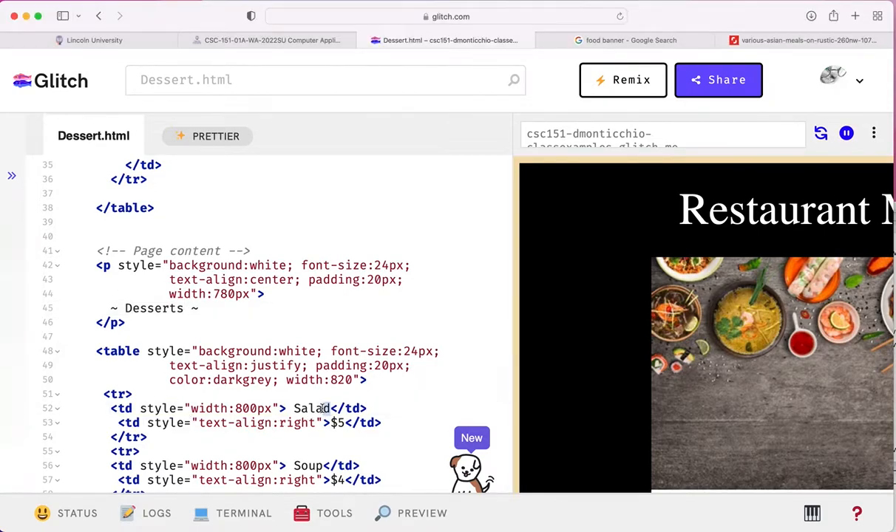
Step: Rename the first rows to Sundae, Cookie, Jello and Creme Brulee, keeping their prices
text(Sundae)
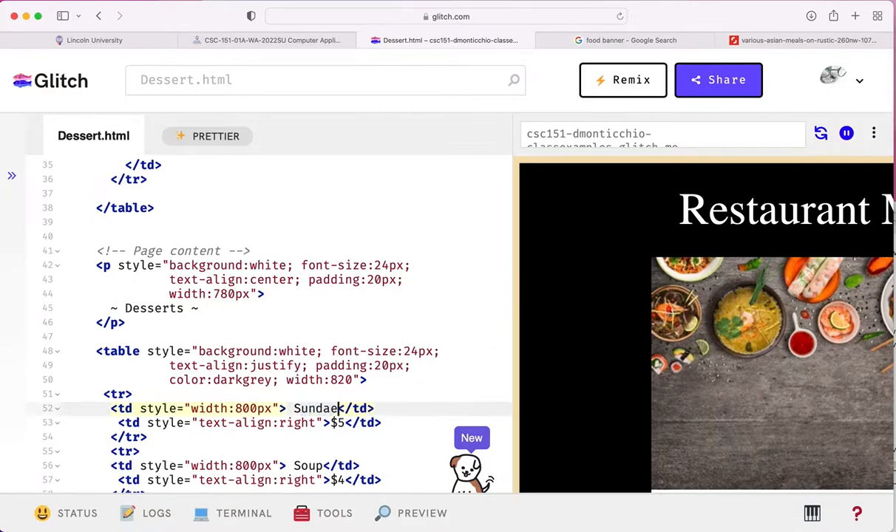
scroll(down, 3)
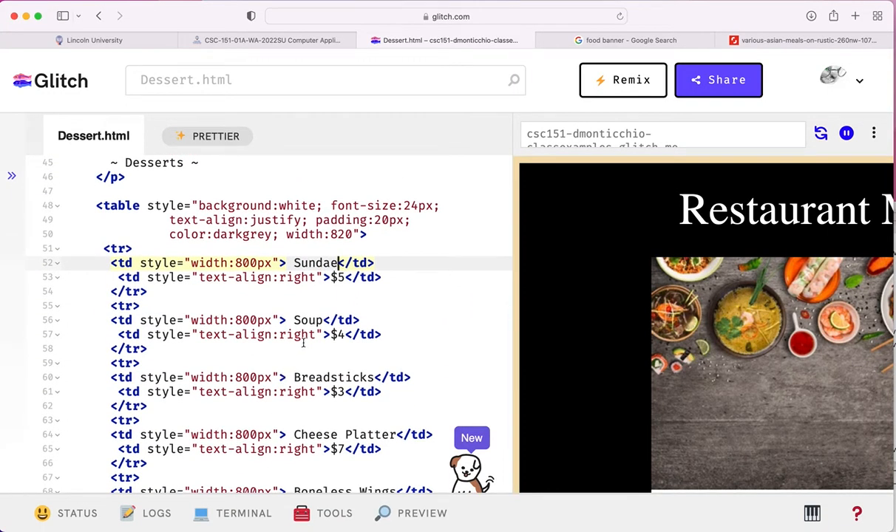
double_click(308, 320)
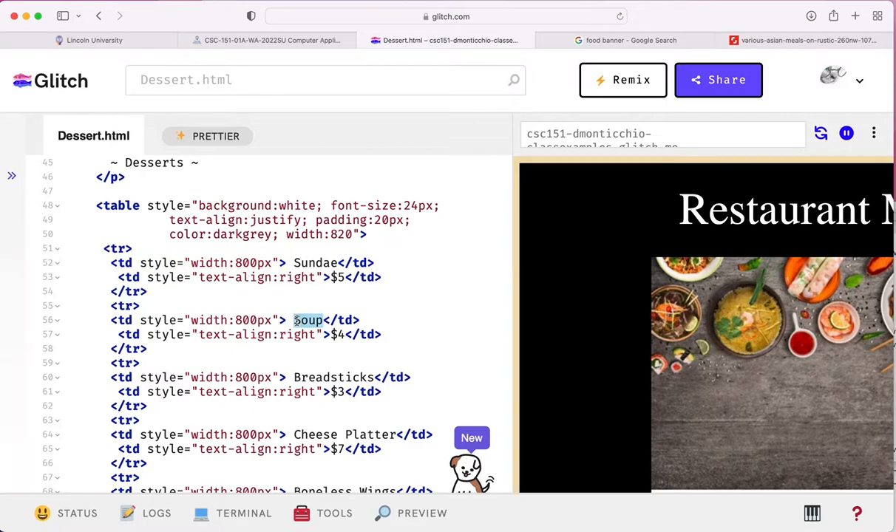
text(Cookie)
click(262, 377)
text(J)
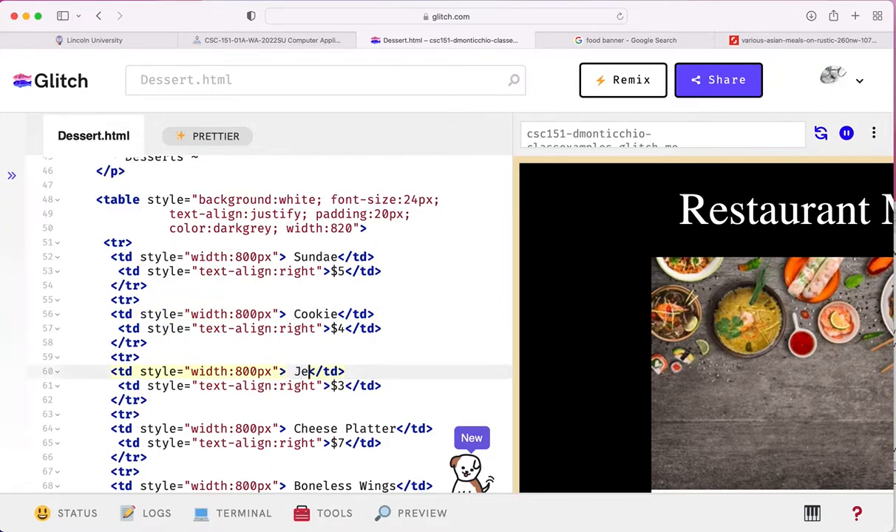
text(llo)
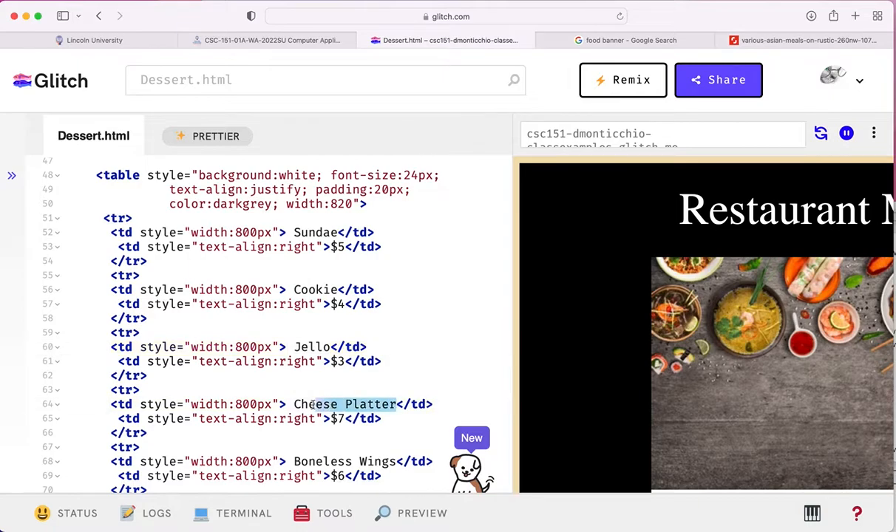
text(Creme B)
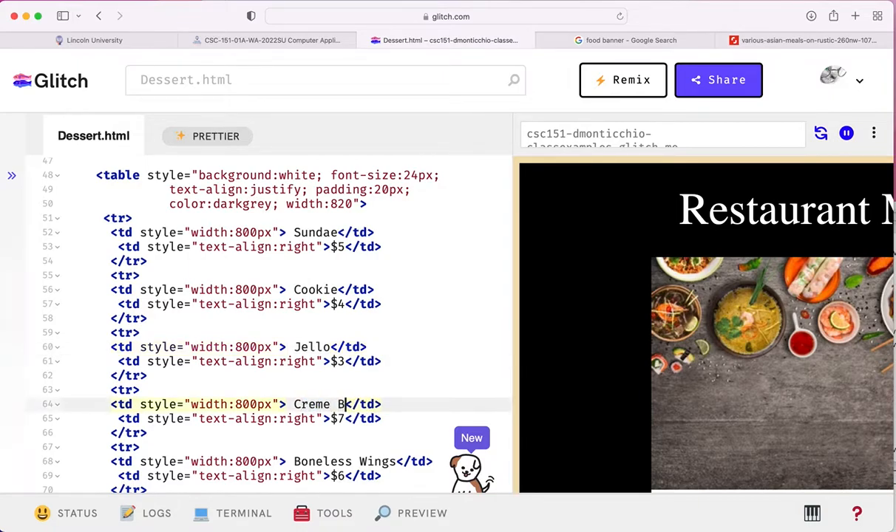
text(rulee)
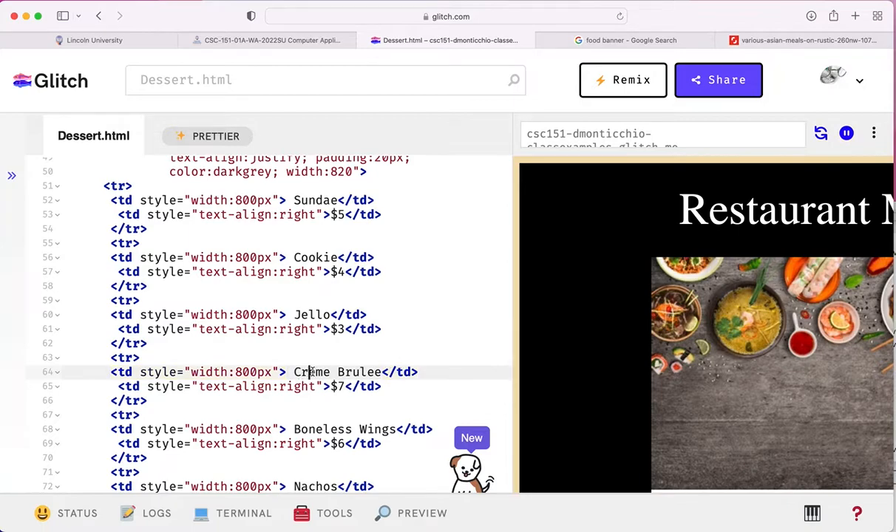
Step: Rename the last rows to Brownie and Zepoli, then review the finished Dessert table
scroll(down, 3)
text(r)
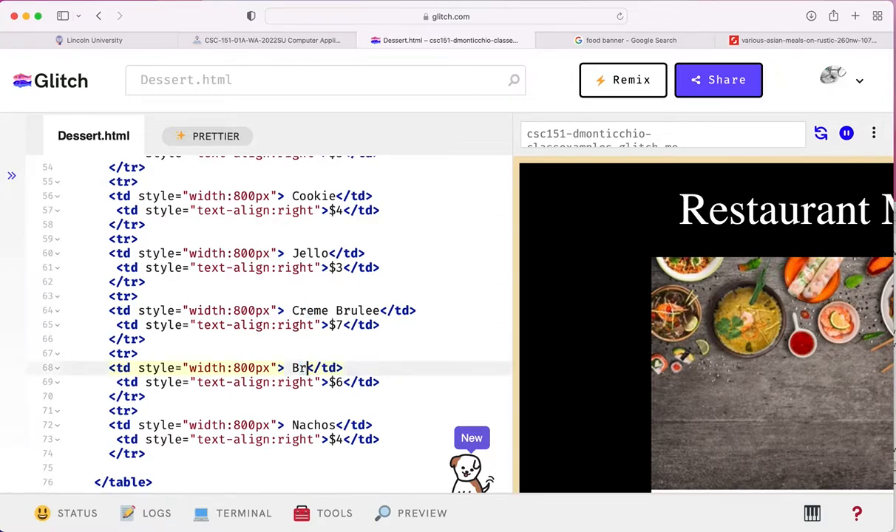
text(ownie)
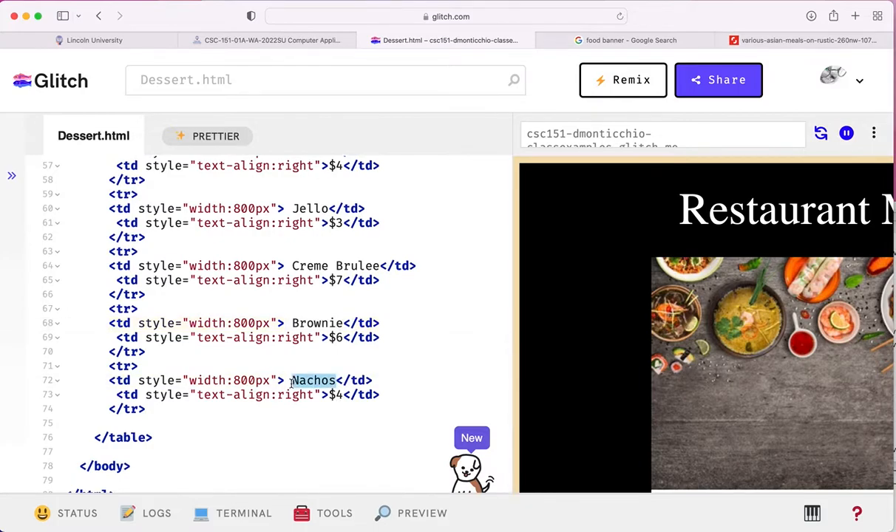
text(Zep)
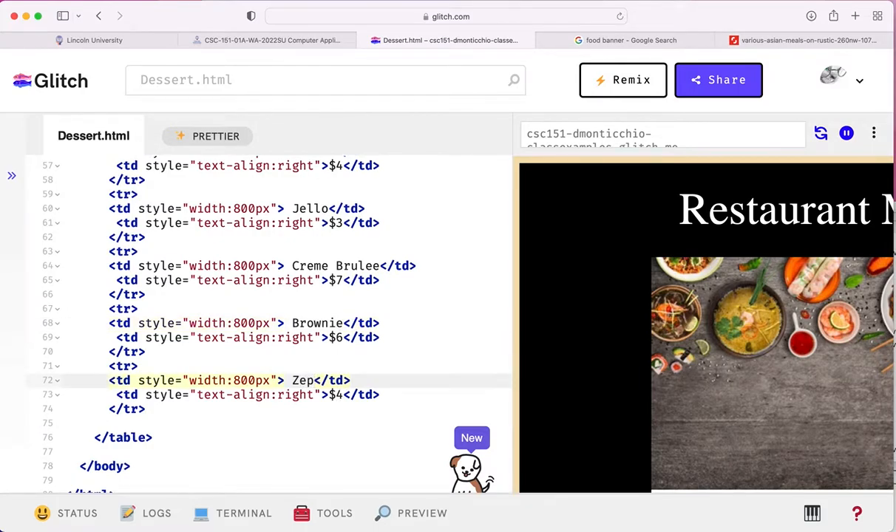
text(oli)
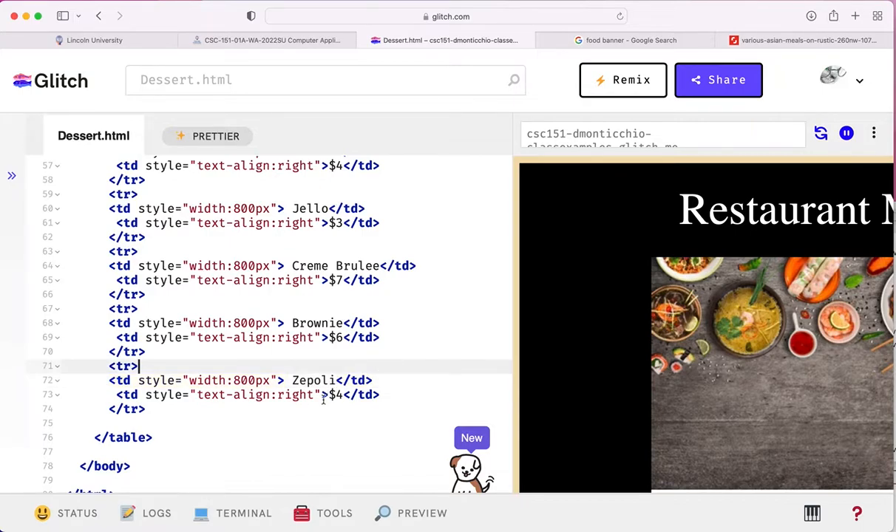
scroll(up, 3)
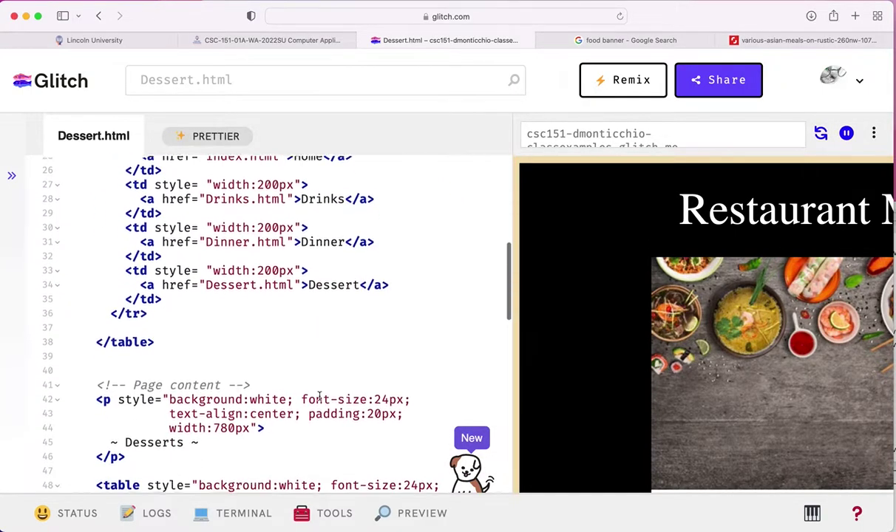
scroll(down, 3)
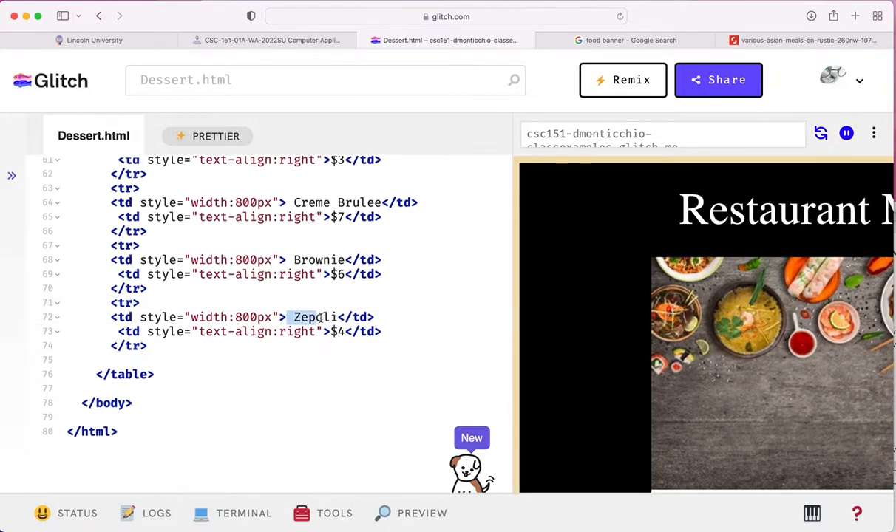
scroll(up, 3)
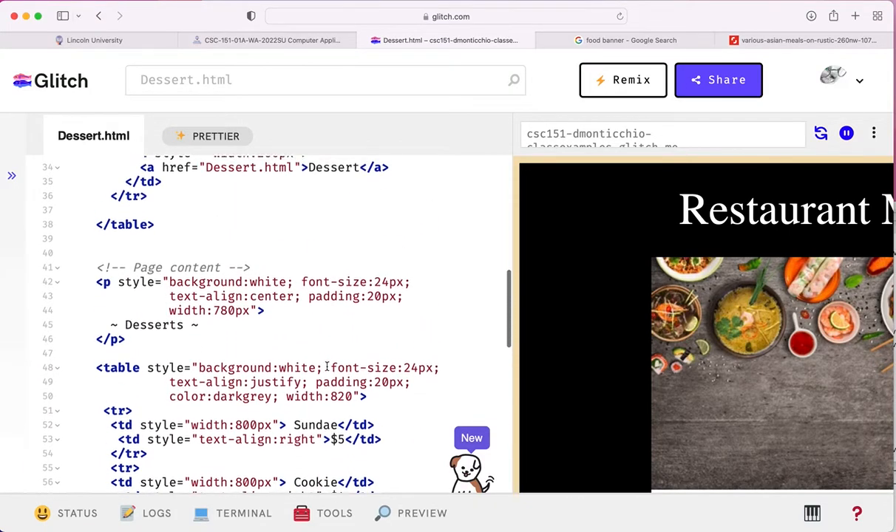
scroll(up, 3)
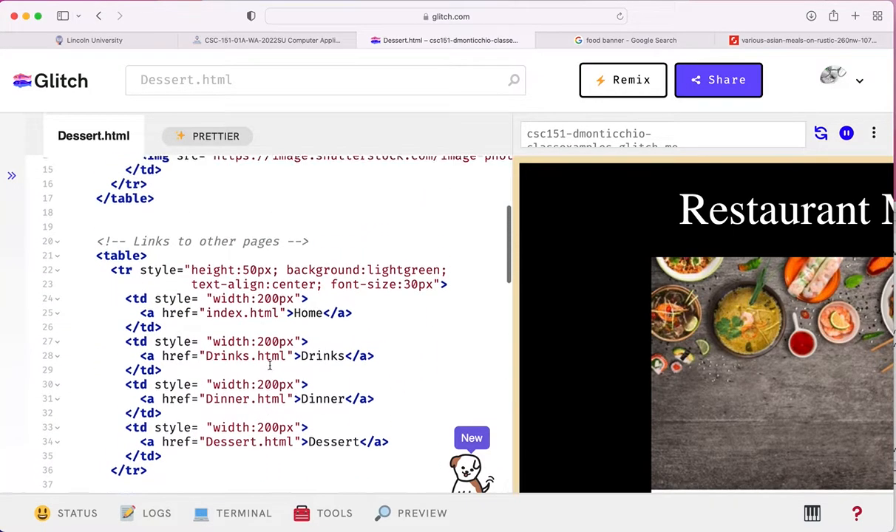
scroll(down, 3)
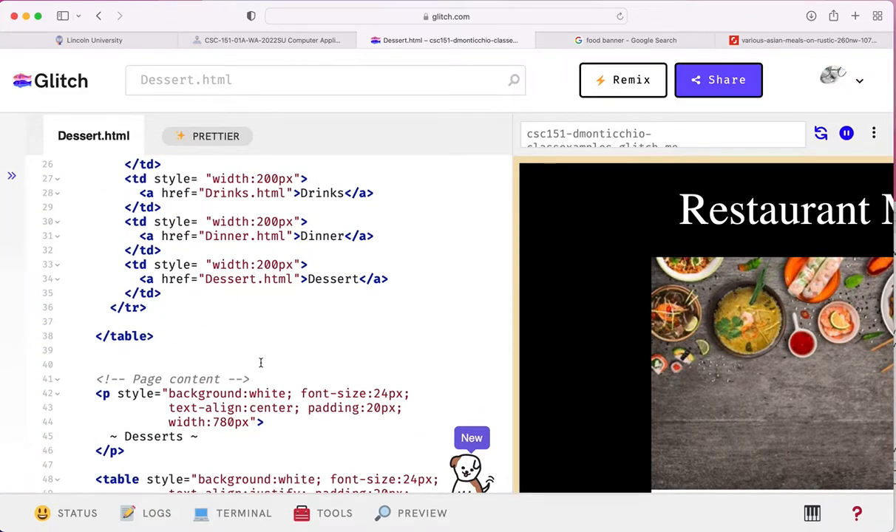
scroll(up, 3)
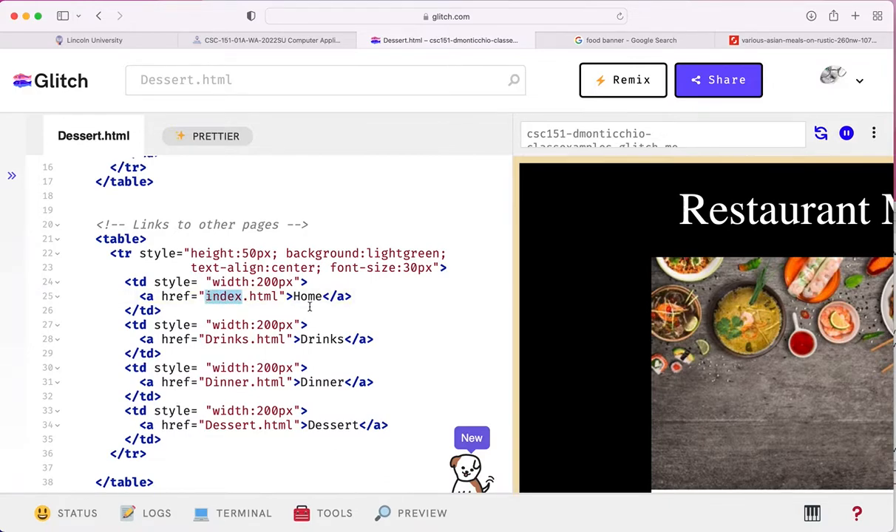
Step: Point the Dessert page's first nav link to Apps.html labelled Appetizers
text(A)
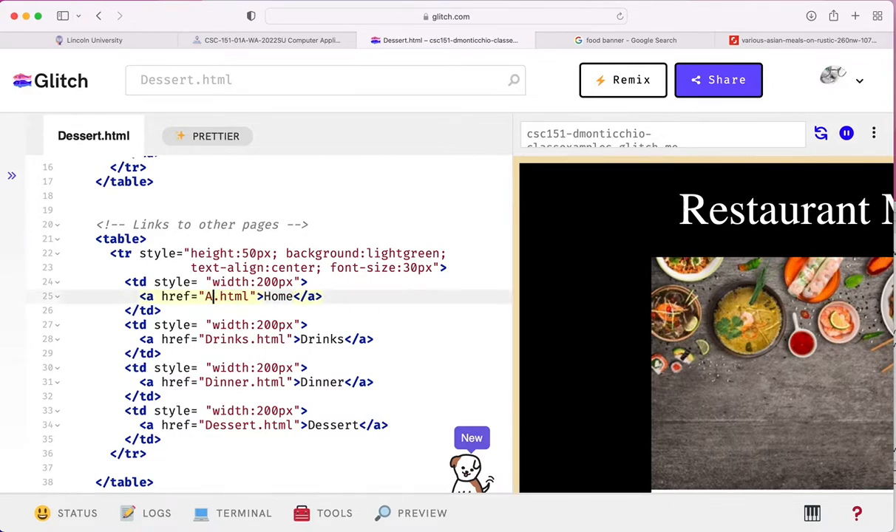
text(pps)
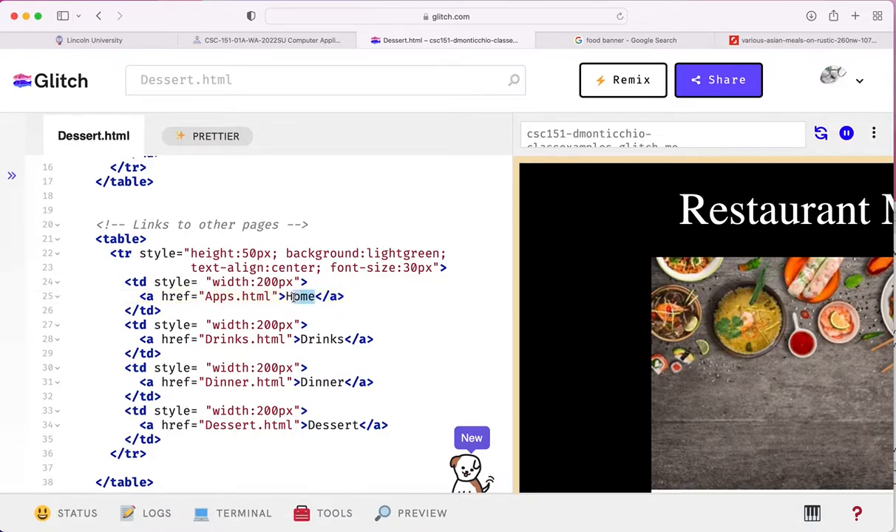
text(Appetik)
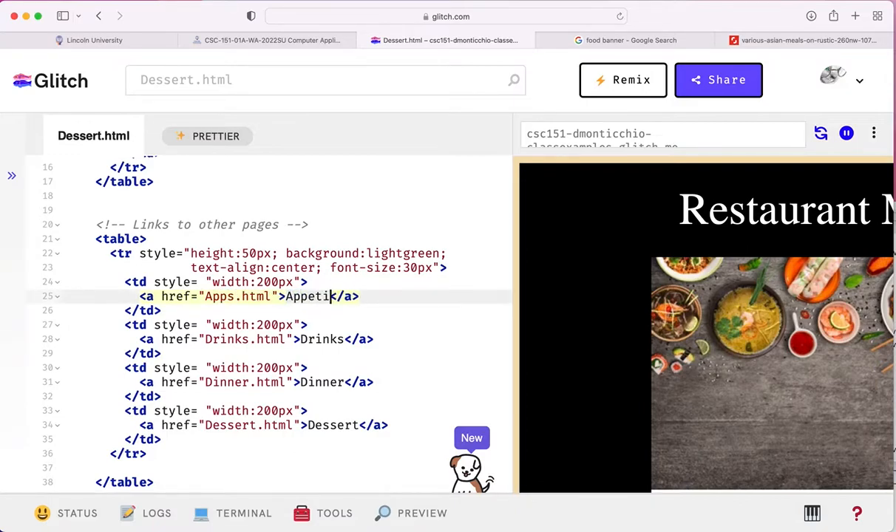
text(zers)
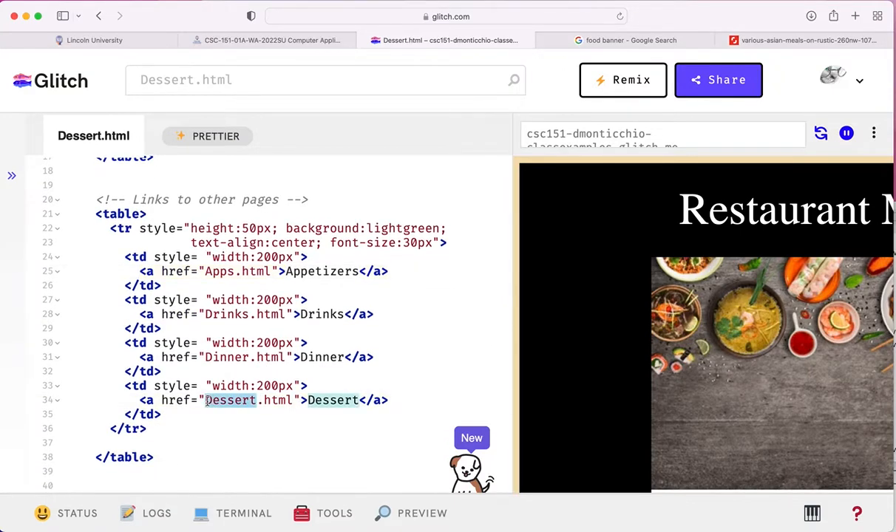
Step: Point the last nav link to index.html labelled Home
text(index.html)
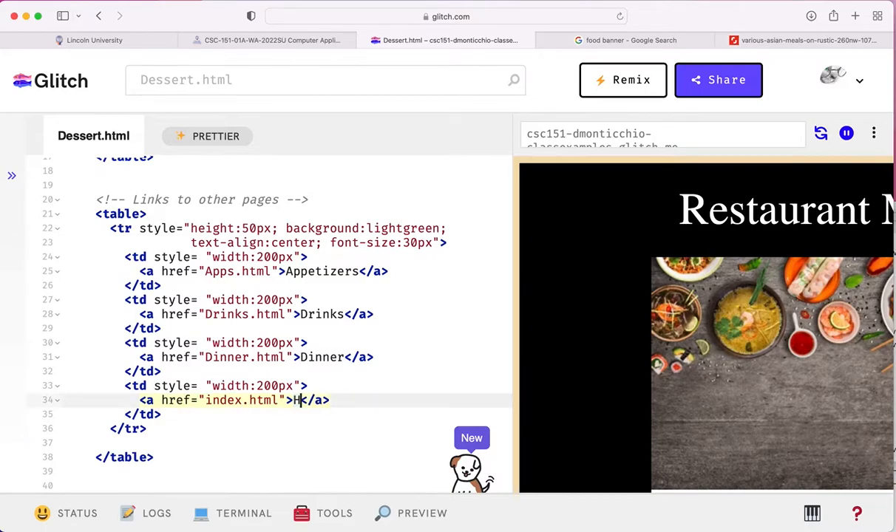
text(ome)
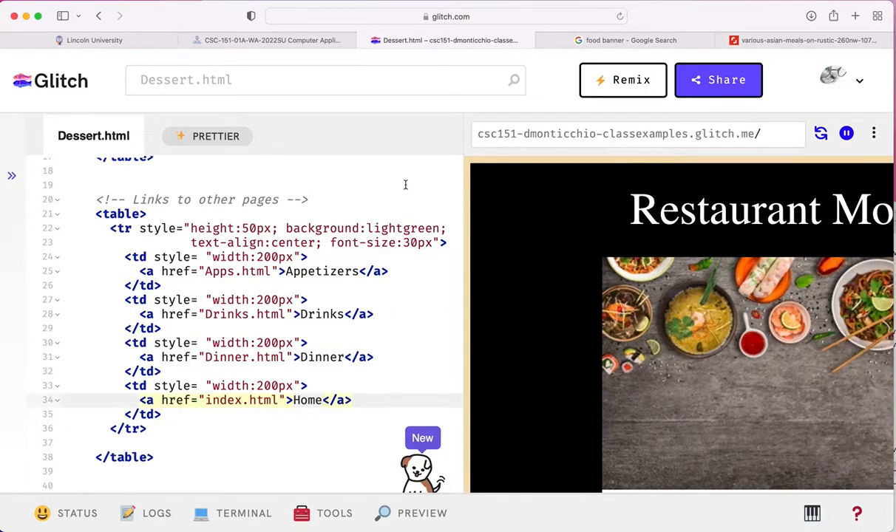
Step: Review the Desserts page in the preview, then reveal the project's Files panel
scroll(down, 3)
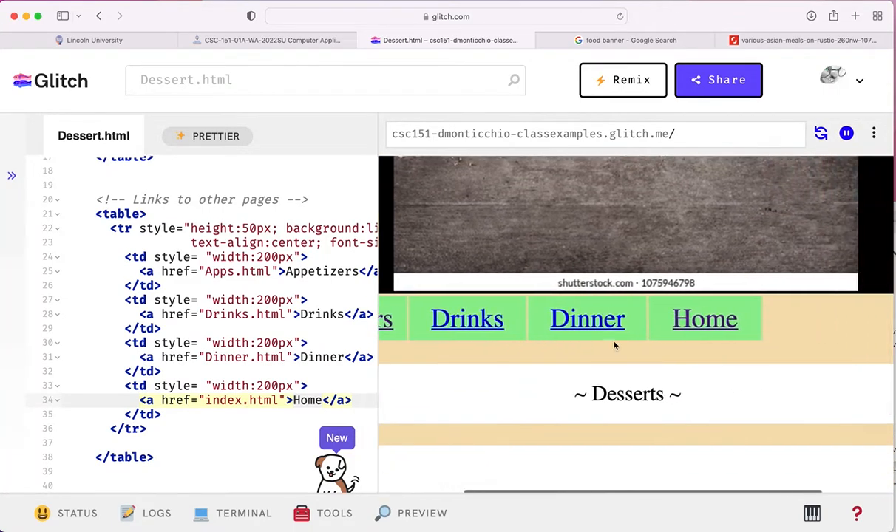
scroll(down, 3)
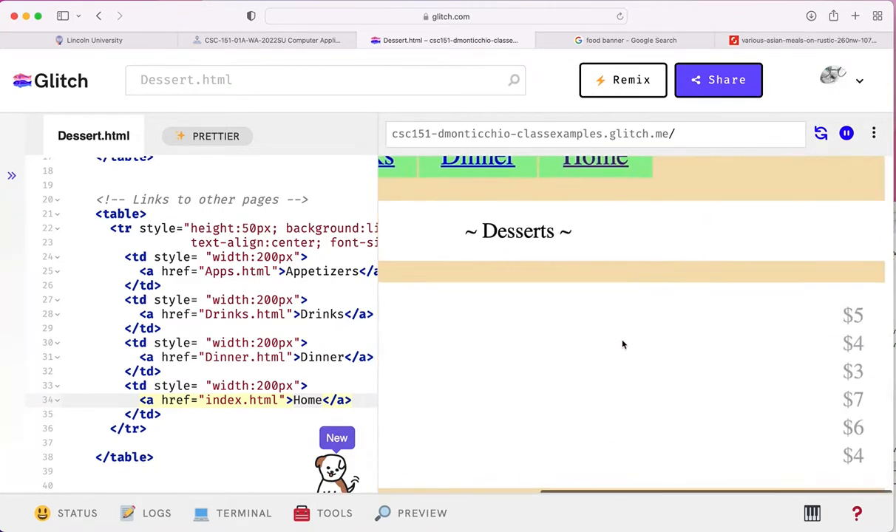
scroll(up, 3)
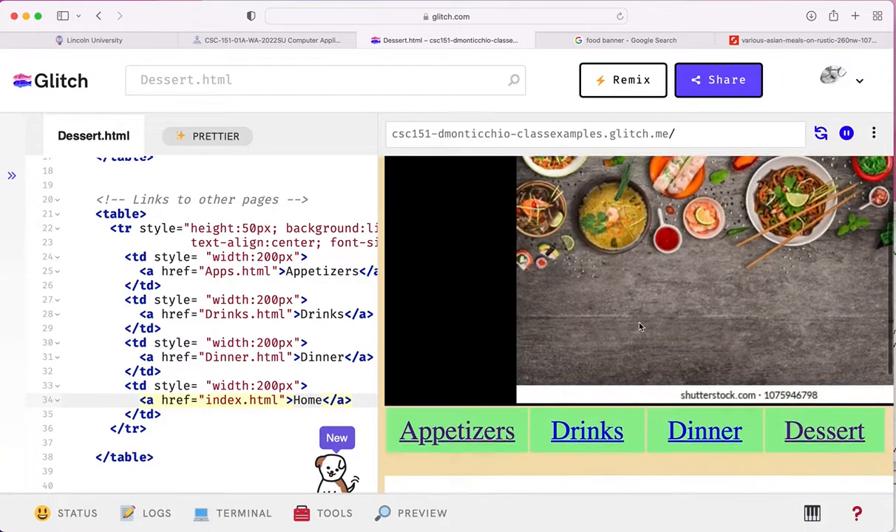
scroll(down, 3)
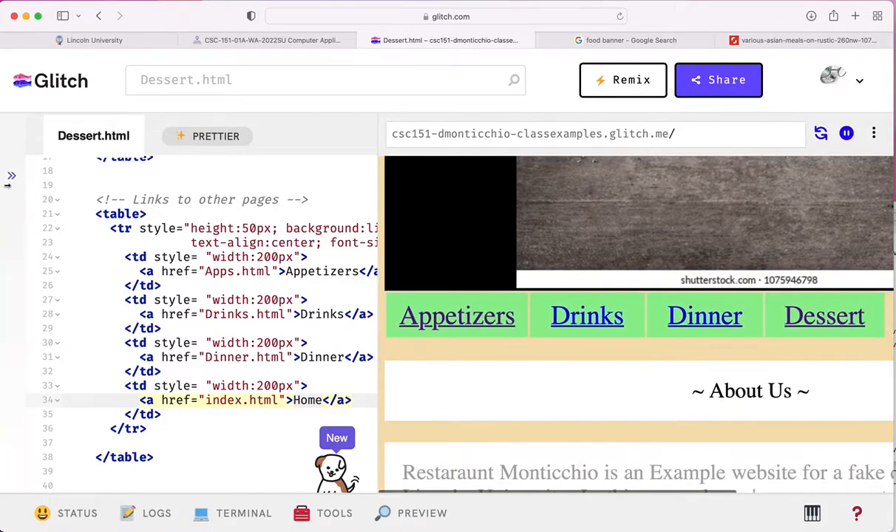
click(12, 176)
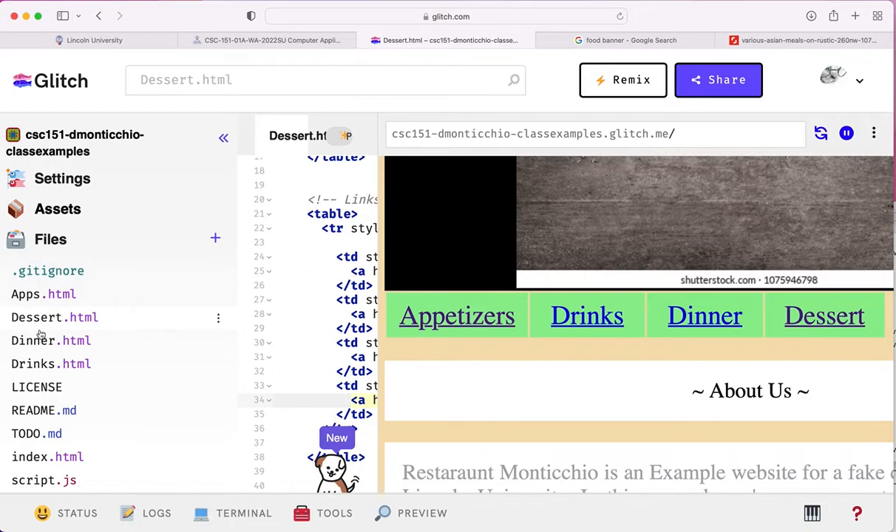
Step: Switch the editor to Dinner.html with the file list collapsed, scrolled to the table
click(51, 340)
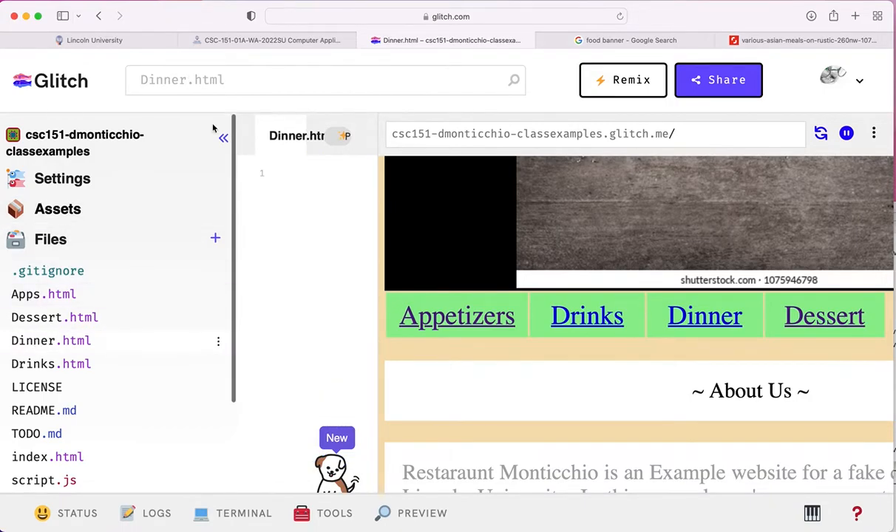
click(223, 139)
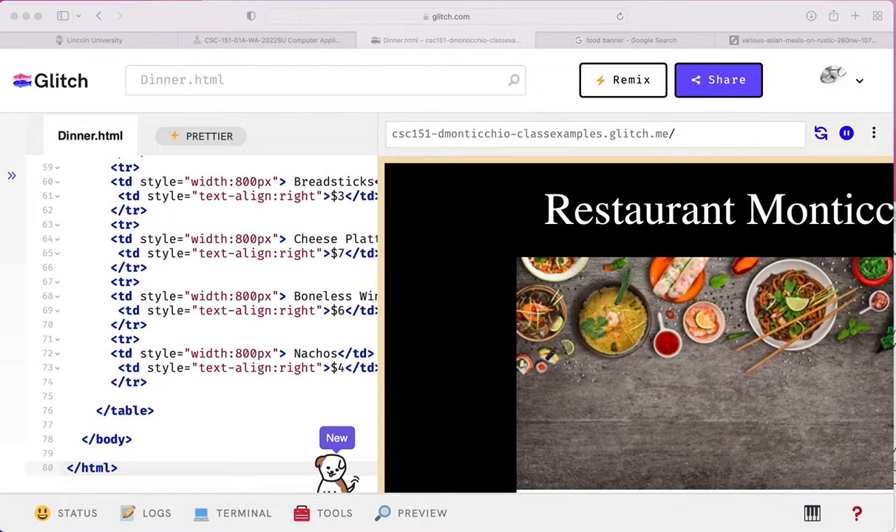
scroll(up, 3)
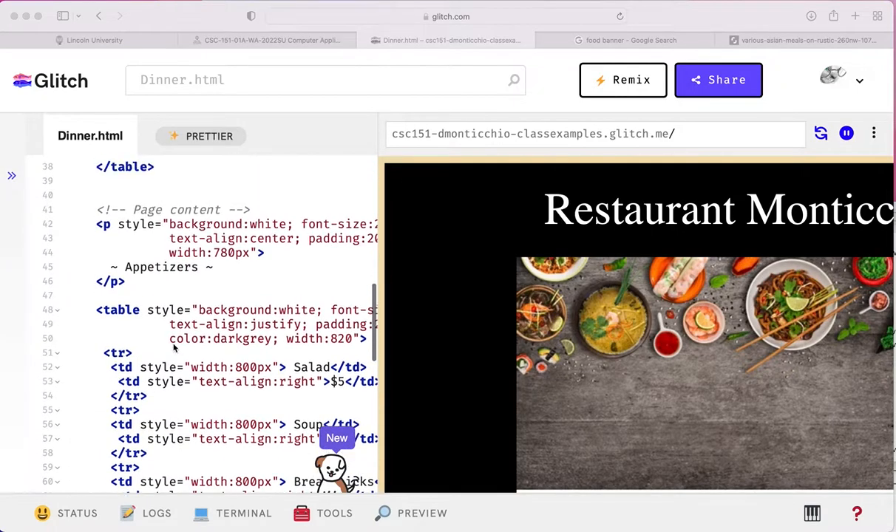
scroll(up, 3)
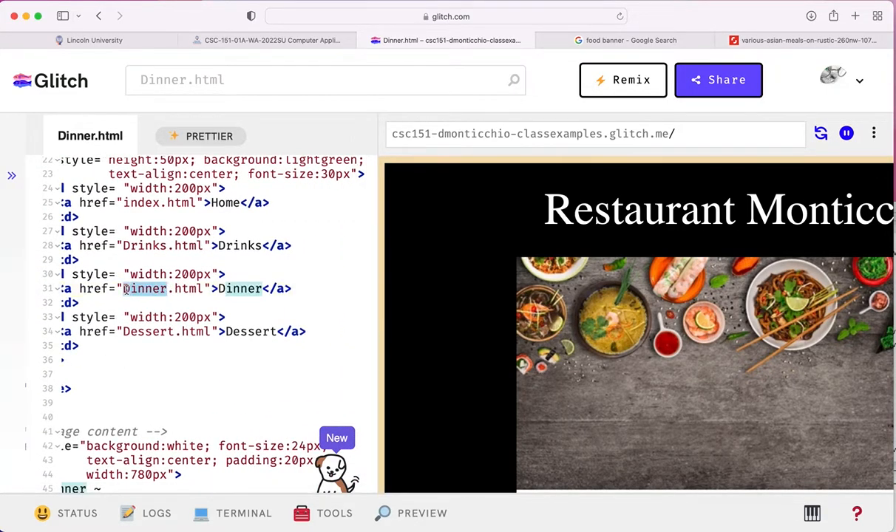
Step: Relink Dinner.html's nav: Dinner link becomes Home (index.html), Home becomes Appetizers (Apps.html)
text(index.html)
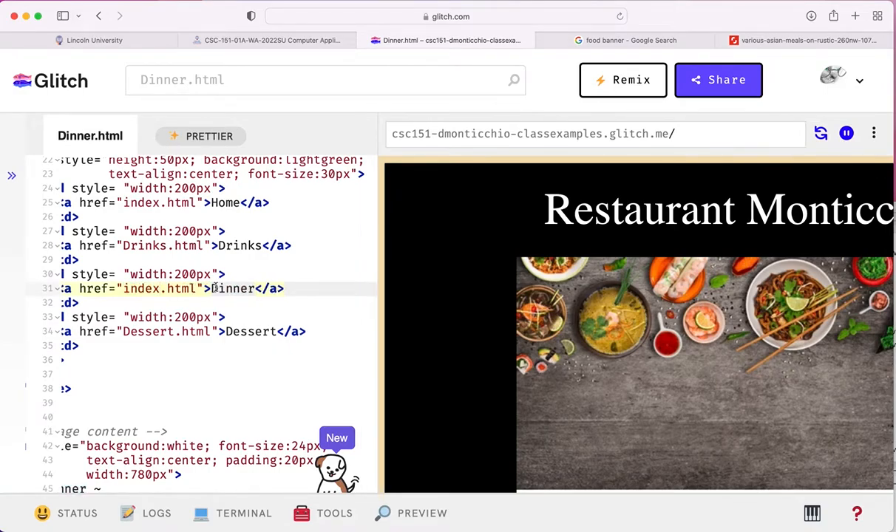
double_click(232, 288)
text(Hom)
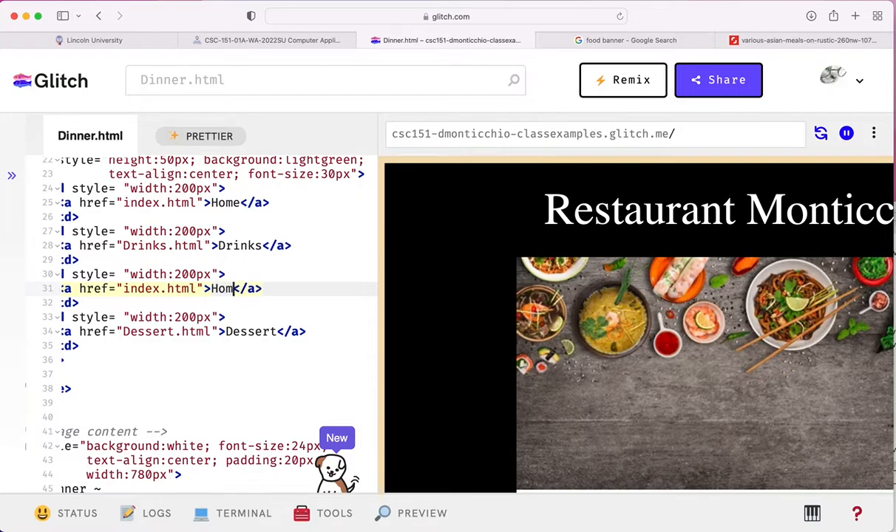
scroll(up, 3)
text(Apps)
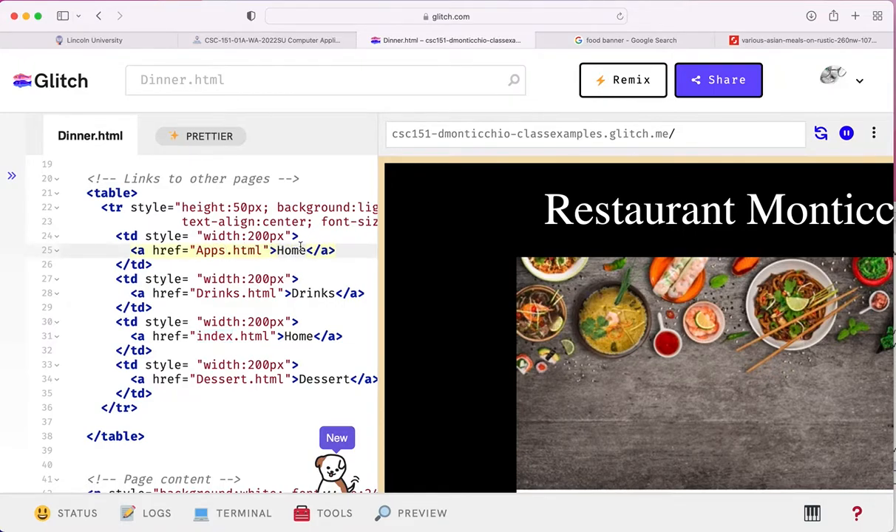
text(Appetizer)
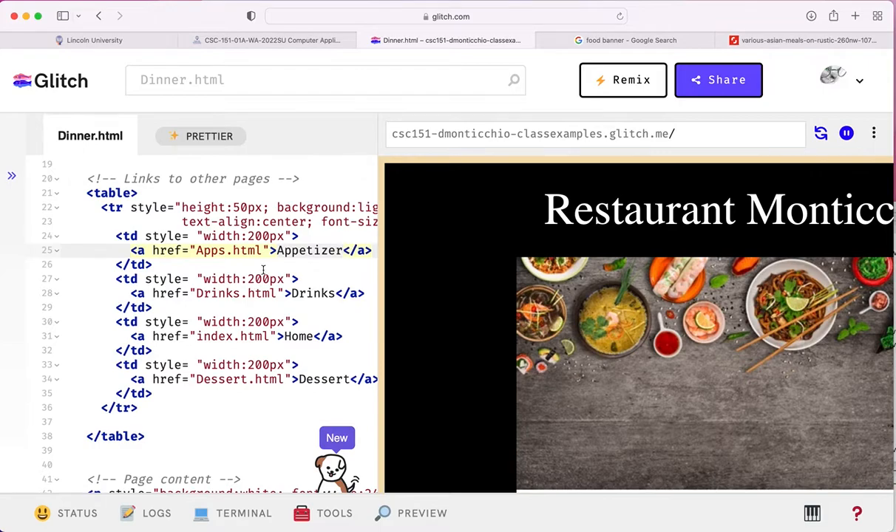
scroll(down, 3)
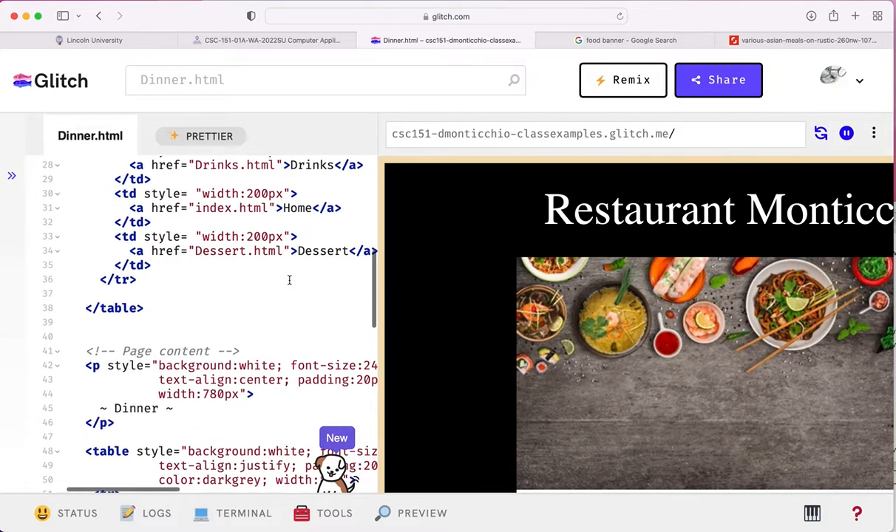
scroll(down, 3)
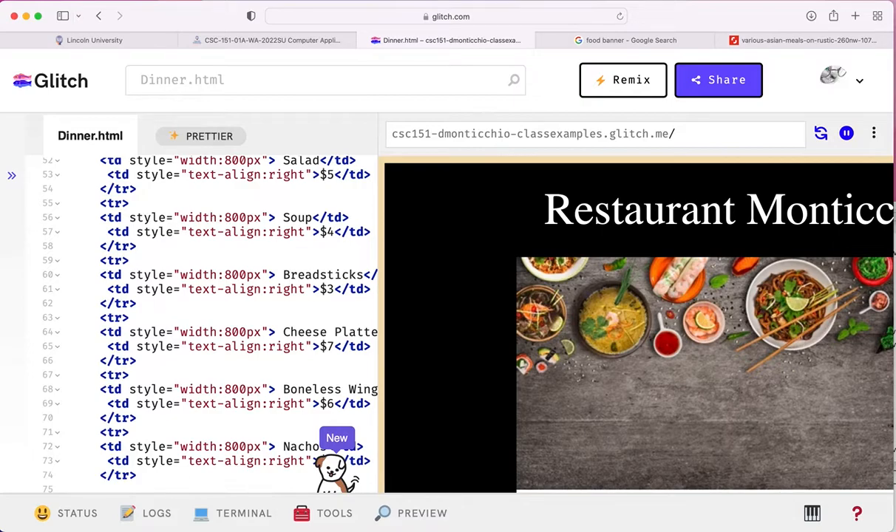
Step: Replace the first items with Chicken Breast $7, Pasta $8 and Filet Mignon $33
scroll(up, 3)
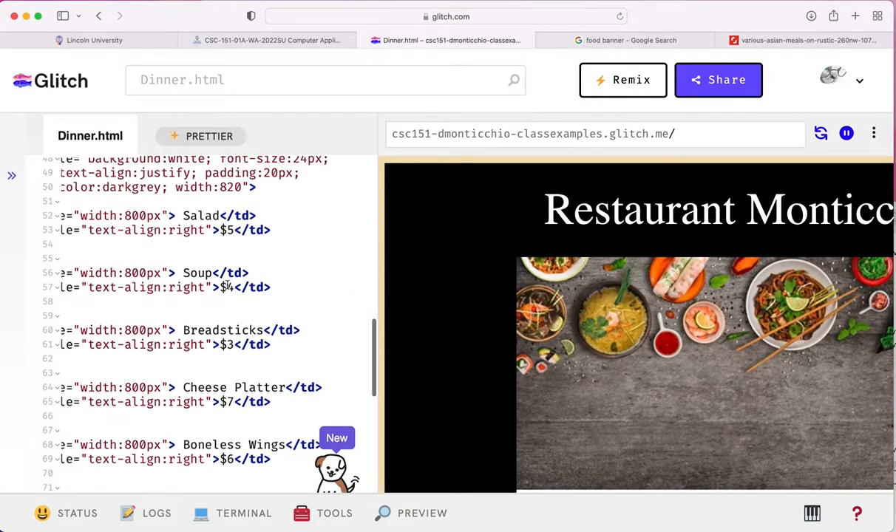
double_click(201, 216)
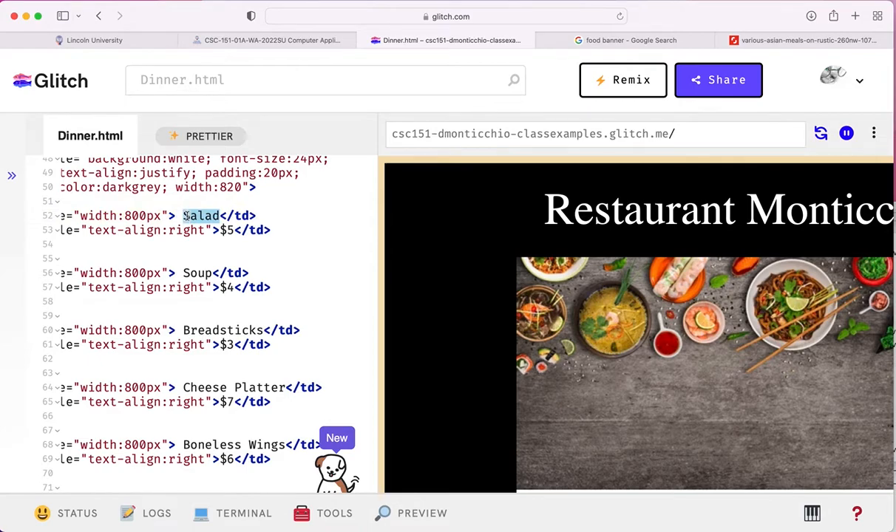
text(Chicken B)
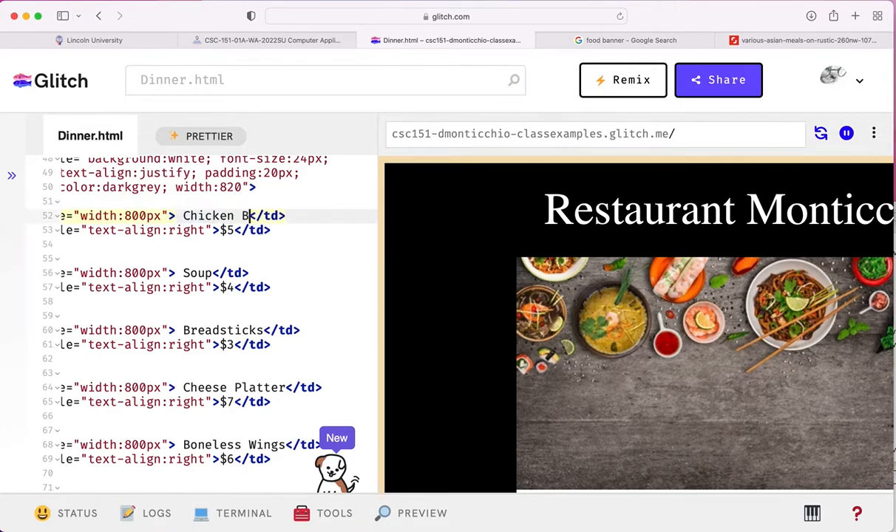
text(reast)
click(211, 229)
text(7)
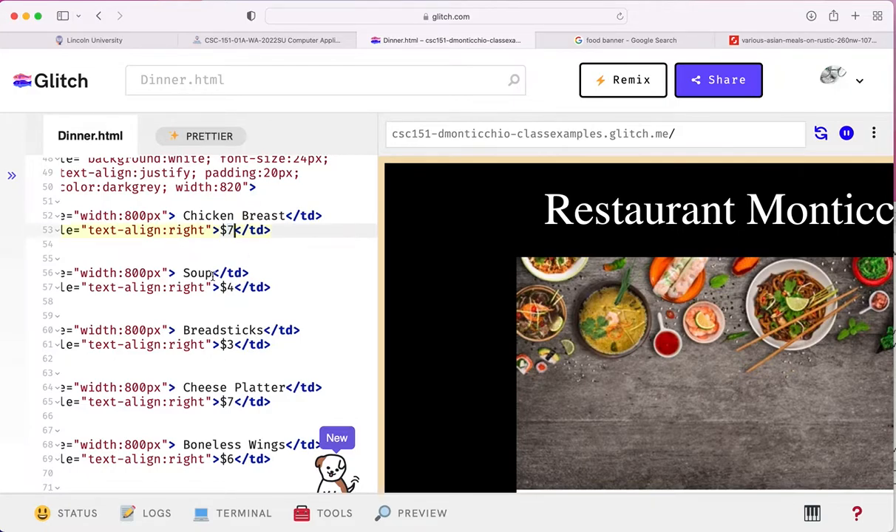
text(Pa)
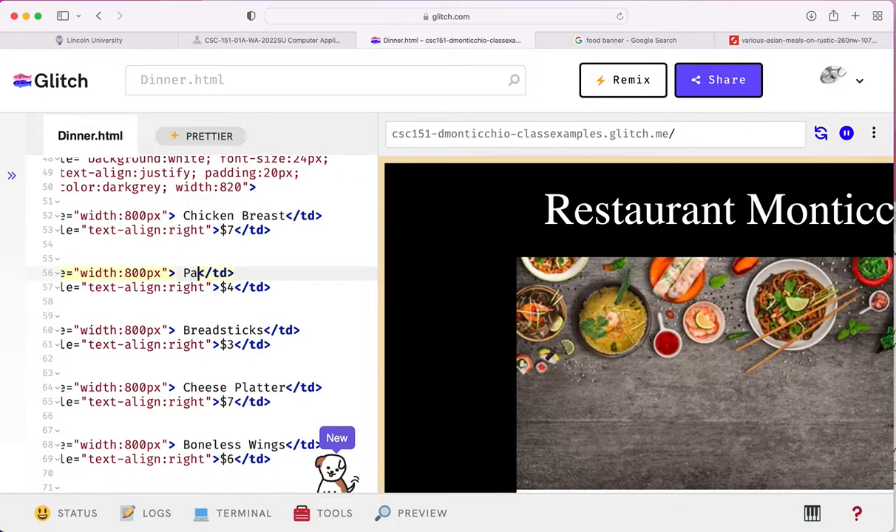
text(sta)
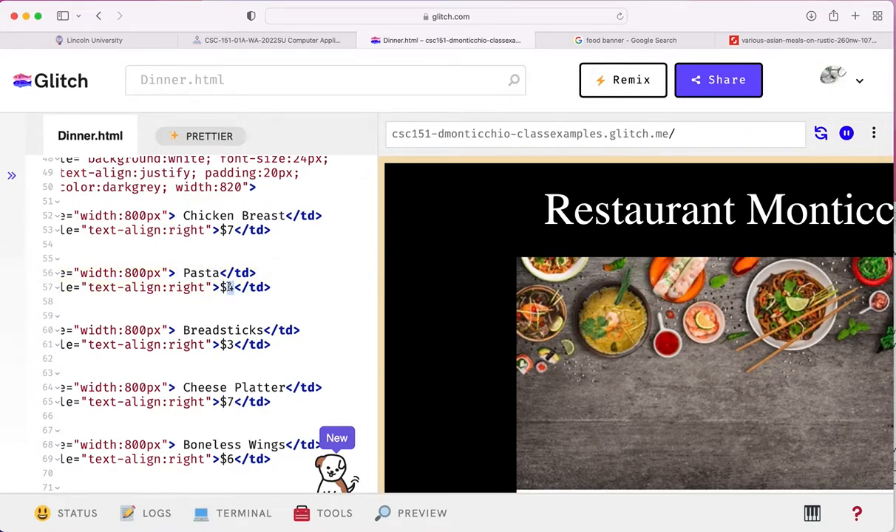
text(8)
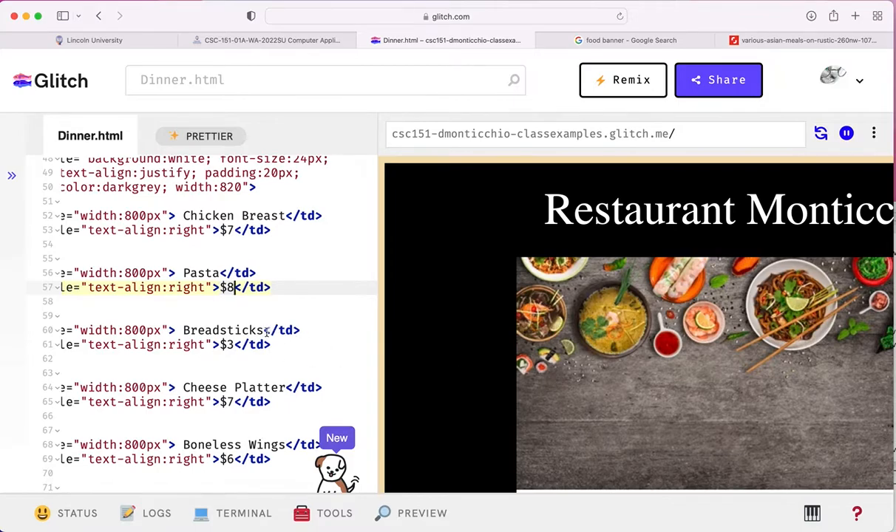
double_click(222, 329)
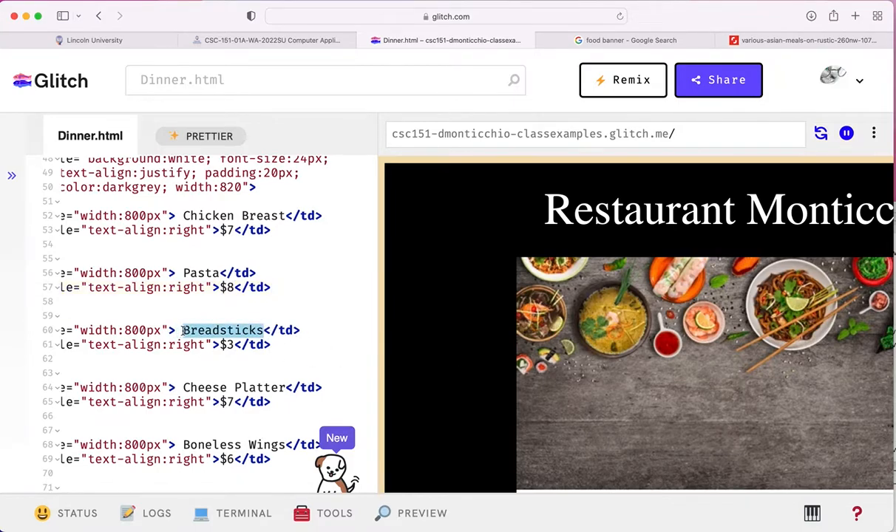
text(Filet mignon)
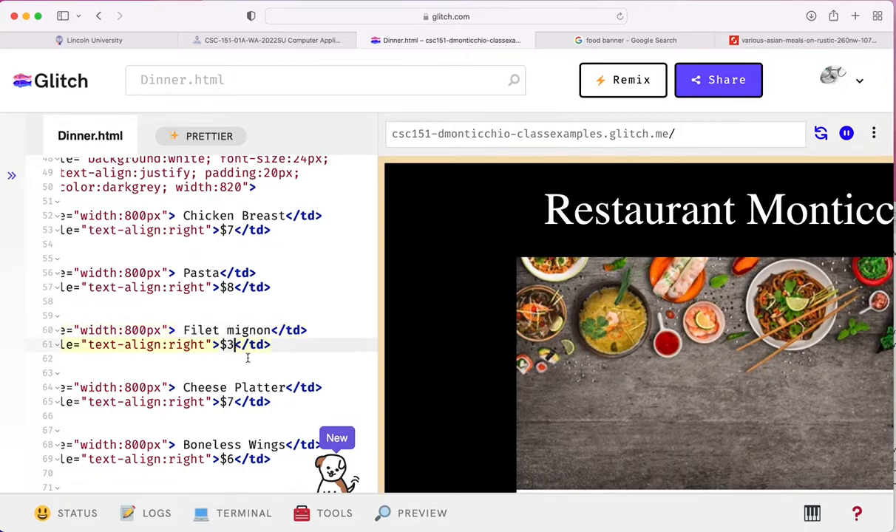
text(3)
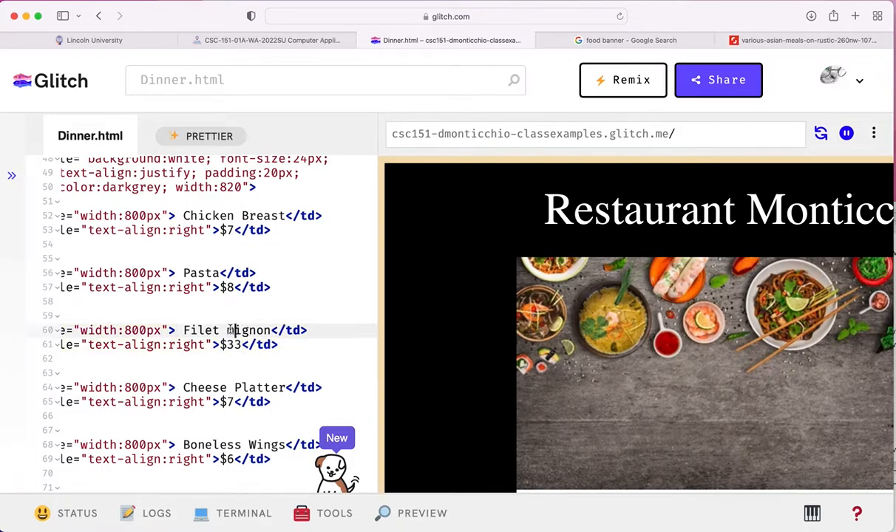
Step: Replace the remaining items with Cheese Burger $7, Ribs $26 and Veggie Burger $8
scroll(down, 3)
text(M)
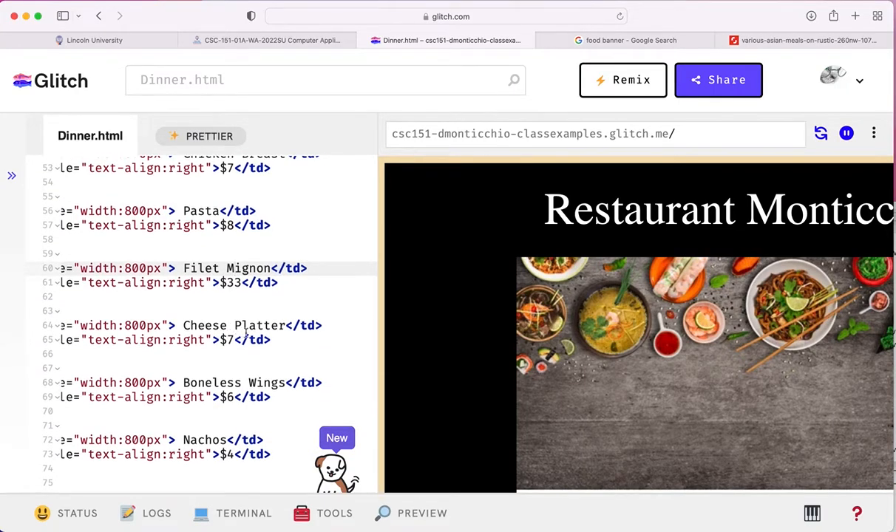
double_click(258, 326)
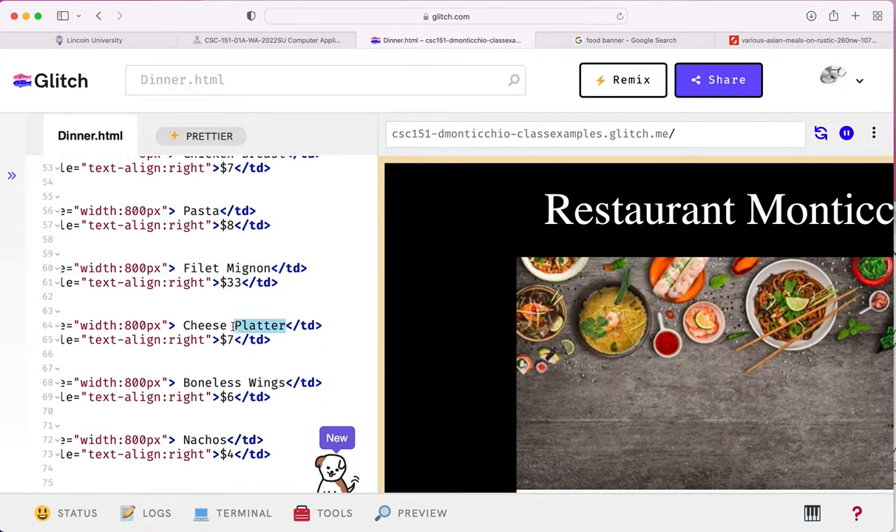
text(Burger)
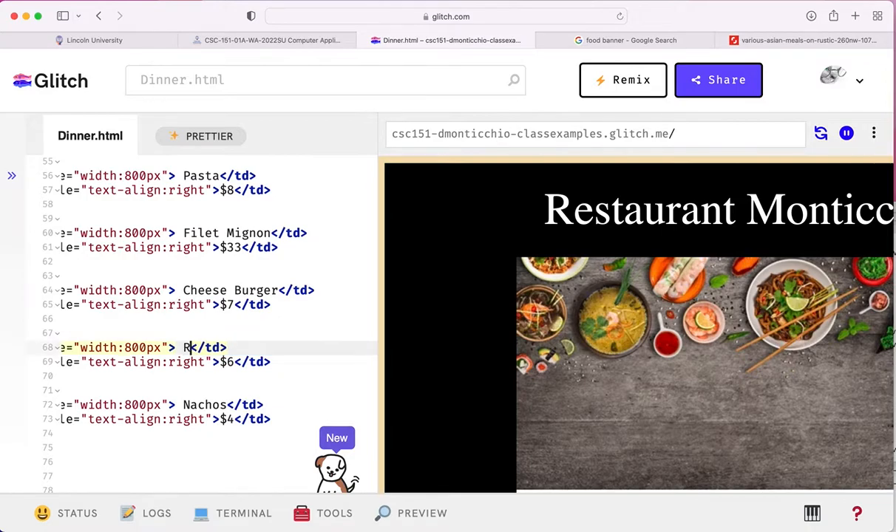
text(ibs)
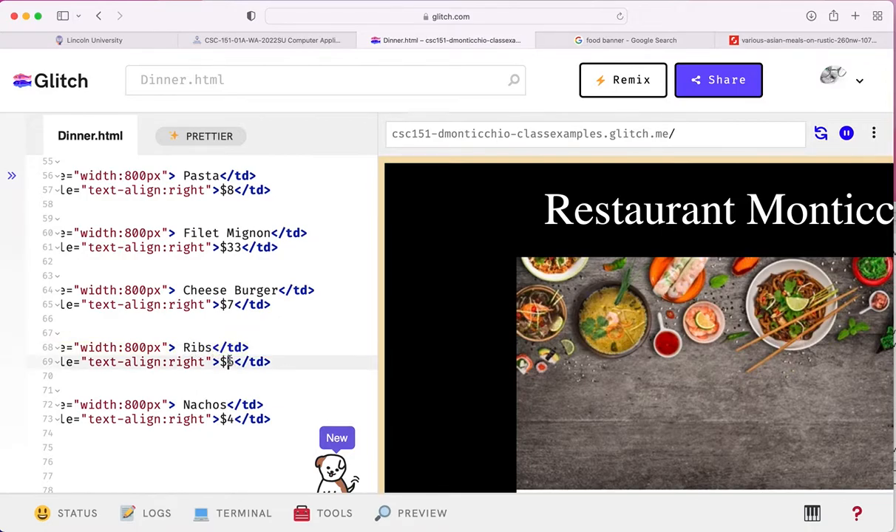
text(26)
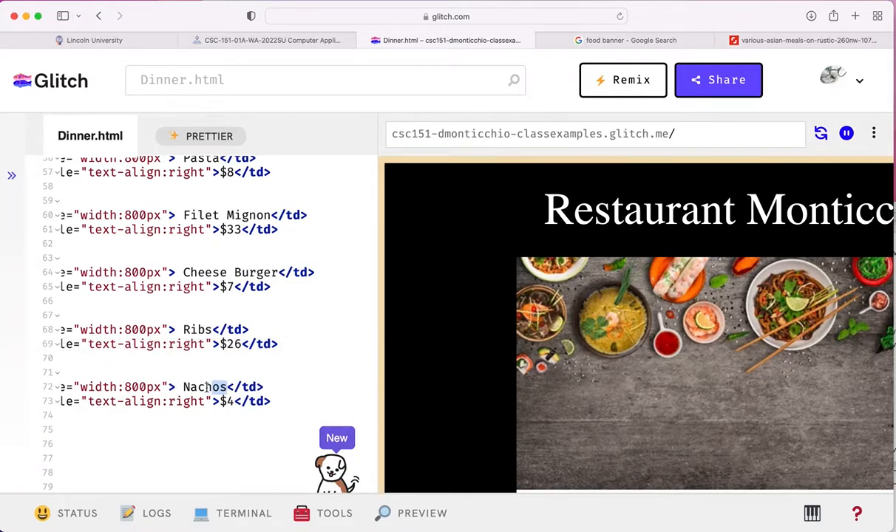
text(Veggi)
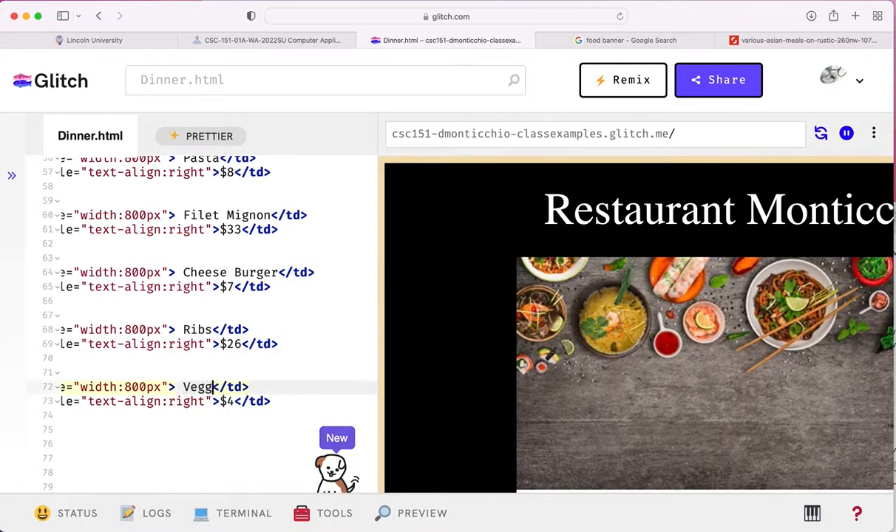
text(ie Burger)
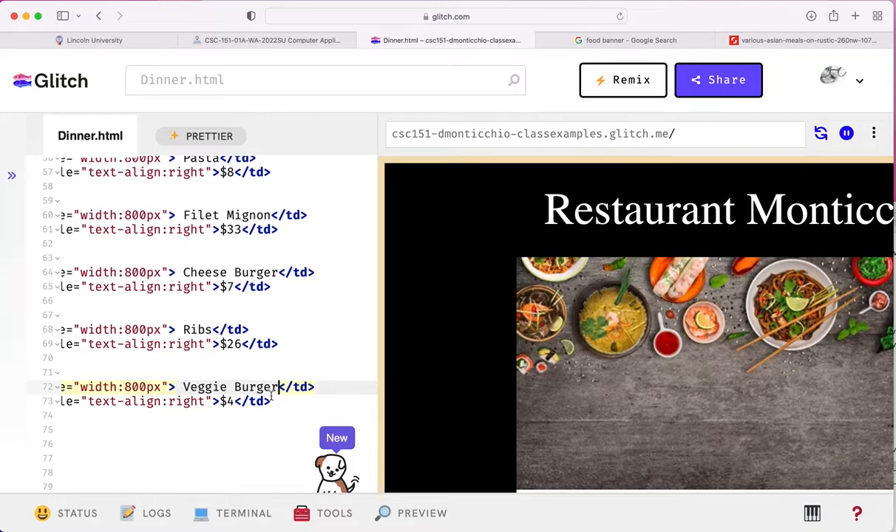
text(8)
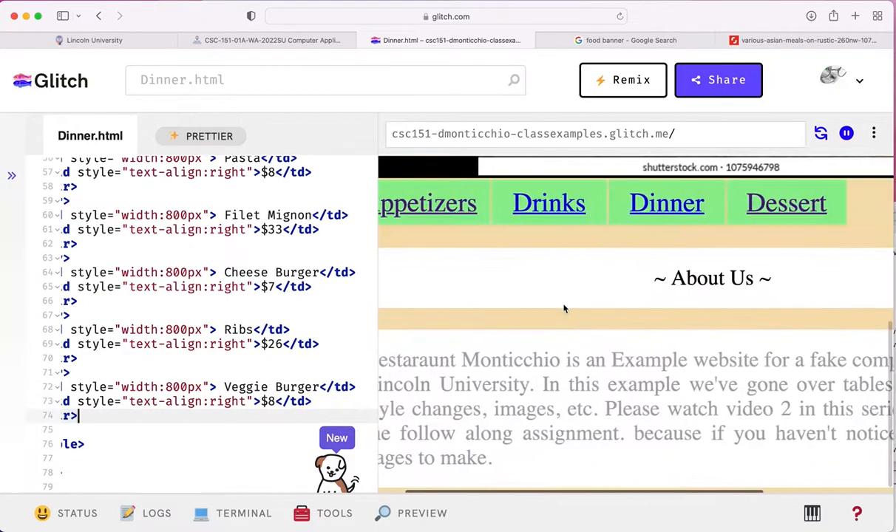
Step: Scroll the preview to review the Dinner page's new links, items and prices
scroll(up, 3)
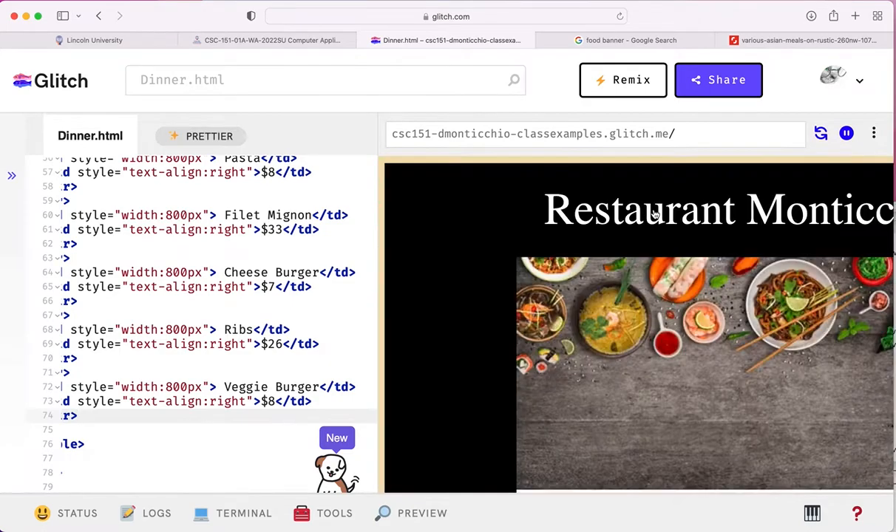
scroll(down, 3)
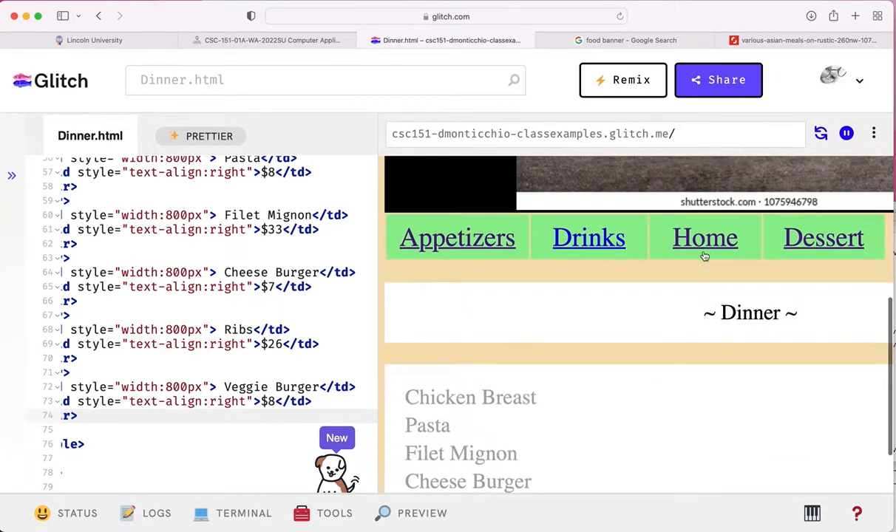
scroll(down, 3)
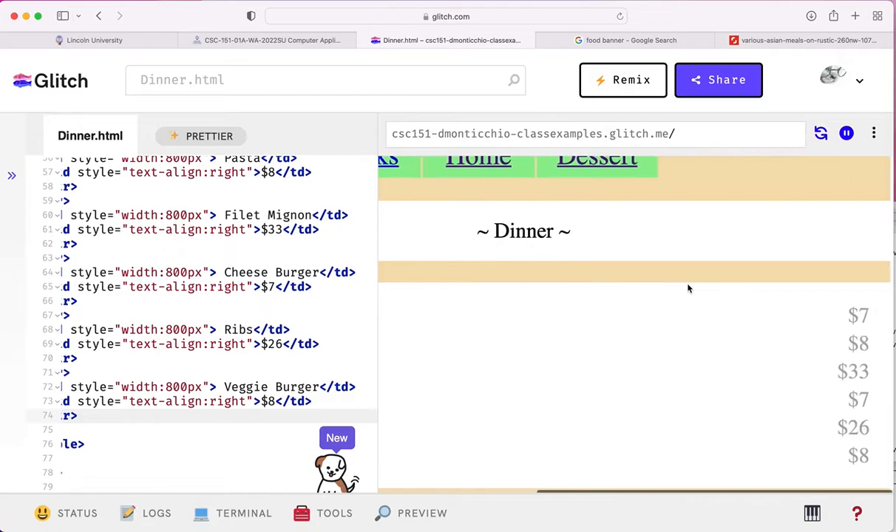
scroll(up, 3)
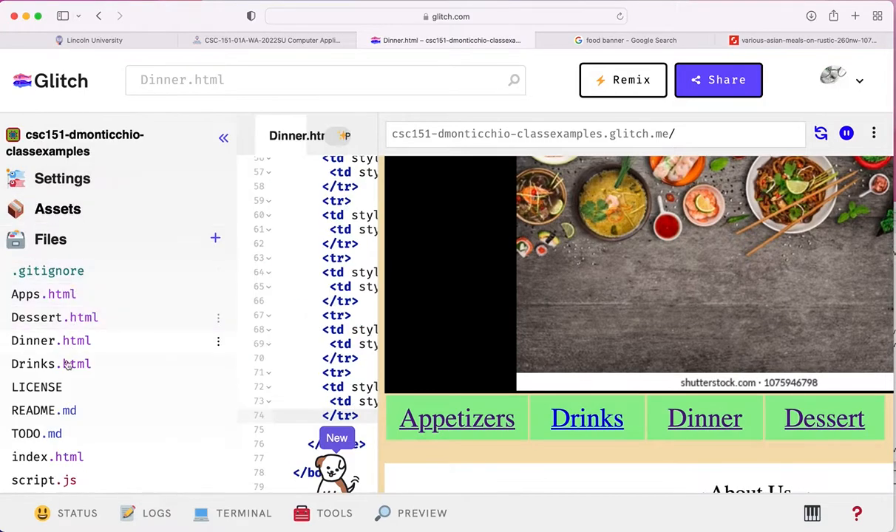
Step: Switch to Drinks.html and retitle its heading paragraph to '~ Drinks ~'
click(50, 363)
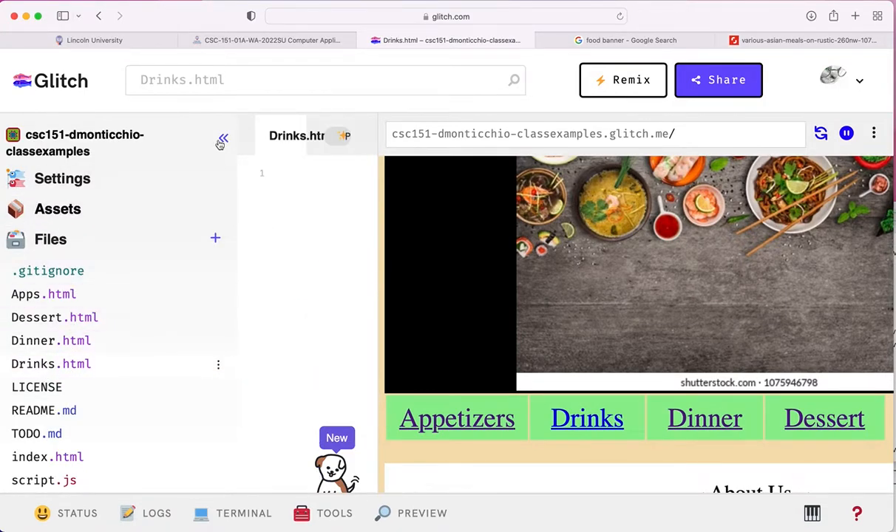
click(222, 141)
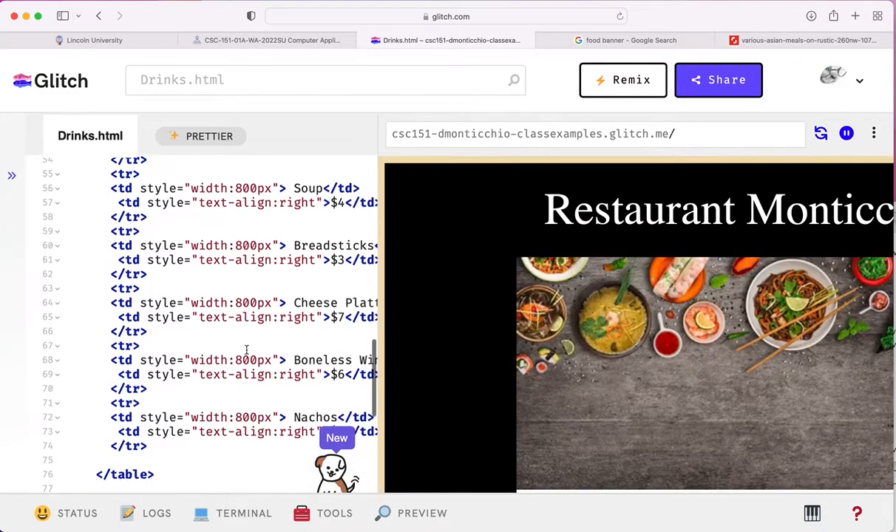
scroll(up, 3)
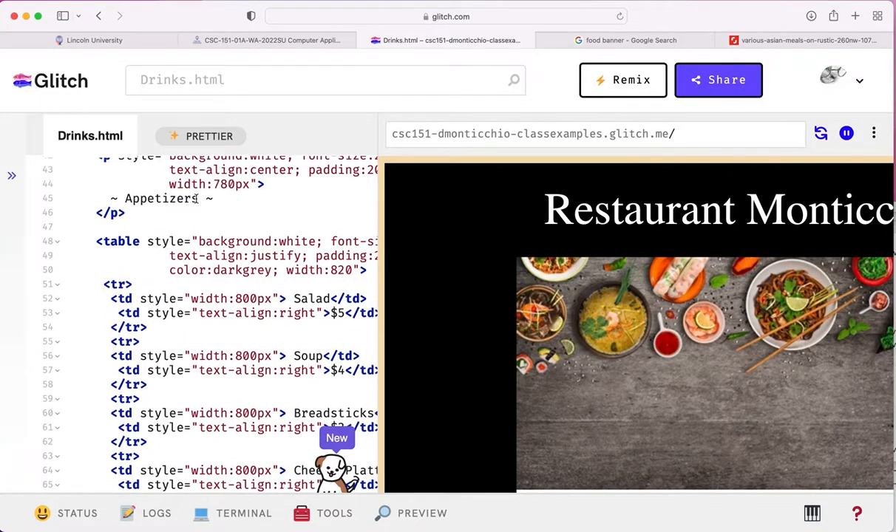
text(Drinks ~)
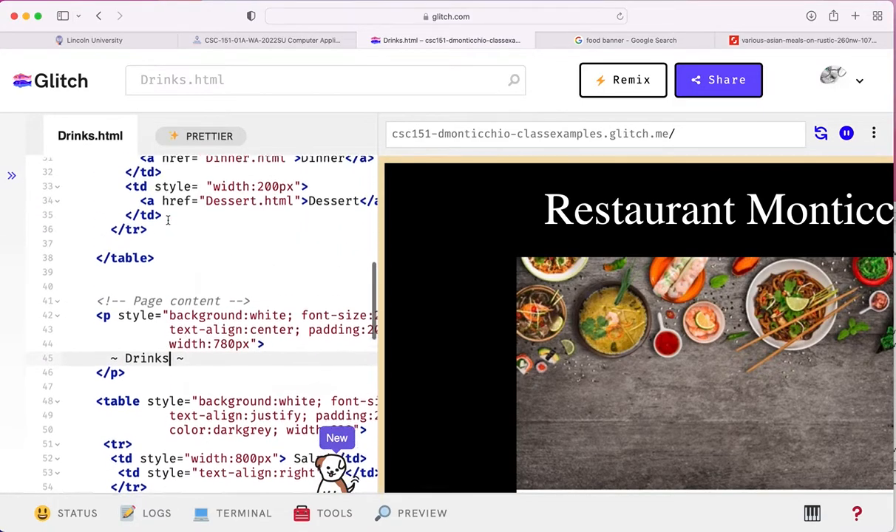
Step: Set Drinks.html's first nav link to Apps.html labelled Appetizers
scroll(up, 3)
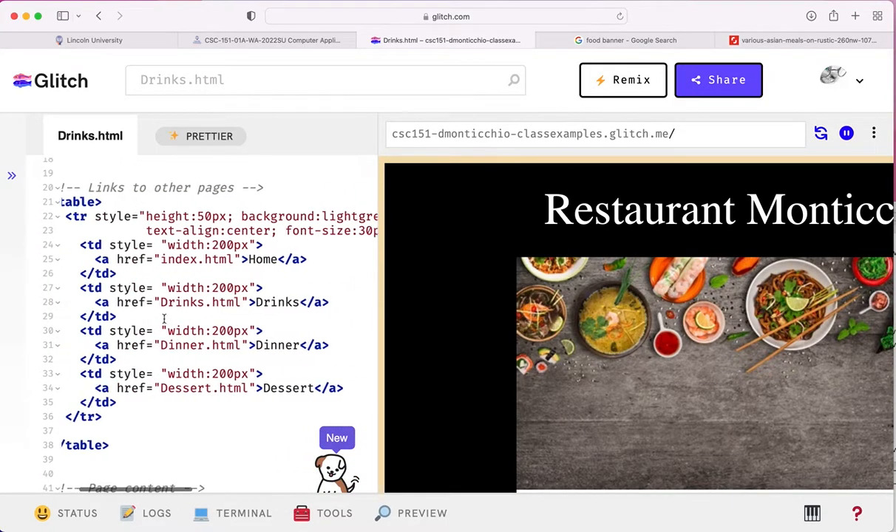
double_click(220, 258)
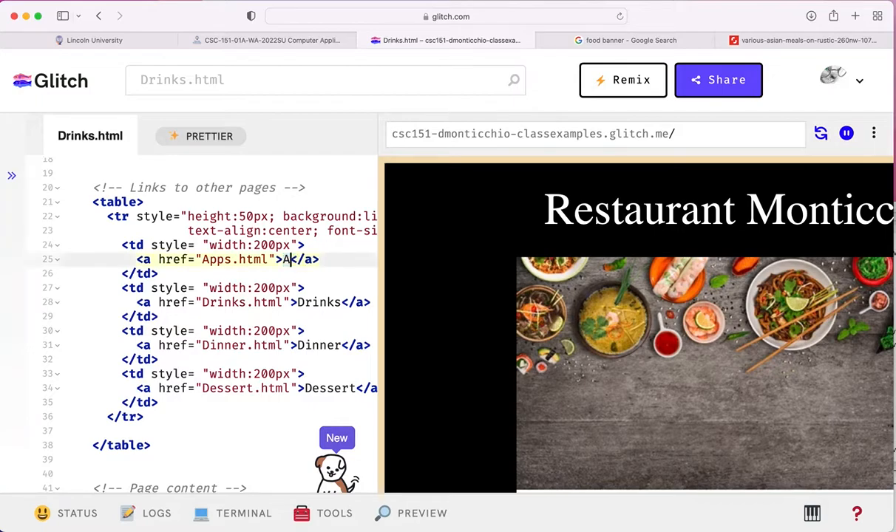
text(ppetizers)
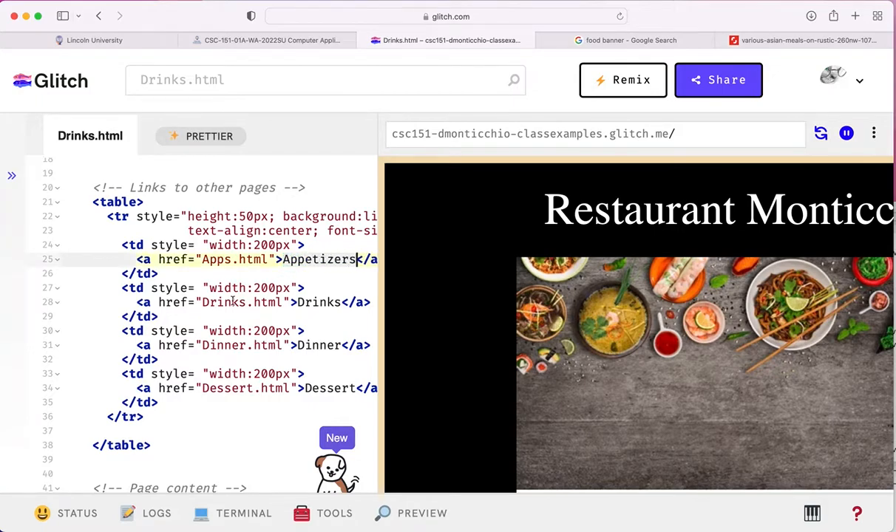
Step: Set the second nav link to index.html labelled Home
double_click(224, 302)
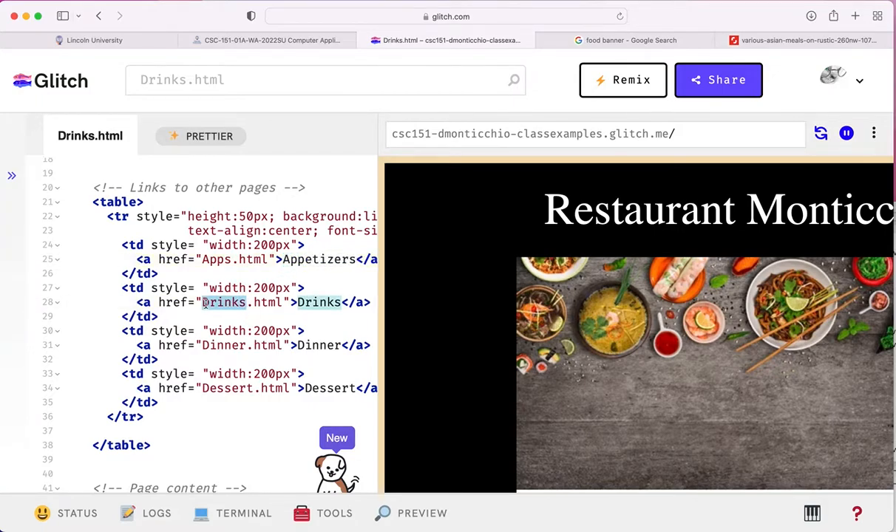
text(index.html)
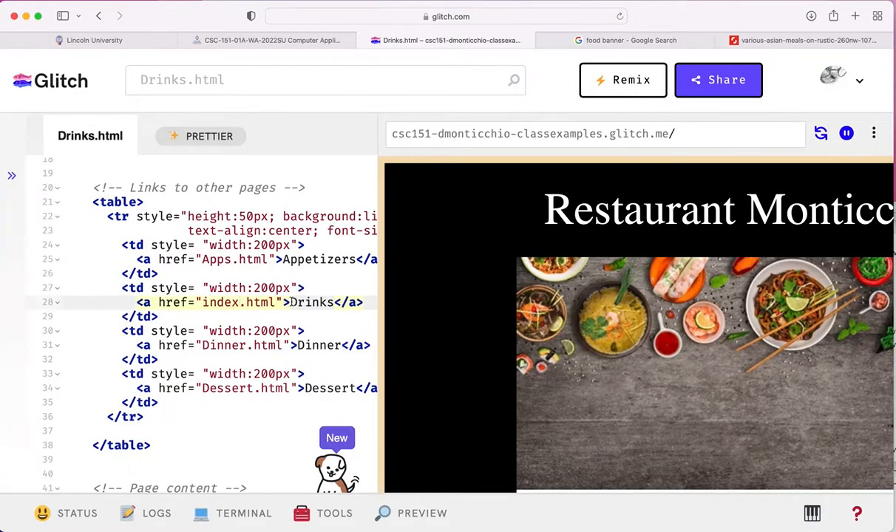
text(Ho)
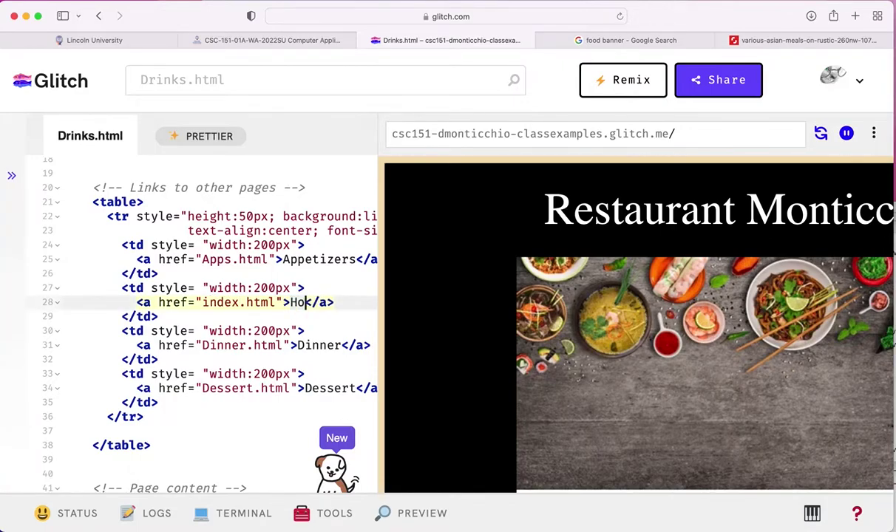
text(me)
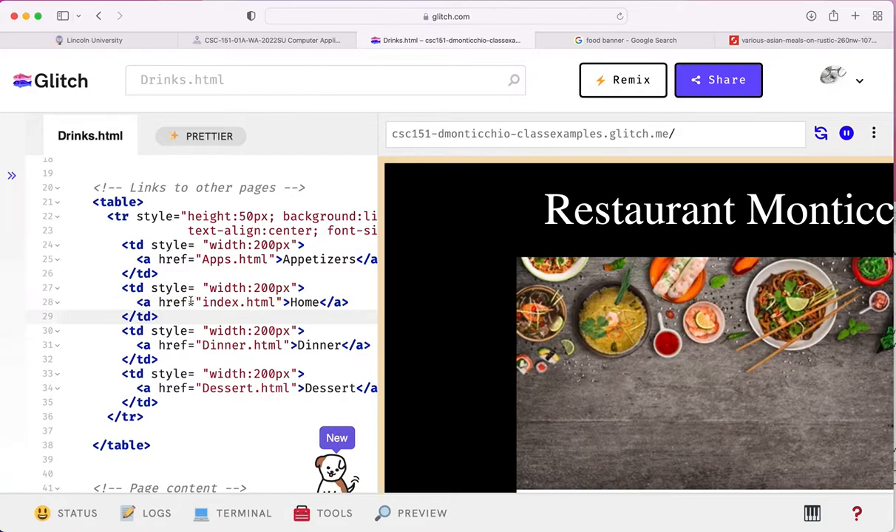
double_click(236, 302)
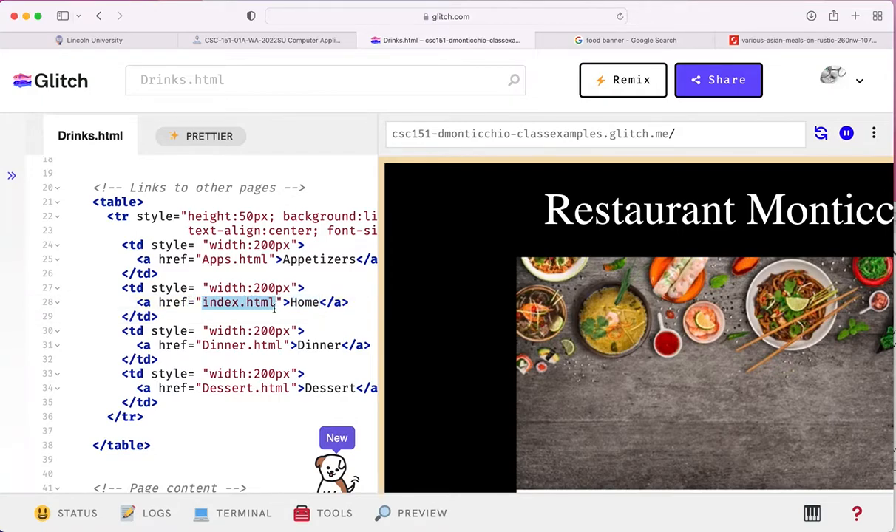
scroll(down, 3)
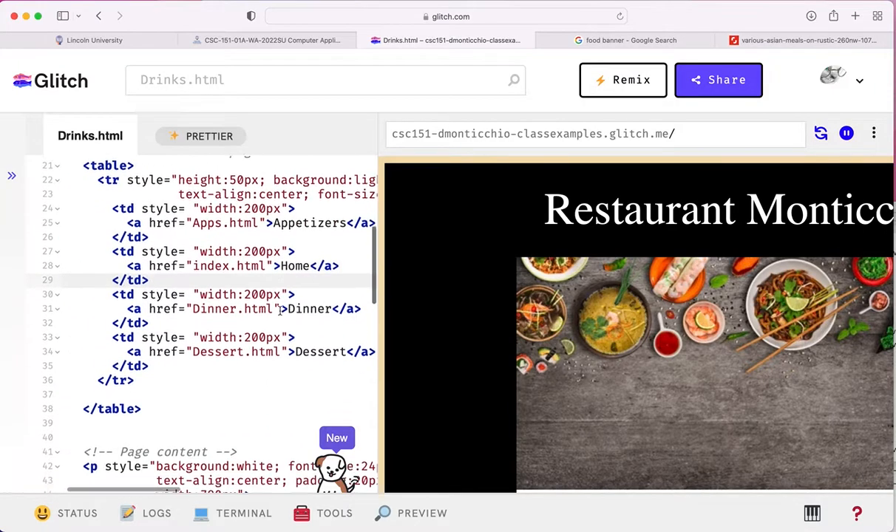
scroll(down, 3)
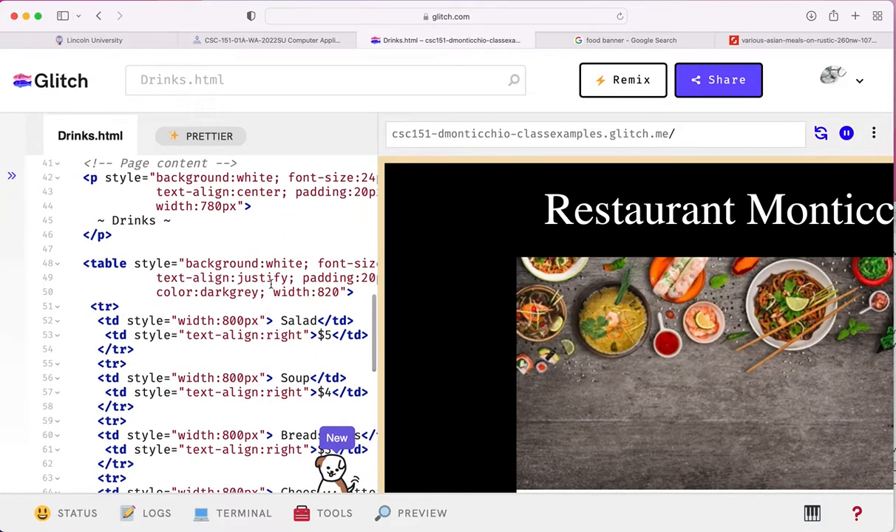
Step: Rename the first drink items to Soda $3, Root Beer $4 and Lemonade $3
scroll(down, 3)
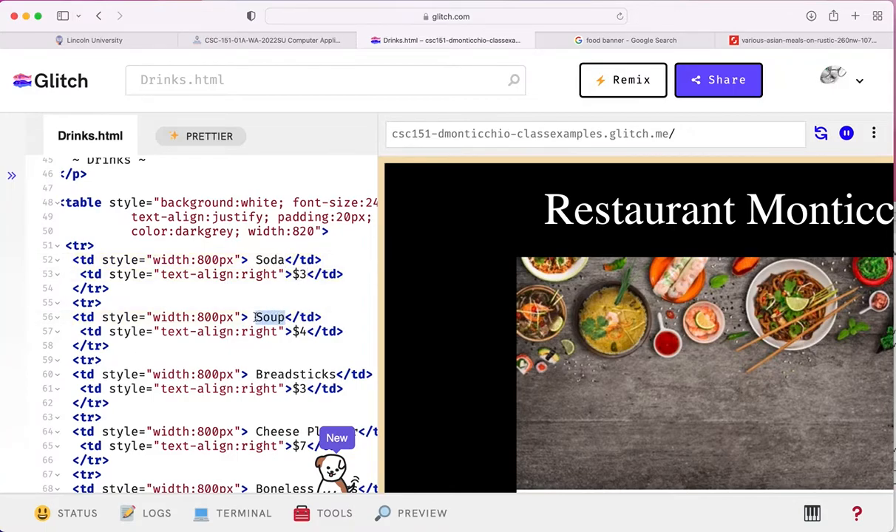
text(Root Be)
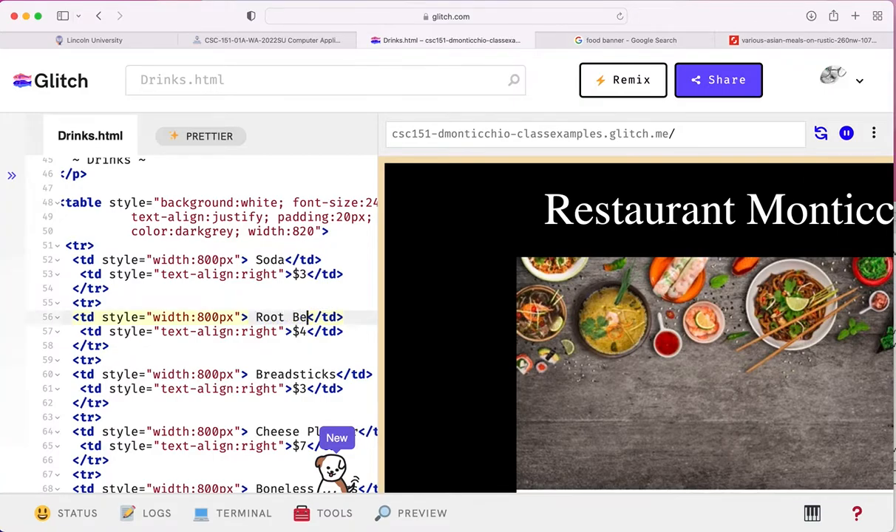
text(er)
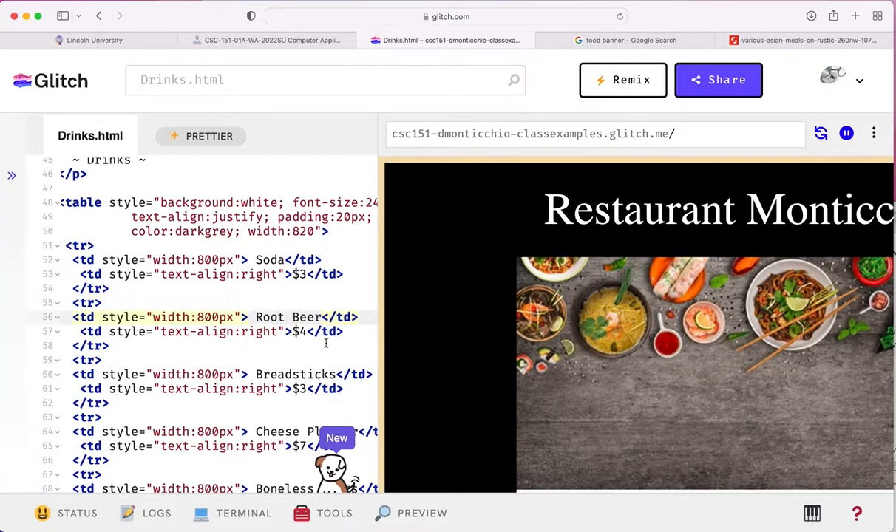
scroll(down, 3)
text(L)
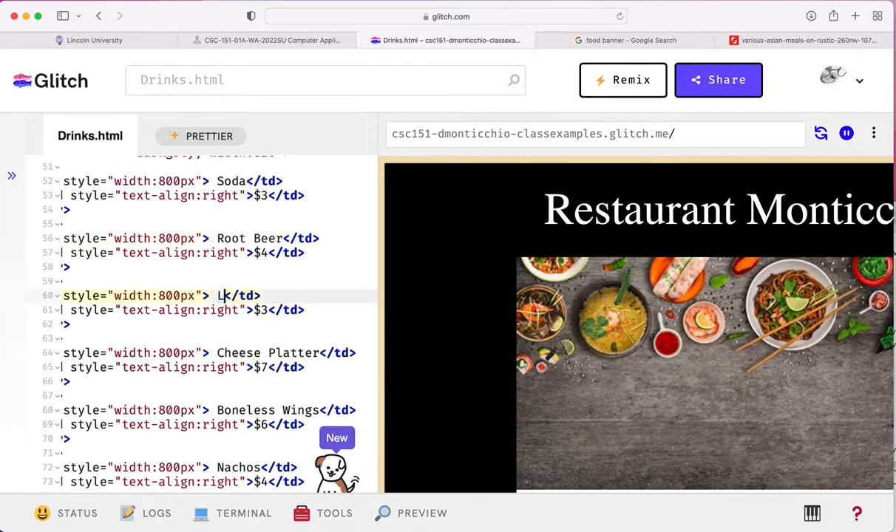
text(e)
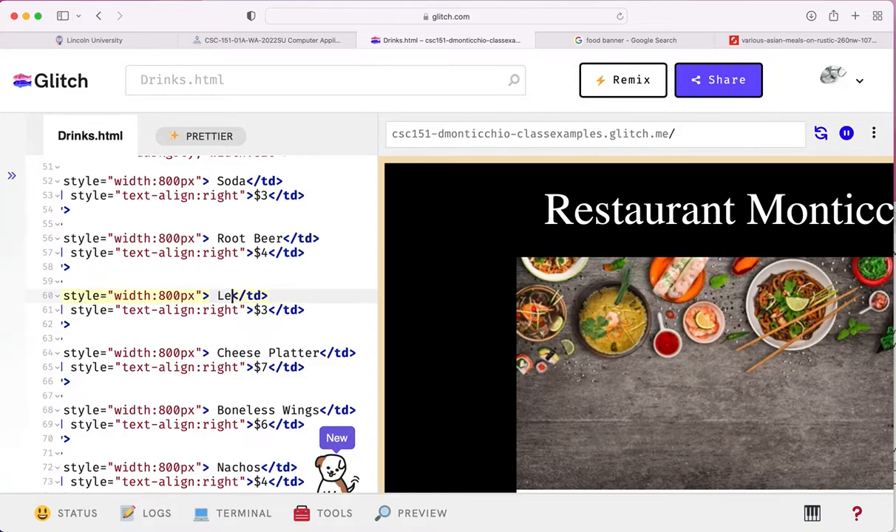
text(monade)
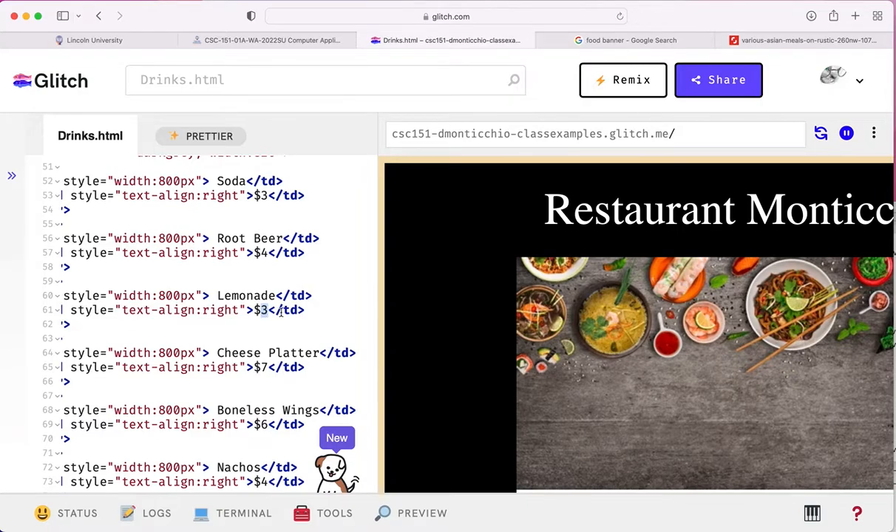
Step: Rename the remaining items to Beer $6, Wine $7 and Water $0
scroll(down, 3)
text(B)
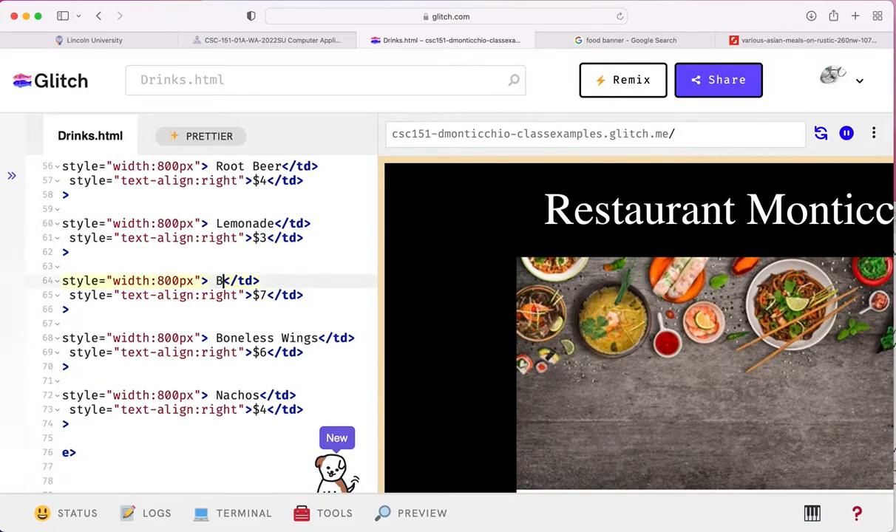
text(eer)
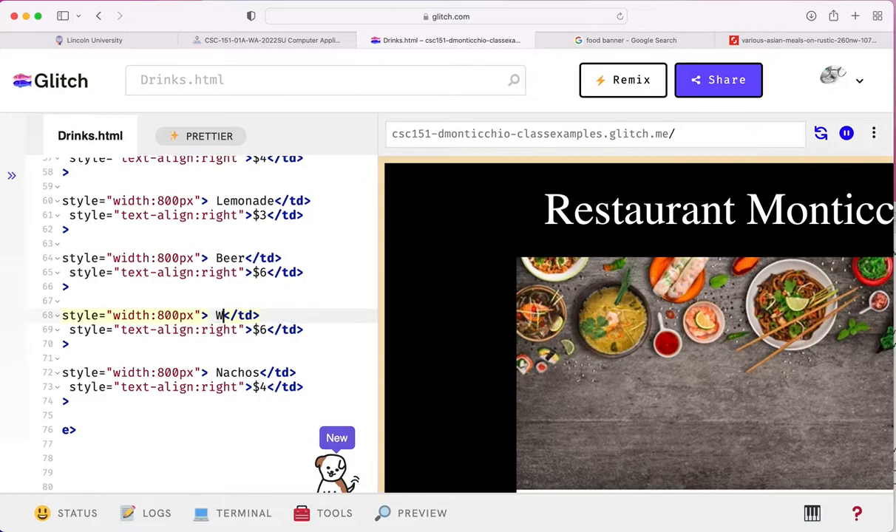
text(ine)
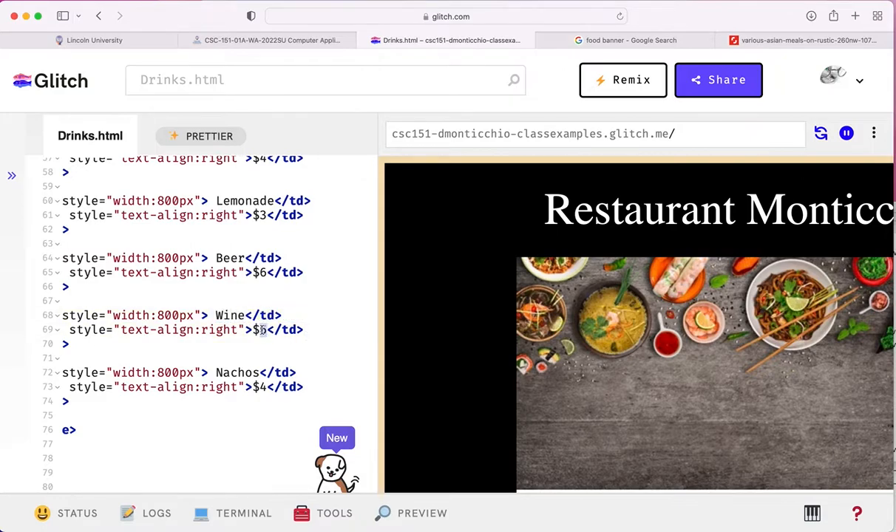
text(7)
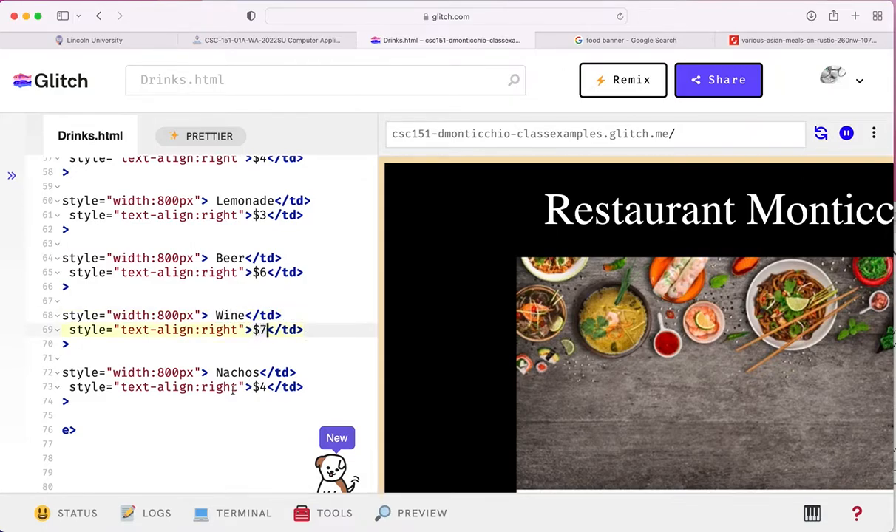
double_click(237, 372)
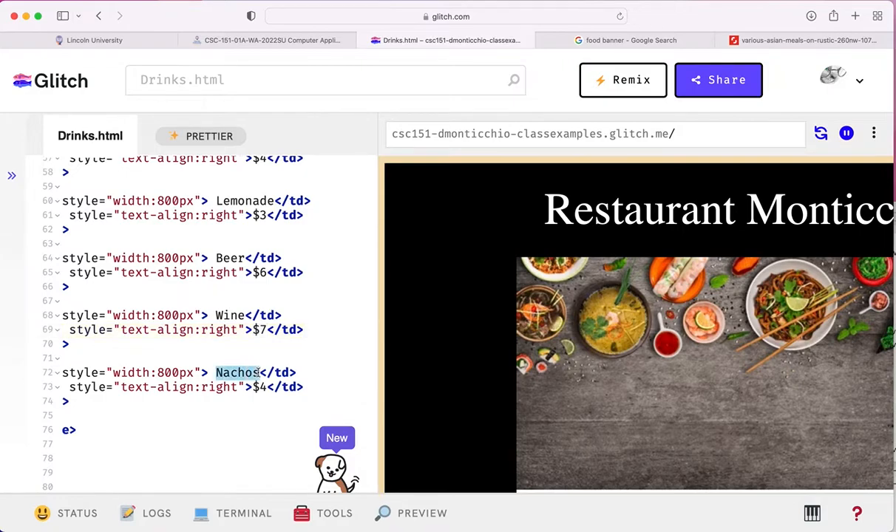
text(Water)
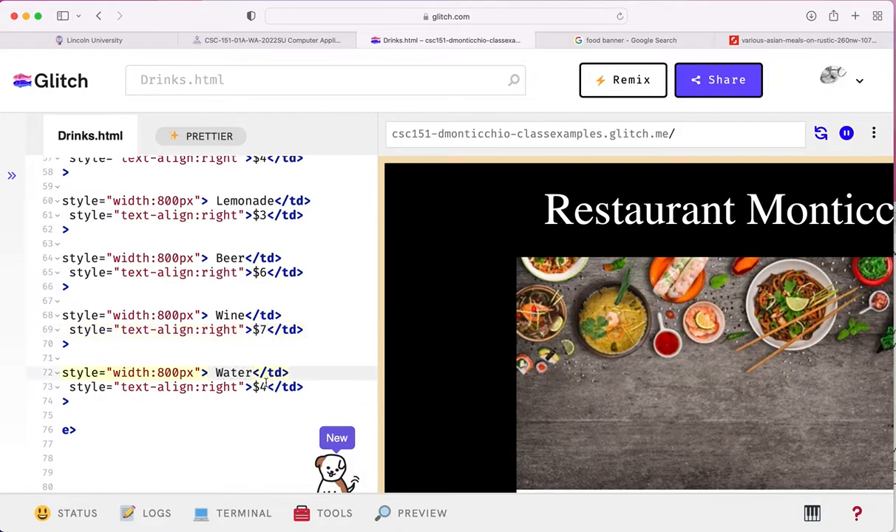
text(0)
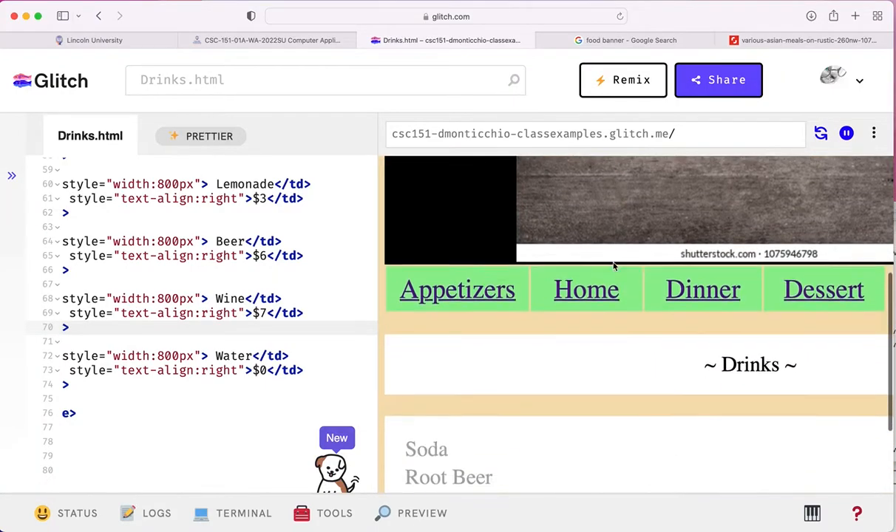
Step: In the live preview, follow the Desserts and Dinner navigation links to verify them
scroll(down, 3)
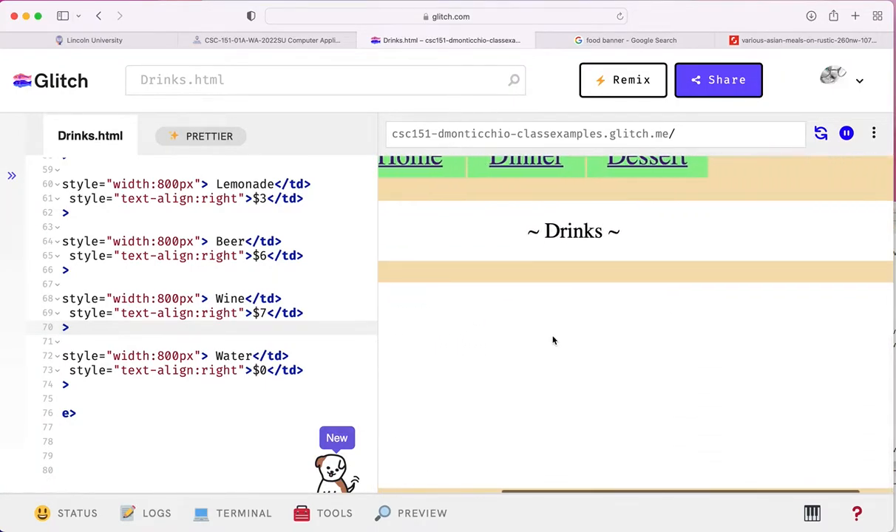
scroll(up, 3)
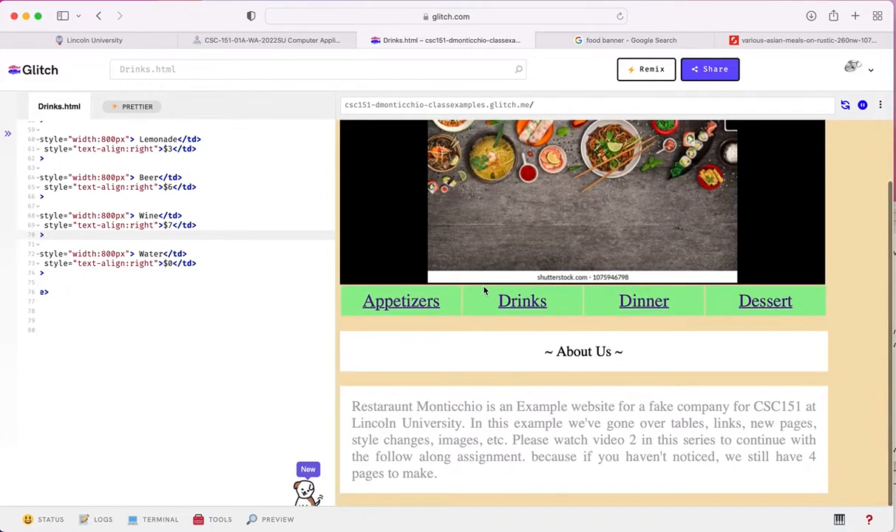
scroll(up, 3)
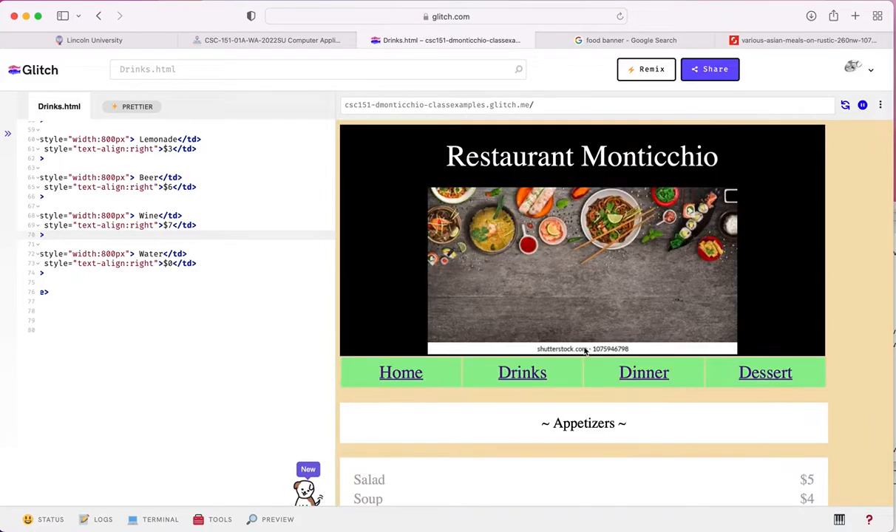
click(766, 373)
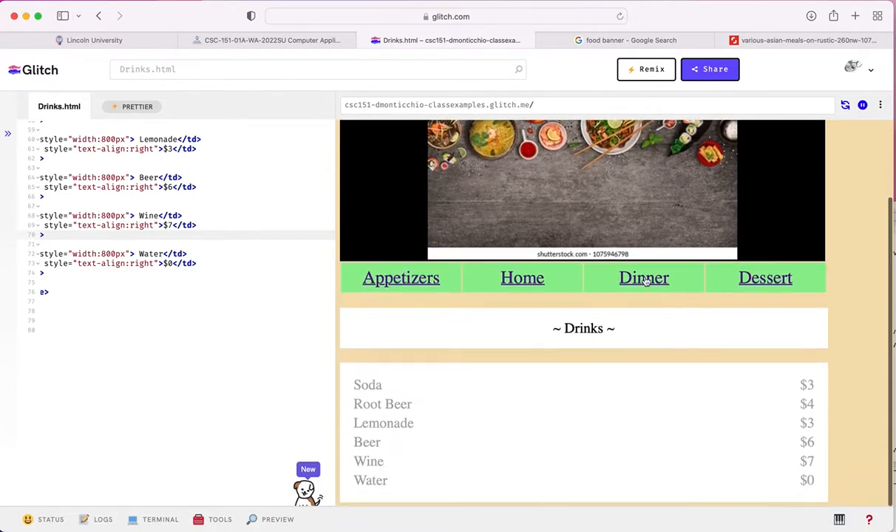
click(643, 278)
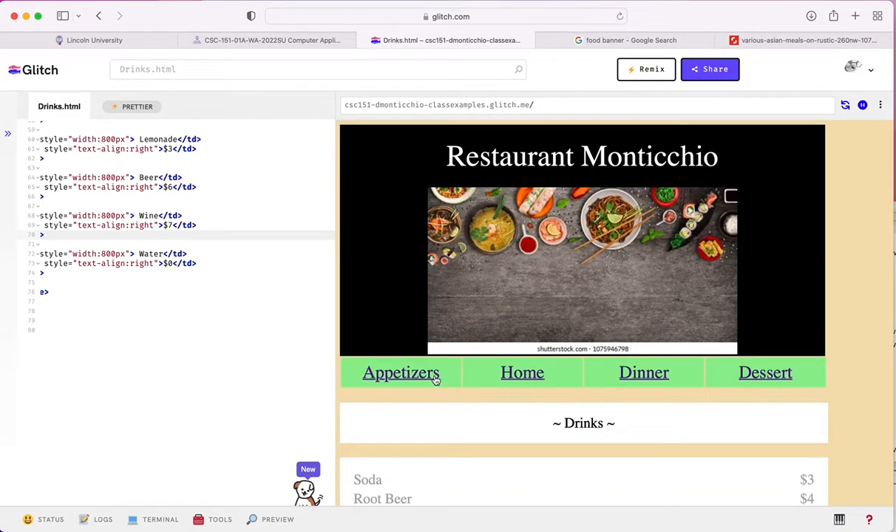
scroll(down, 3)
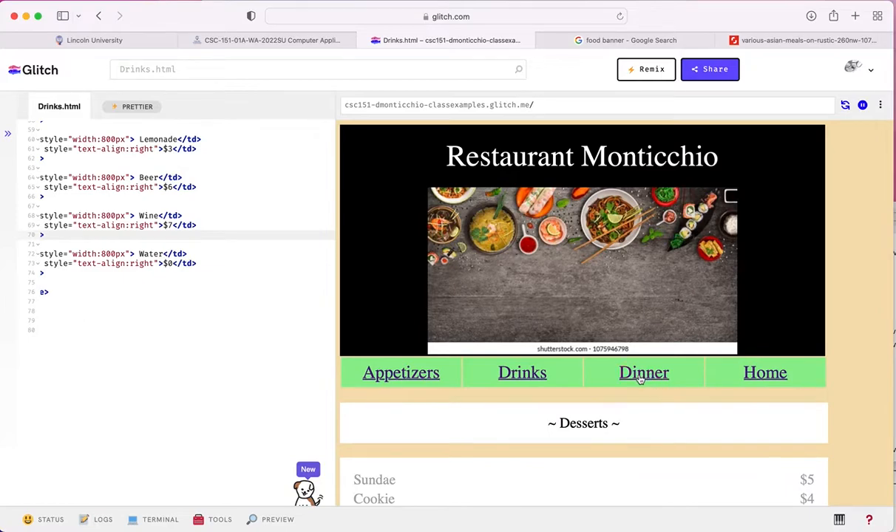
Step: Follow the Appetizers and Home links, ending on the home page's About Us section
click(643, 373)
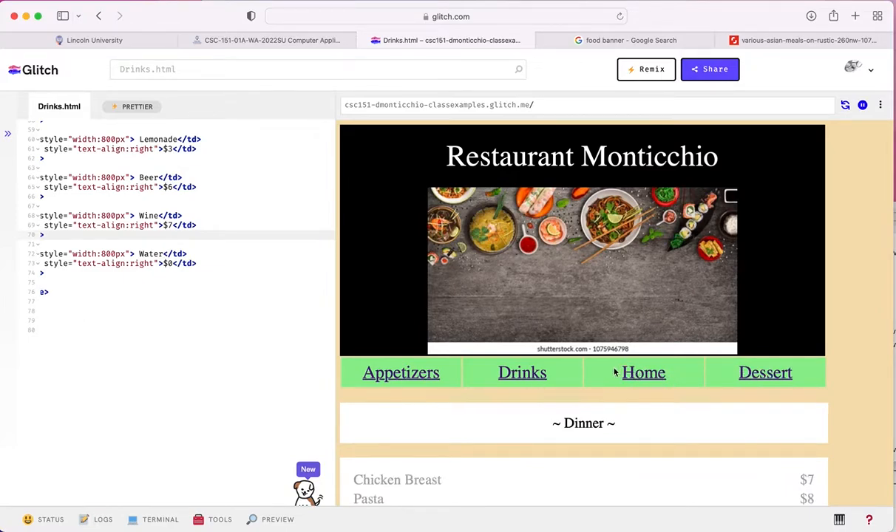
mouse_move(555, 347)
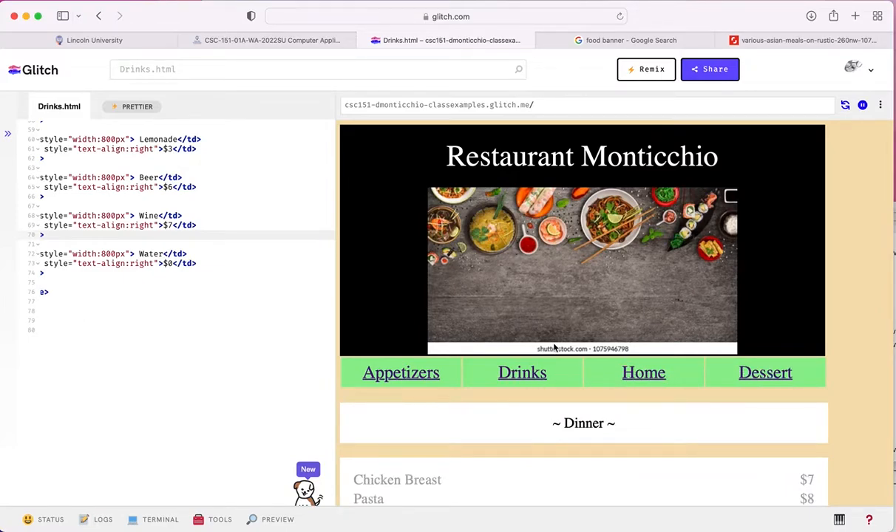
click(401, 372)
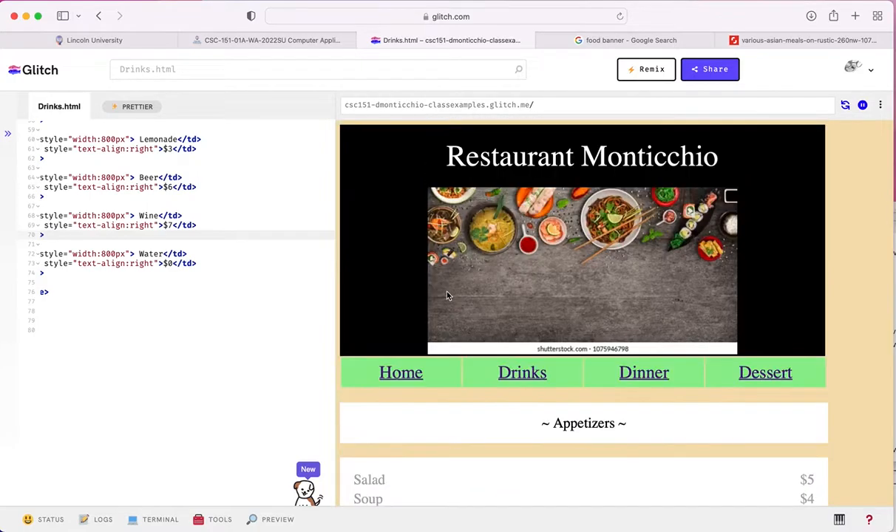
scroll(down, 3)
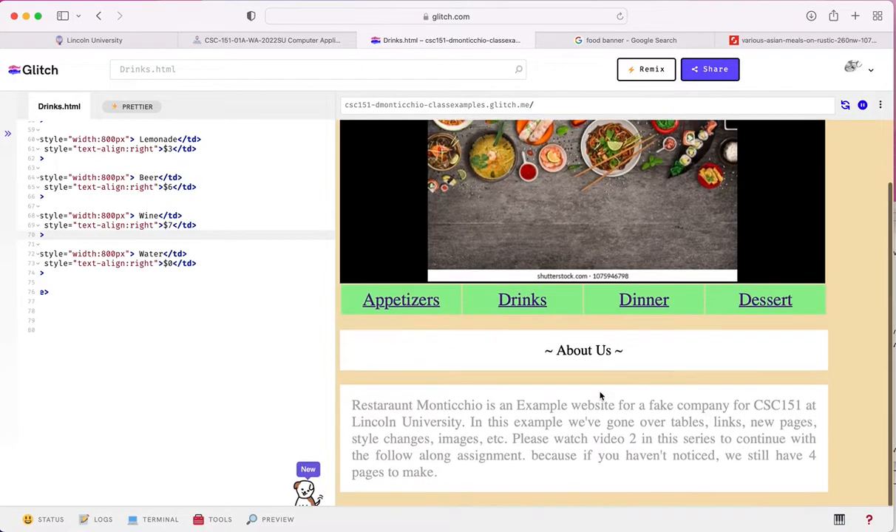
scroll(up, 3)
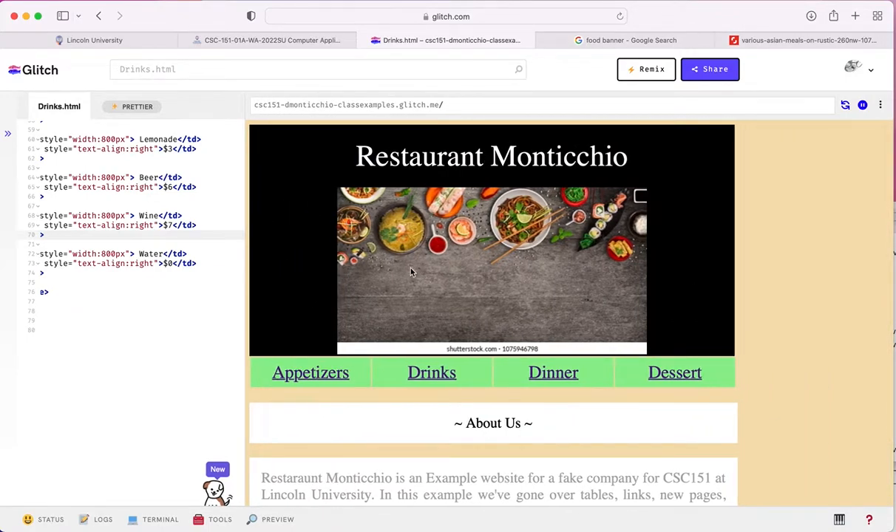
mouse_move(366, 334)
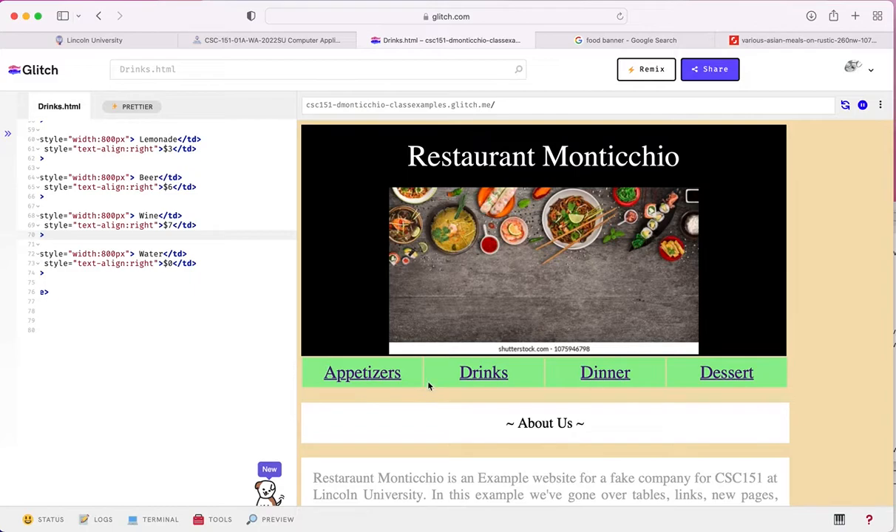
mouse_move(440, 372)
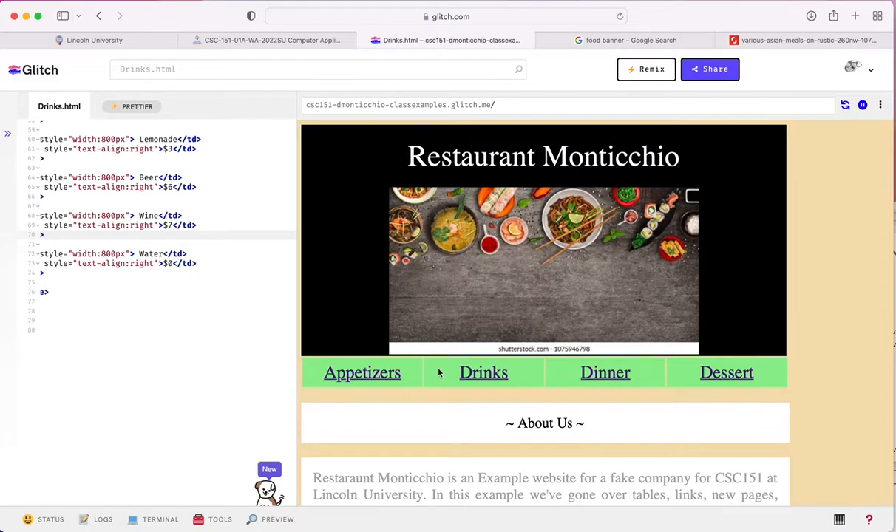
mouse_move(878, 416)
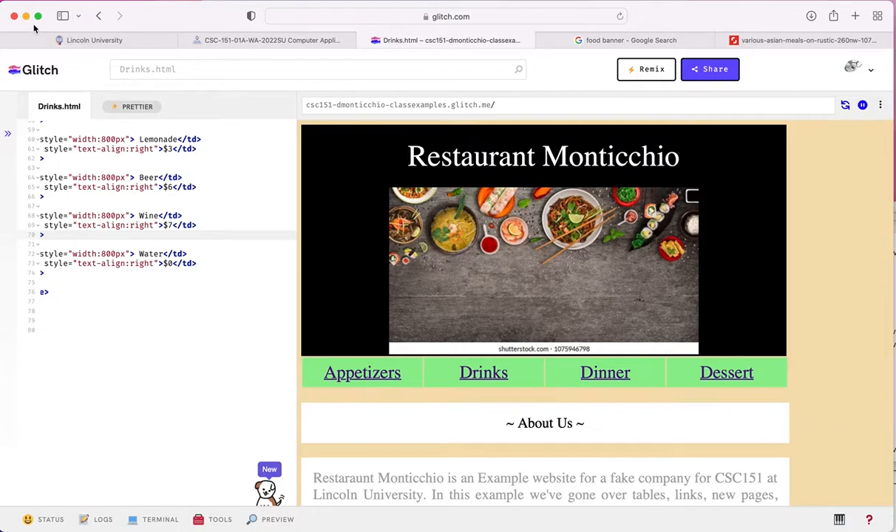
mouse_move(412, 514)
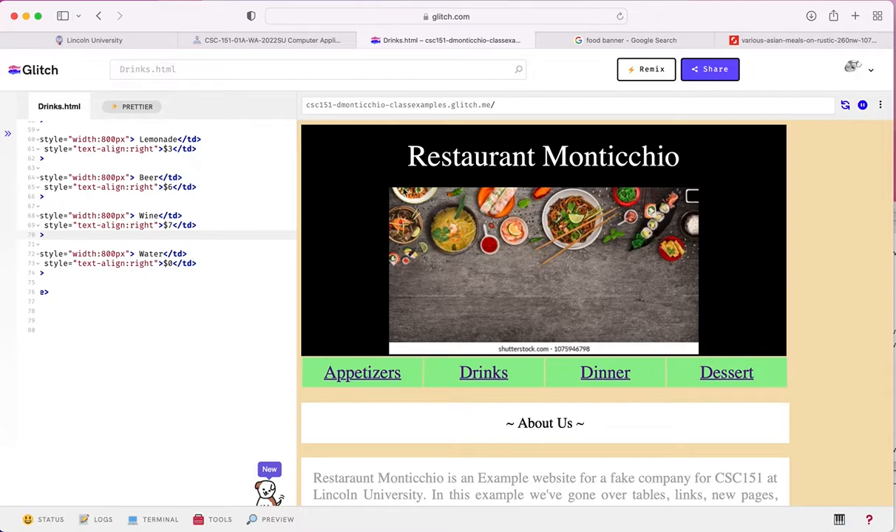
mouse_move(600, 249)
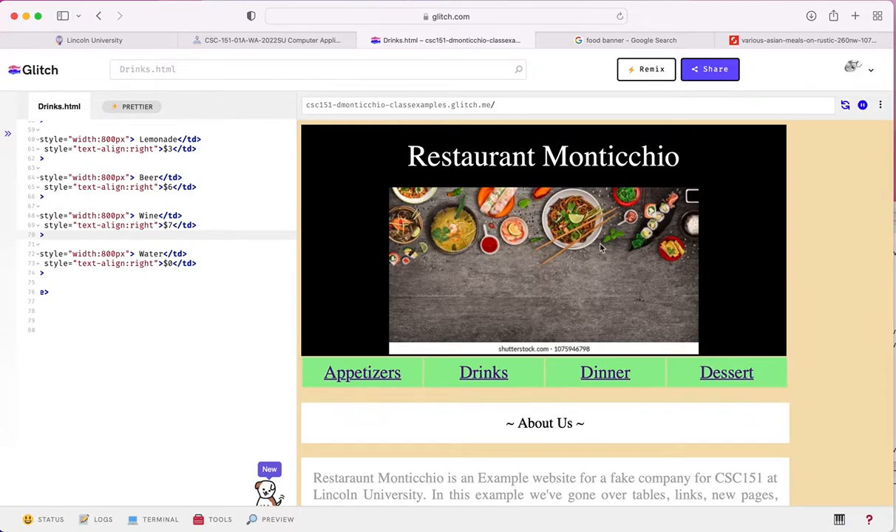
mouse_move(498, 372)
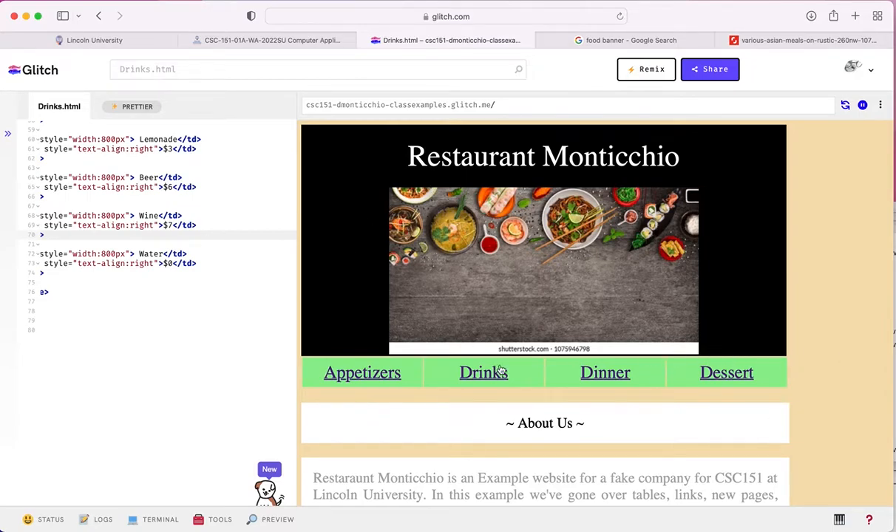
mouse_move(701, 376)
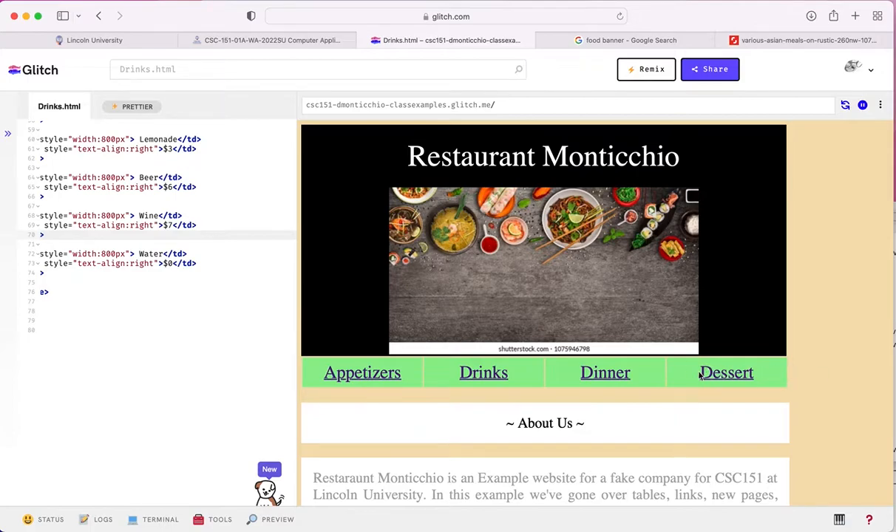
mouse_move(550, 363)
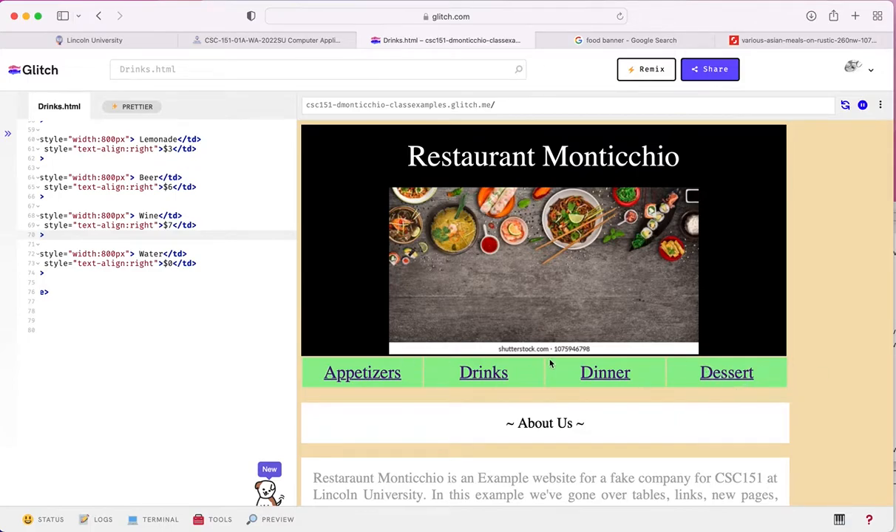
Step: Scroll the widened home-page preview to reveal the About Us paragraph below the banner
scroll(down, 3)
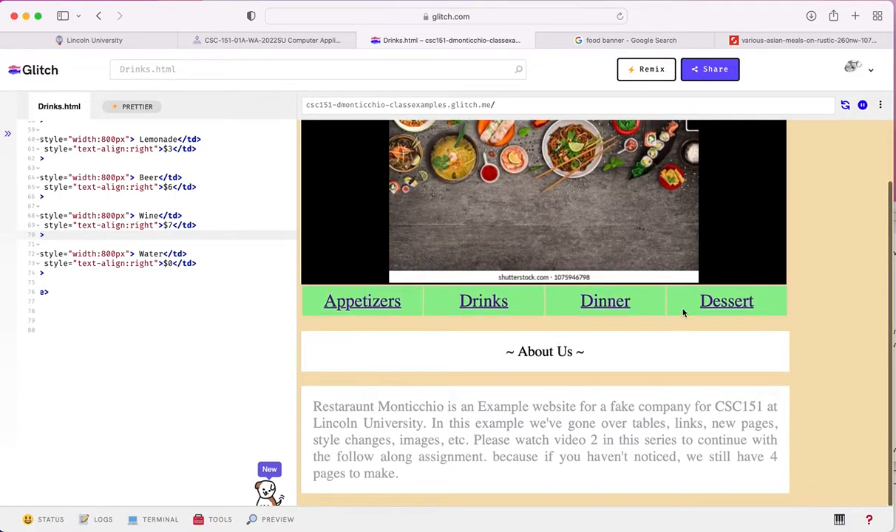
Step: Follow the Drinks, Appetizers and Drinks links in the preview, ending on the Soda $3–Water $0 list
click(726, 300)
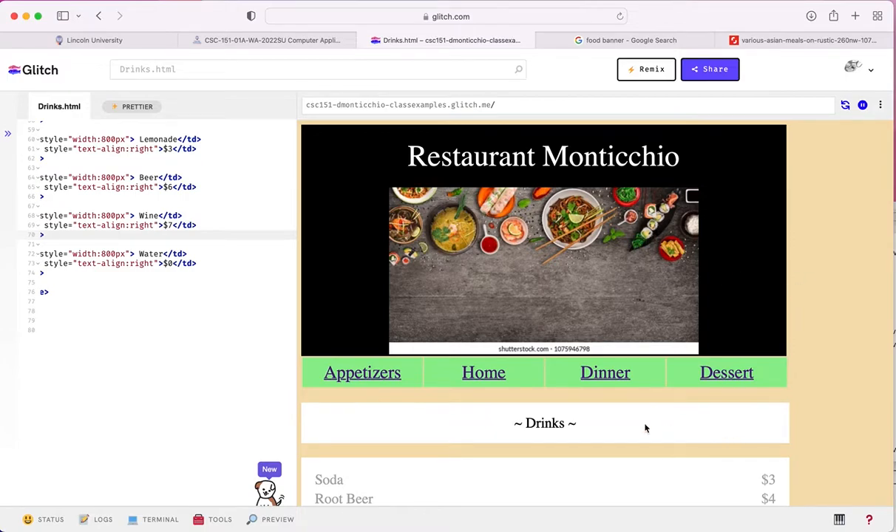
scroll(down, 3)
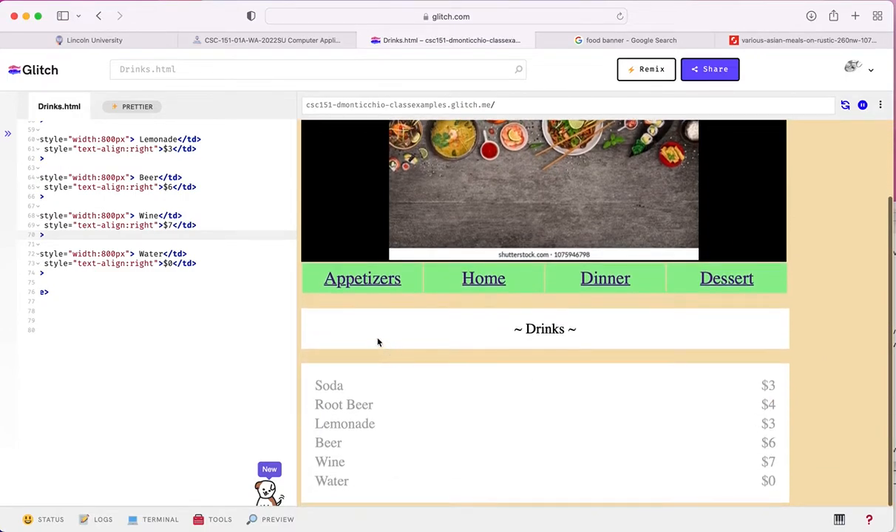
click(362, 278)
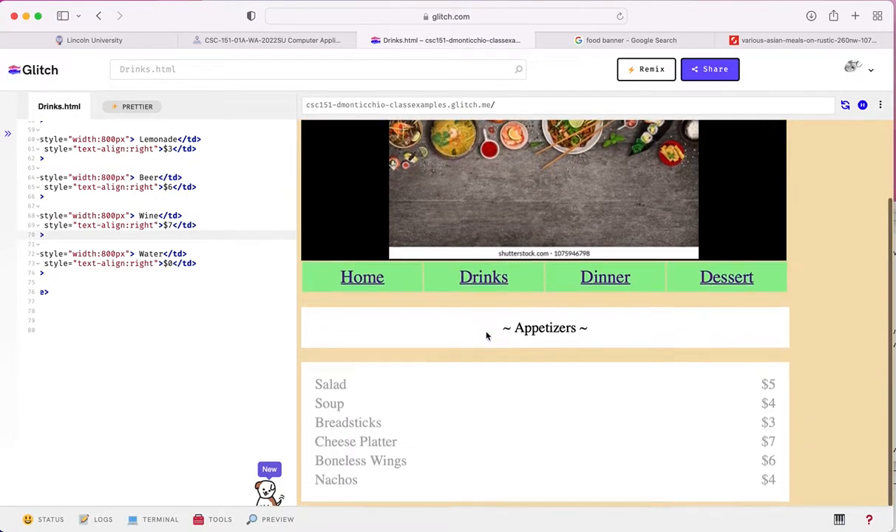
click(484, 278)
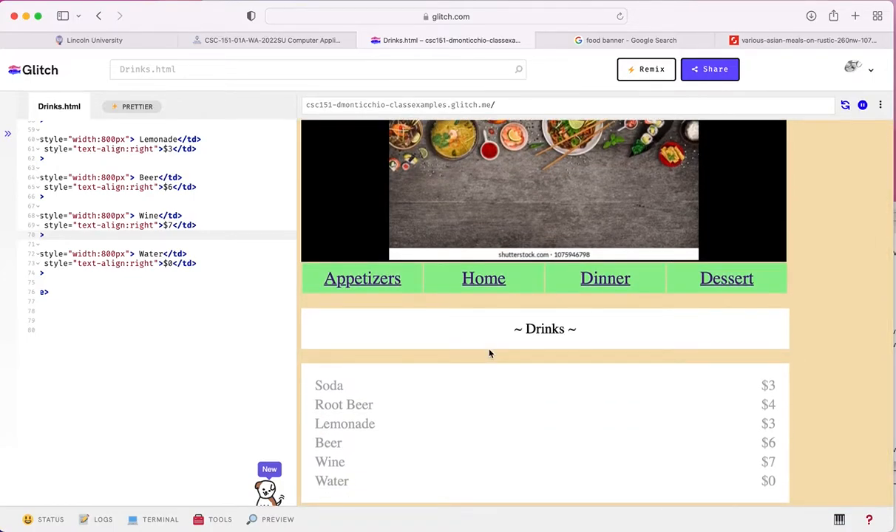
mouse_move(520, 350)
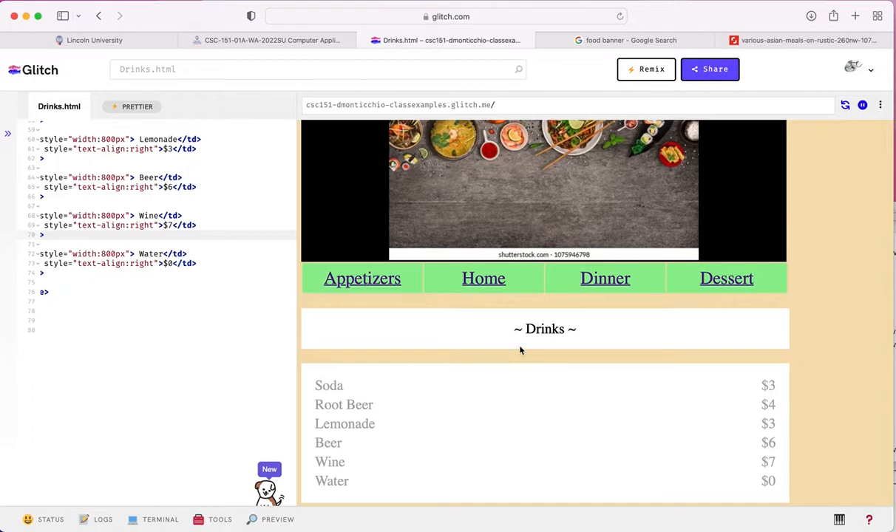
mouse_move(525, 346)
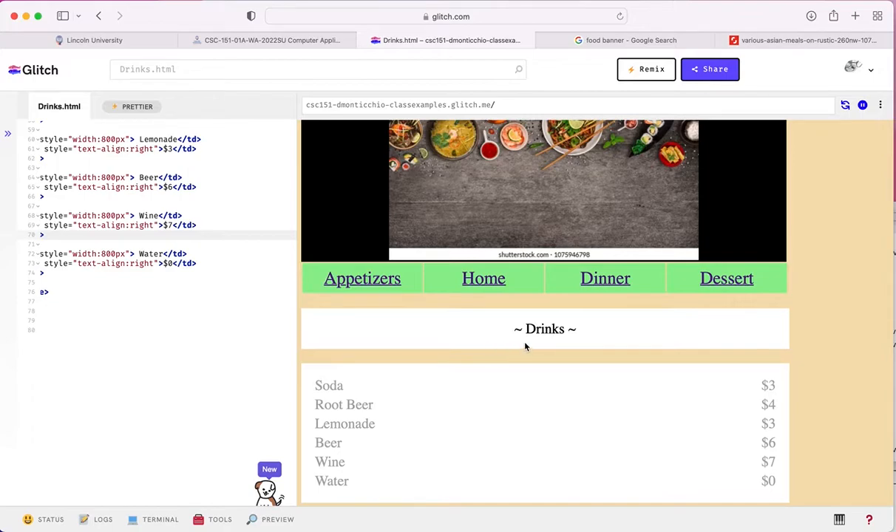
mouse_move(500, 308)
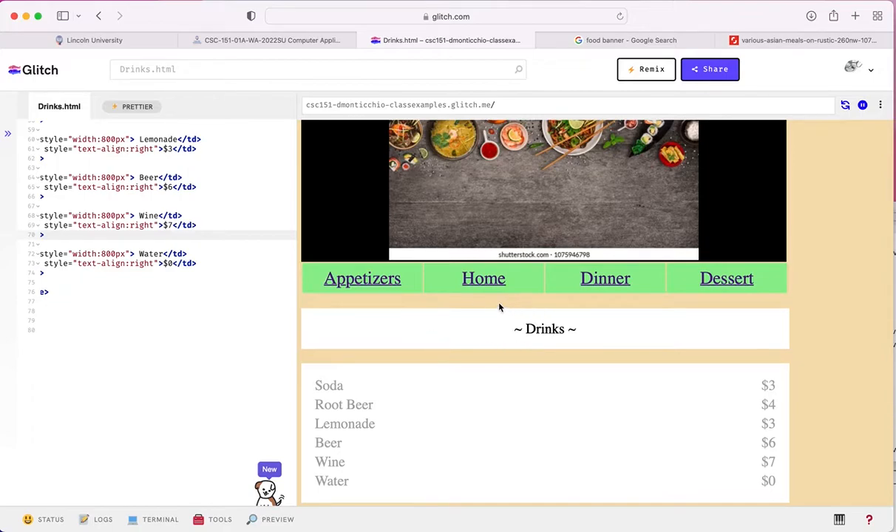
scroll(down, 3)
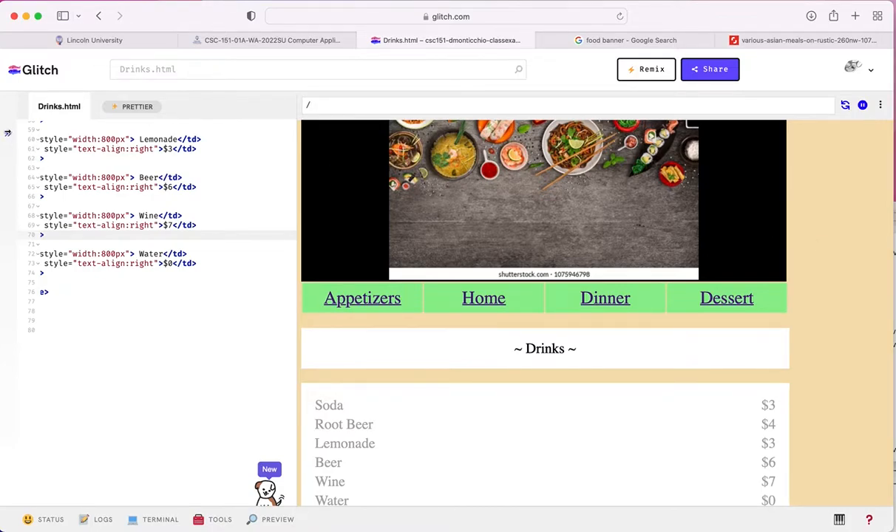
Step: Scroll Drinks.html back to its banner and navigation-link code, briefly showing the Files sidebar
click(7, 133)
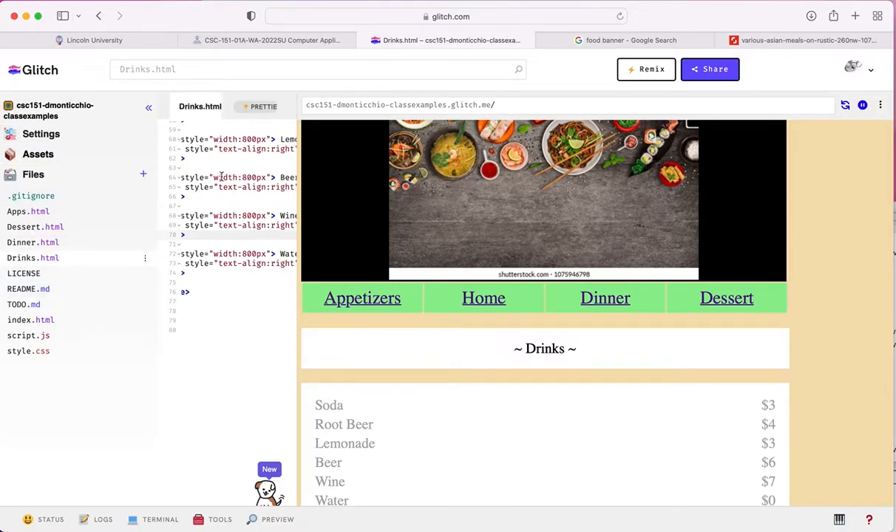
scroll(up, 3)
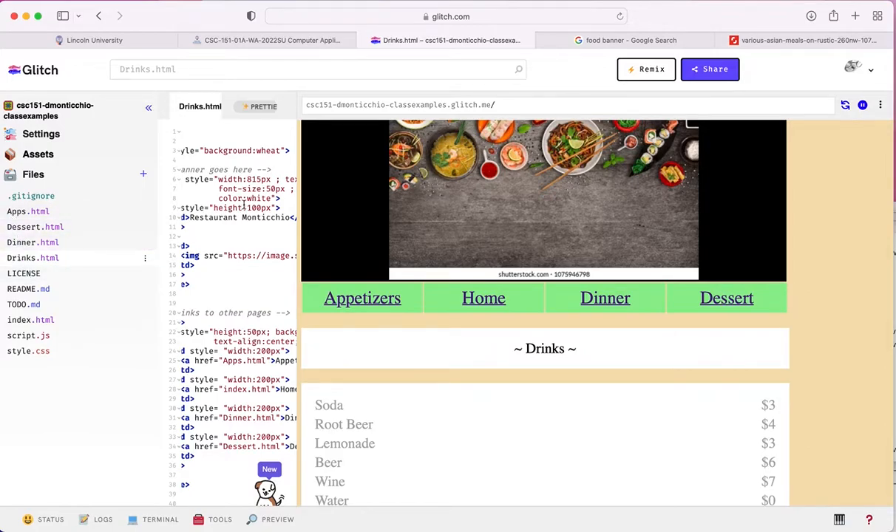
click(148, 106)
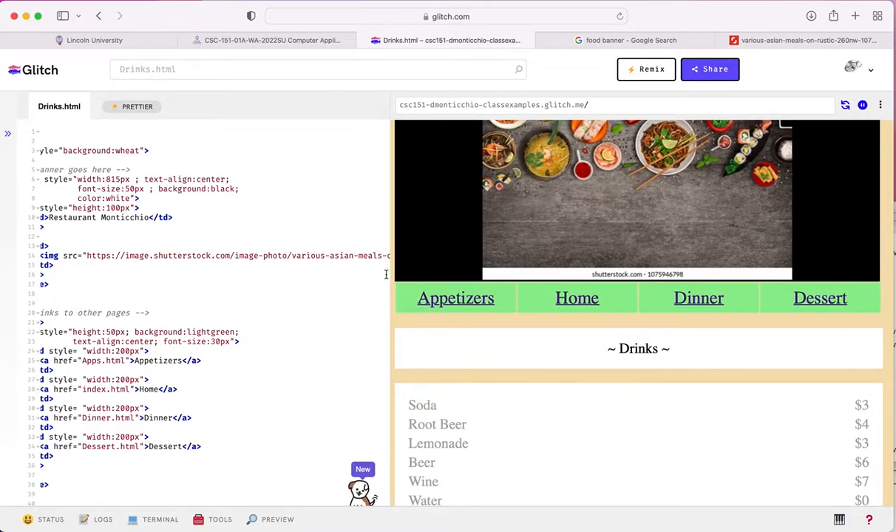
mouse_move(390, 274)
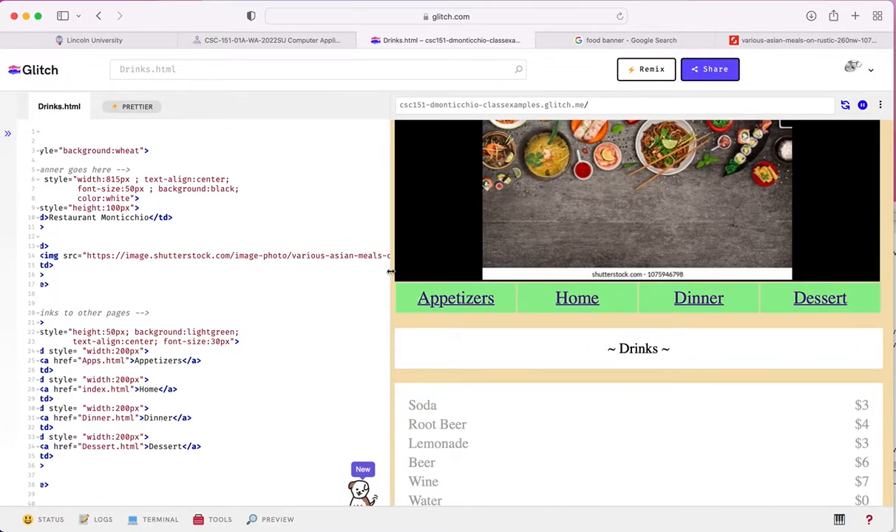
mouse_move(518, 370)
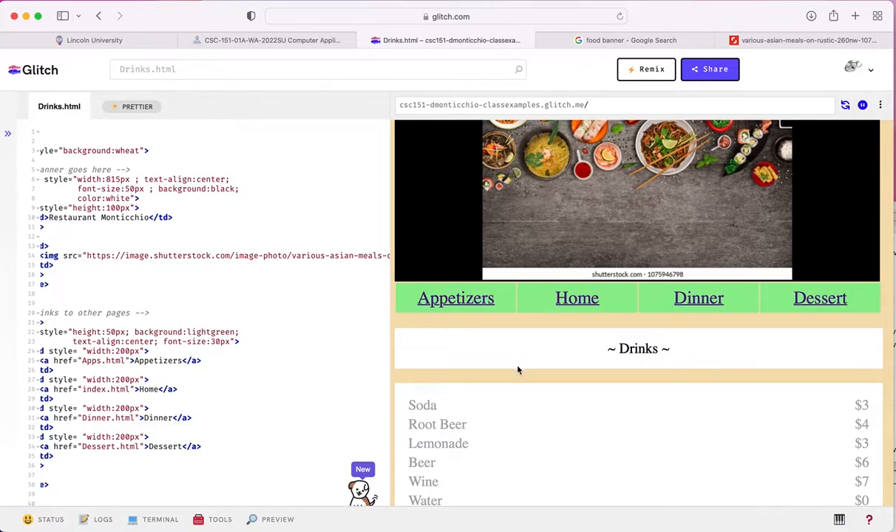
mouse_move(856, 15)
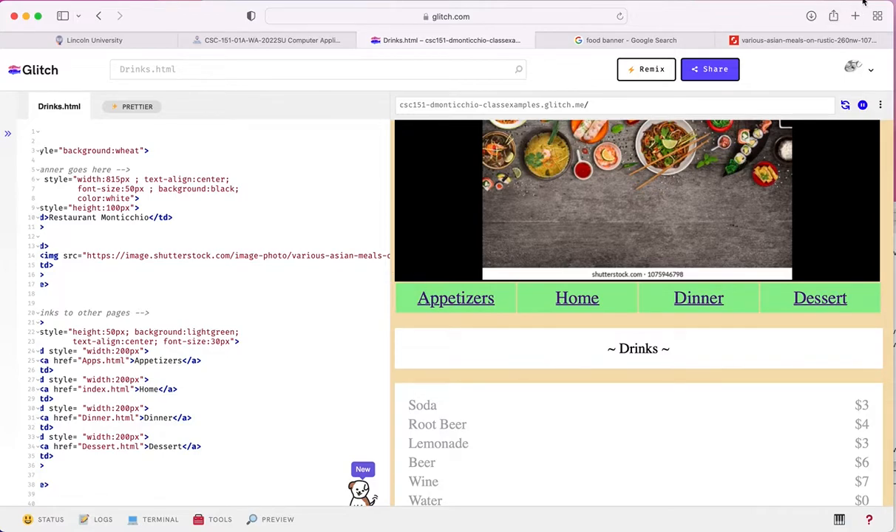